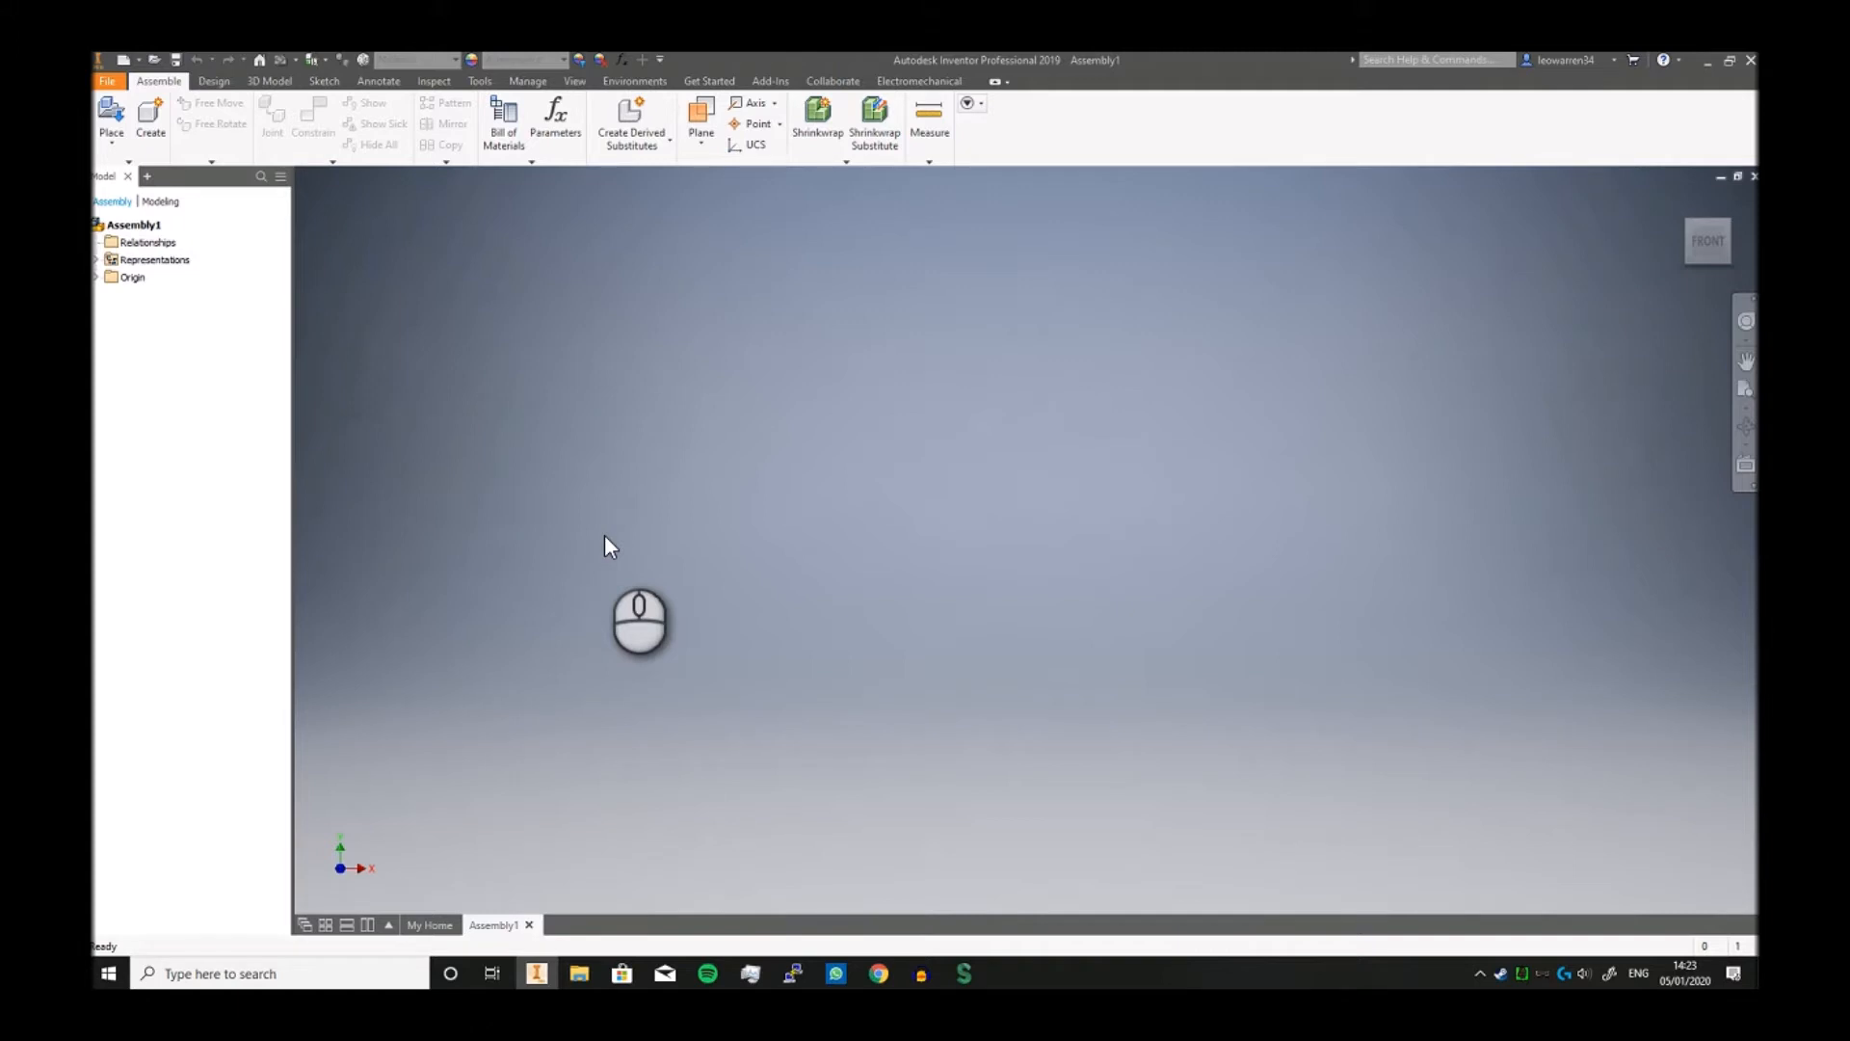
{"action": "mouse_move", "coordinate": [858, 401]}
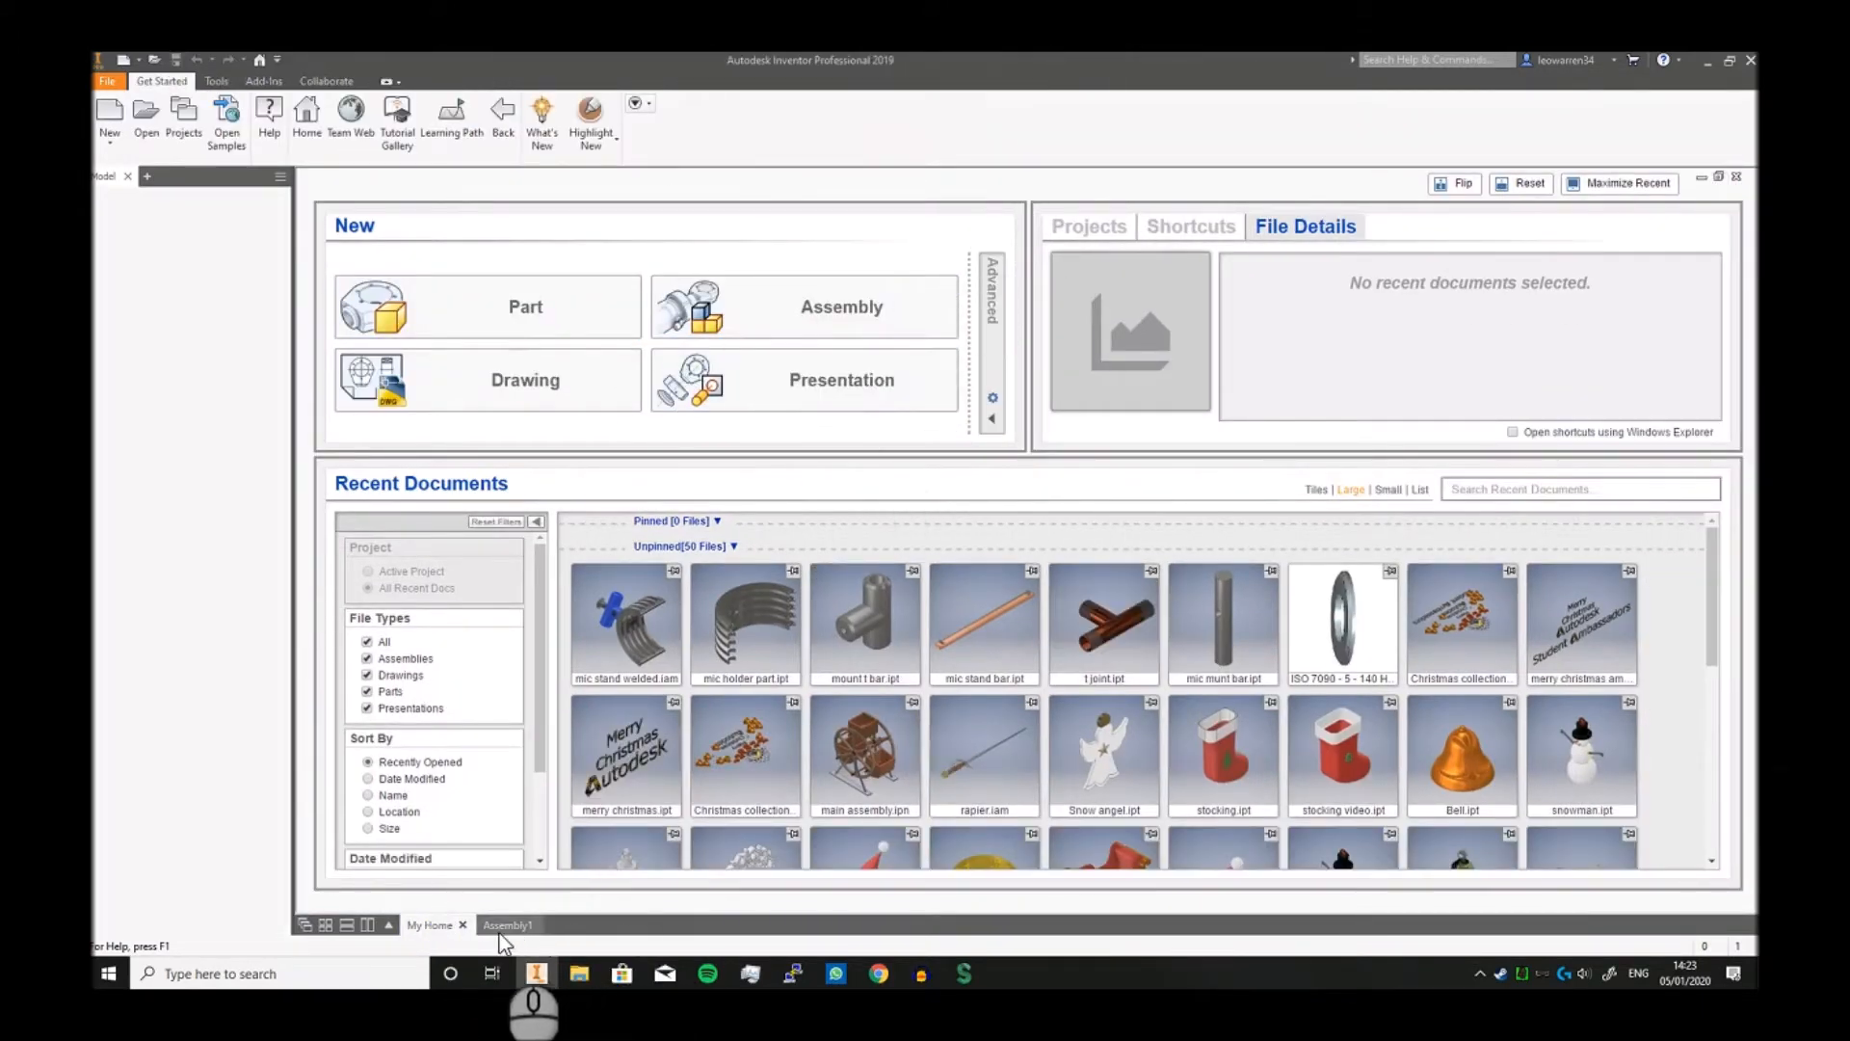
Step: Return to the empty Assembly1 document and show the Design ribbon's frame tools
{"action": "left_click", "coordinate": [506, 923]}
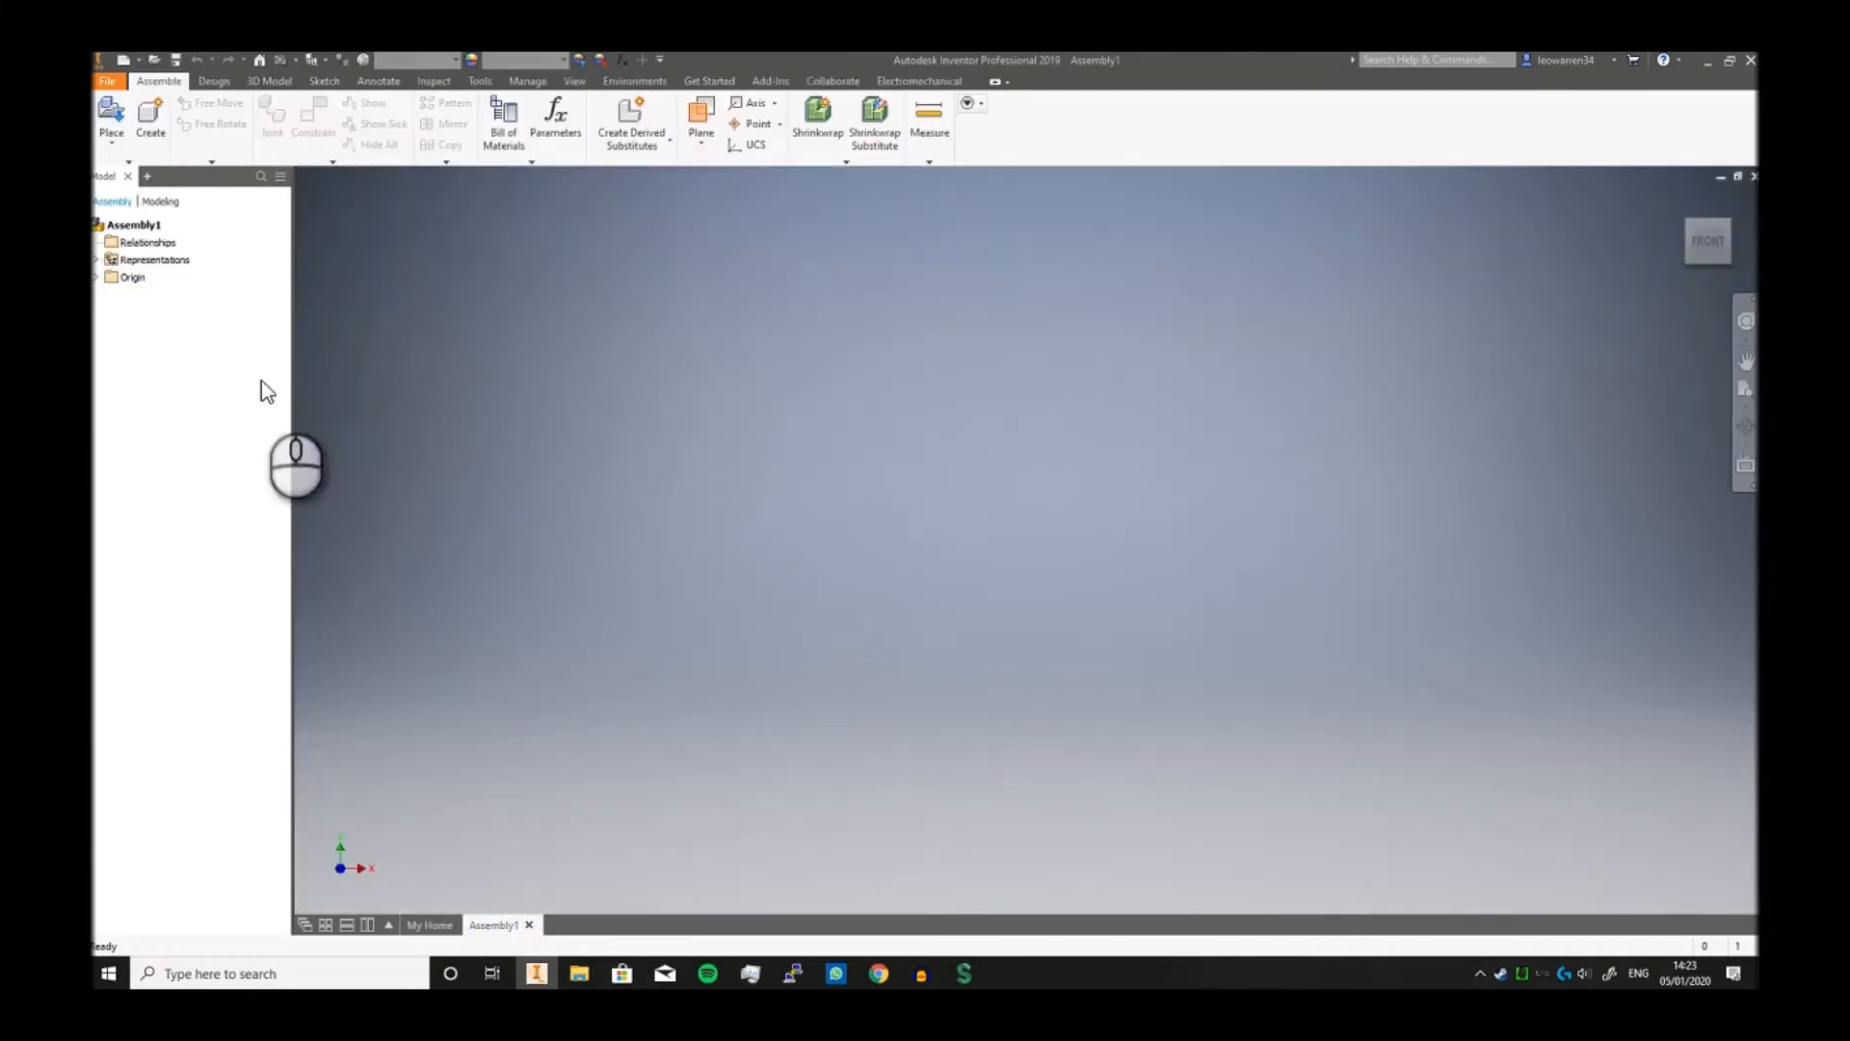
{"action": "left_click", "coordinate": [214, 81]}
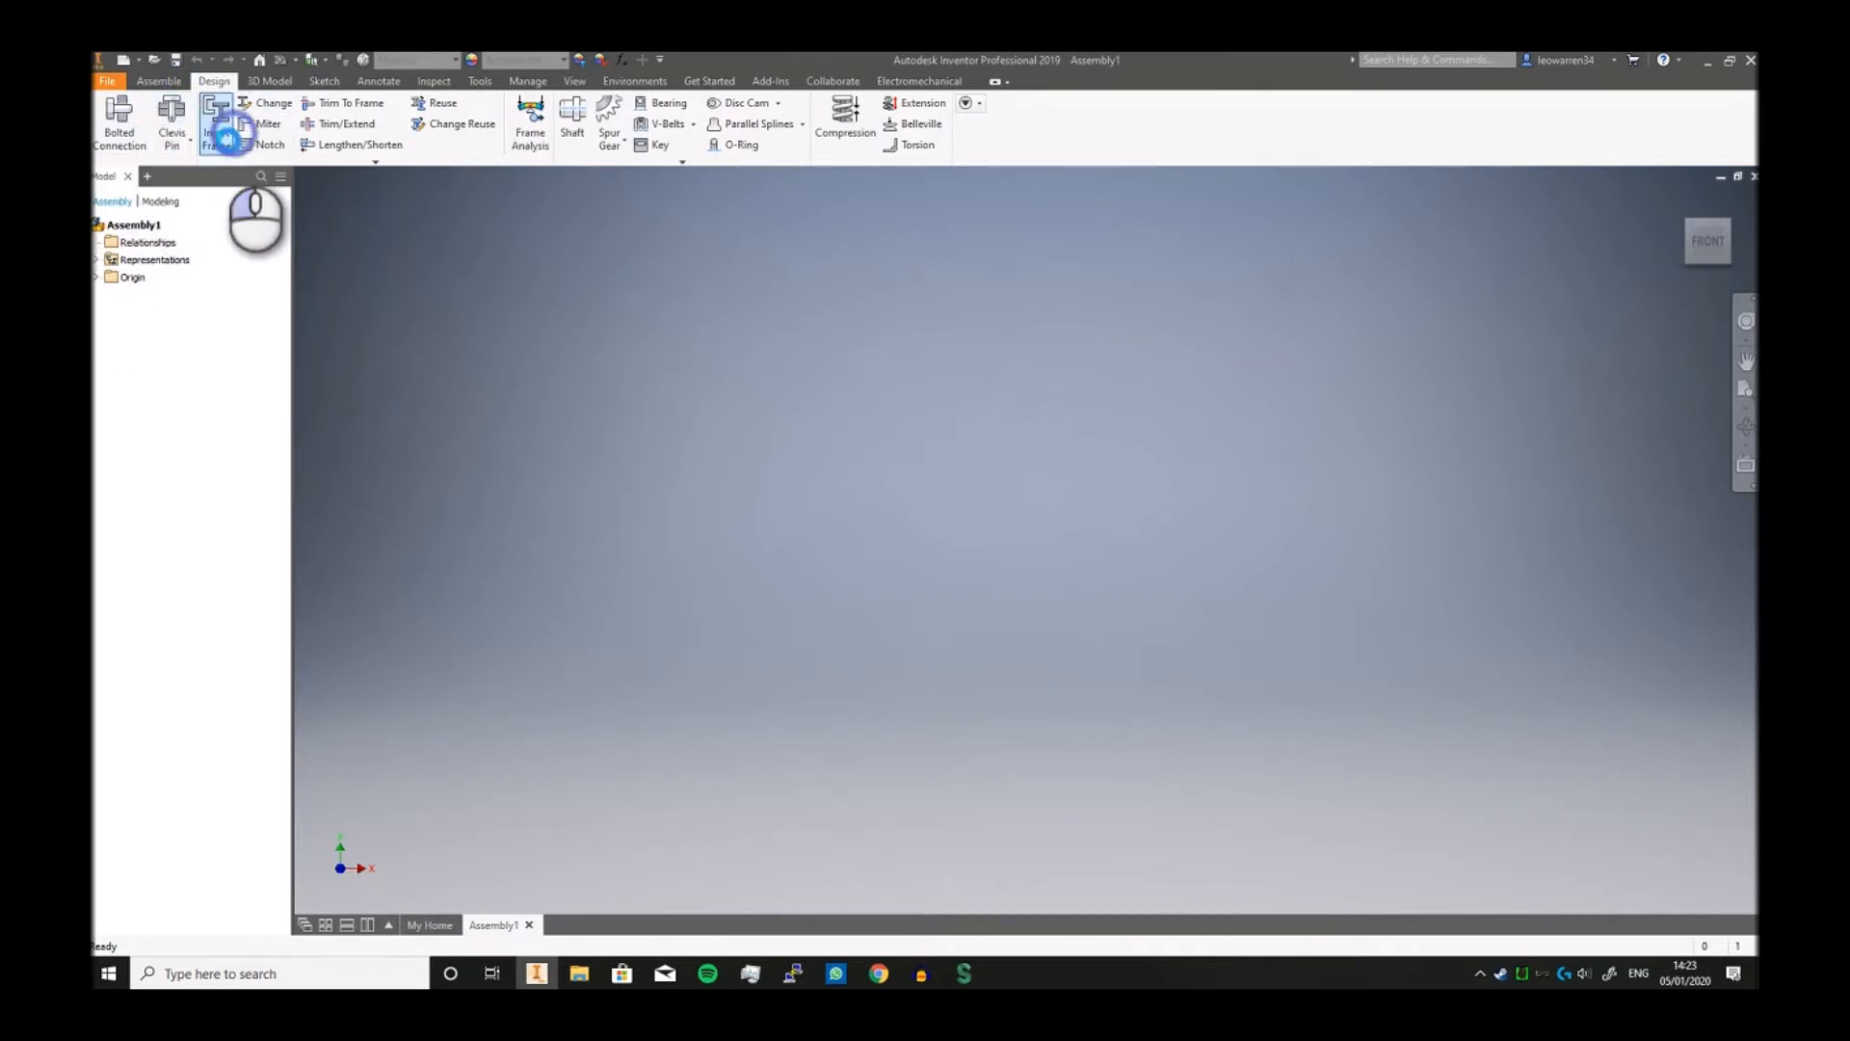
Step: Save the assembly as 'Frame demo' in a new Youtube folder when Insert Frame prompts for it
{"action": "left_click", "coordinate": [216, 118]}
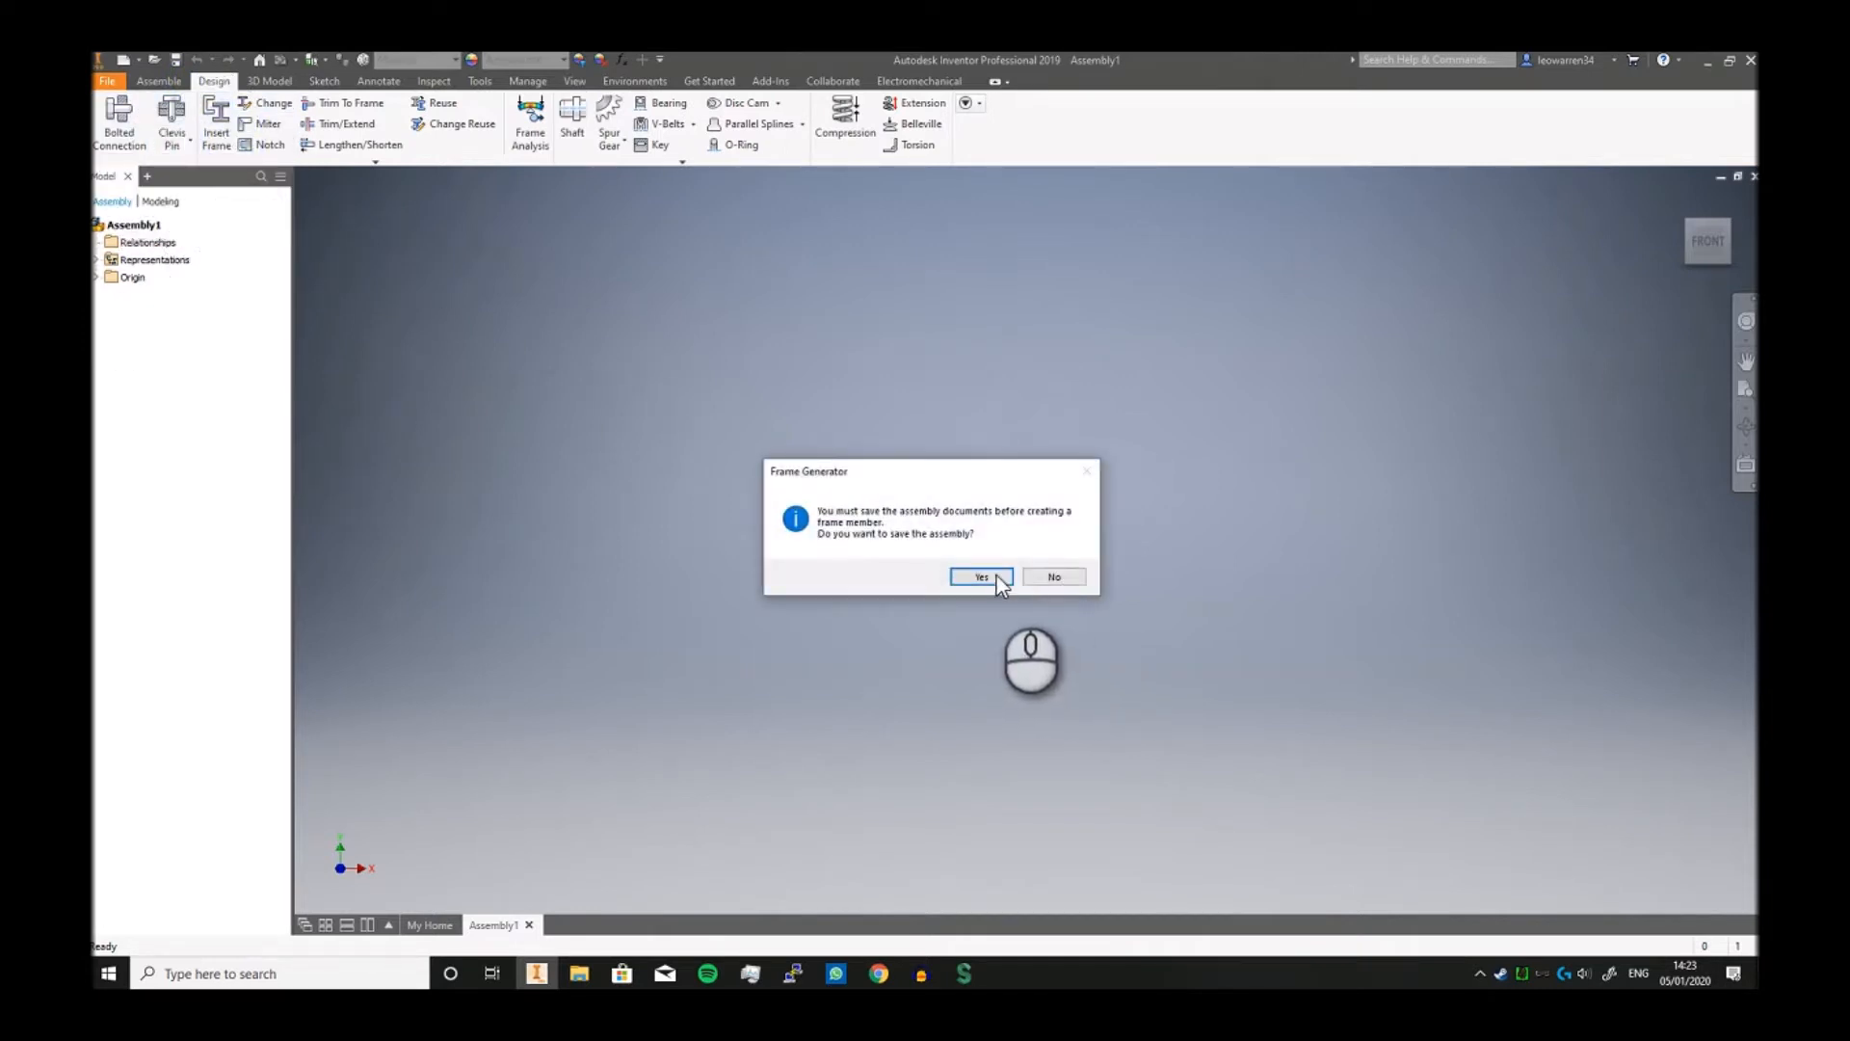
{"action": "left_click", "coordinate": [981, 576]}
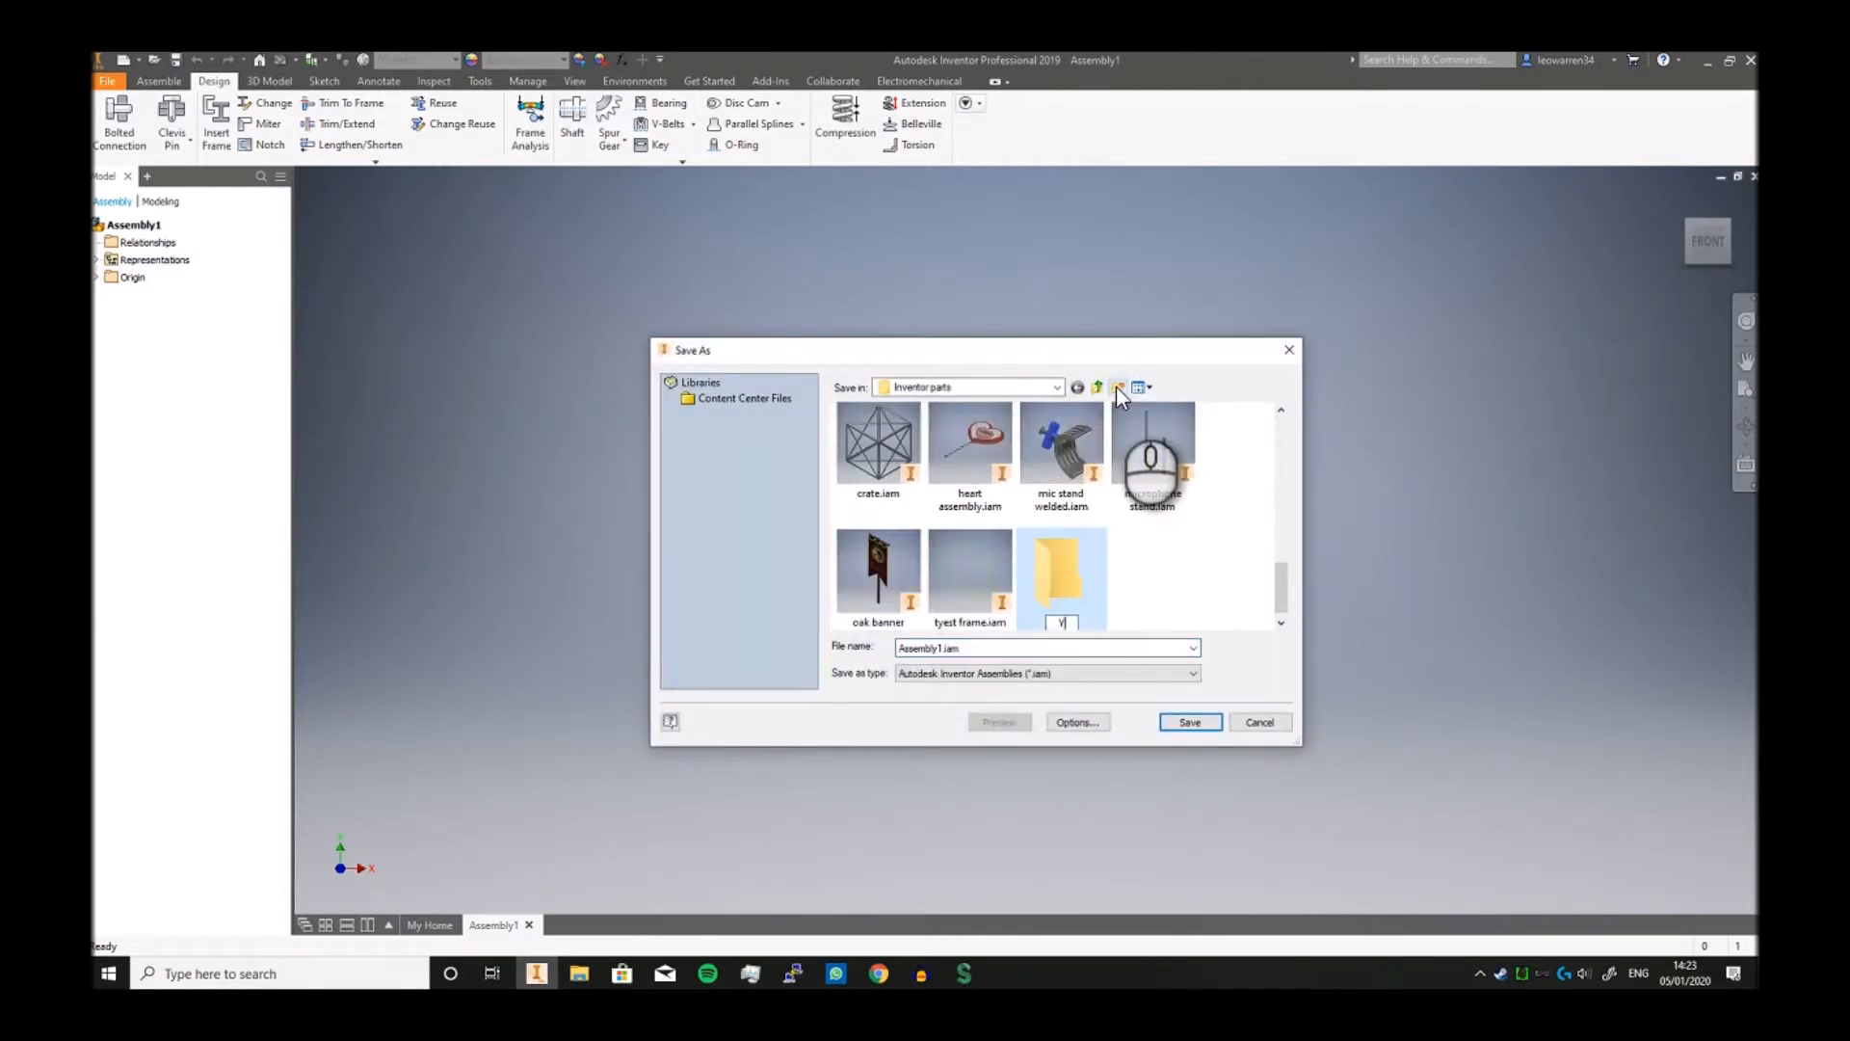
{"action": "type", "text": "Youtube"}
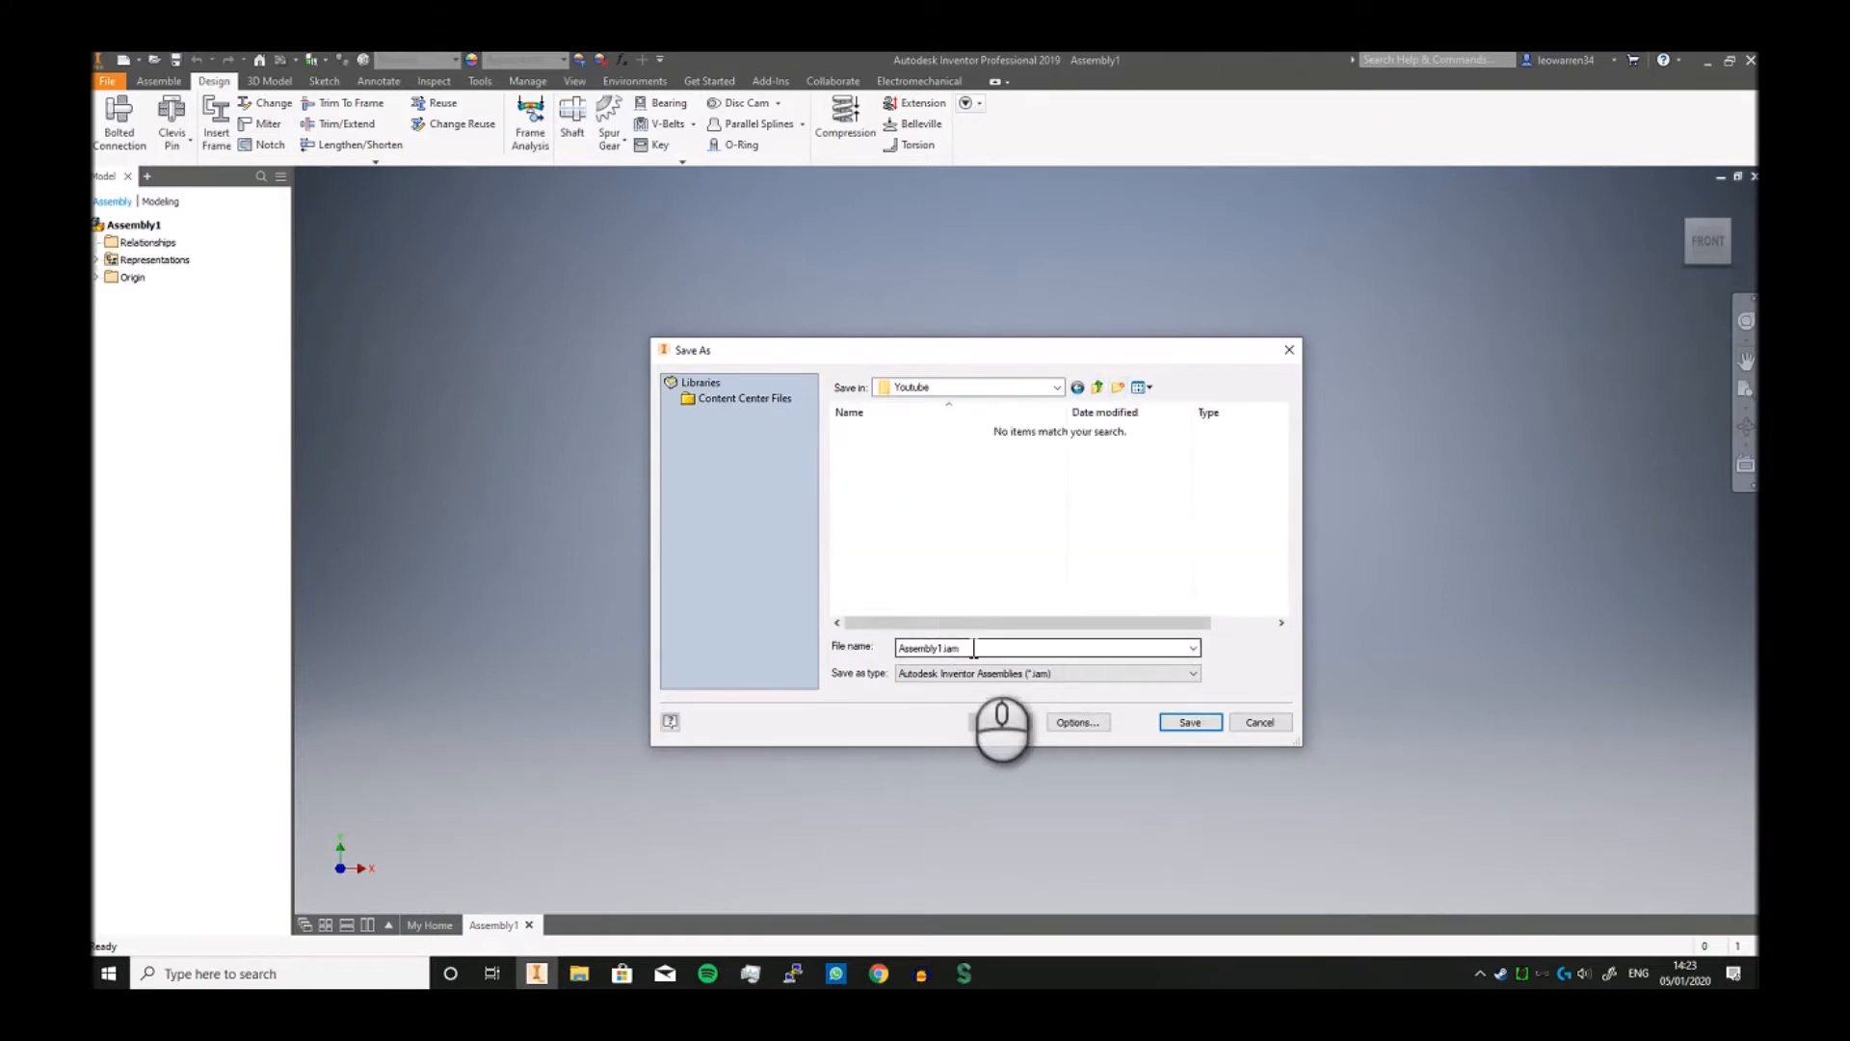
{"action": "type", "text": "Frame"}
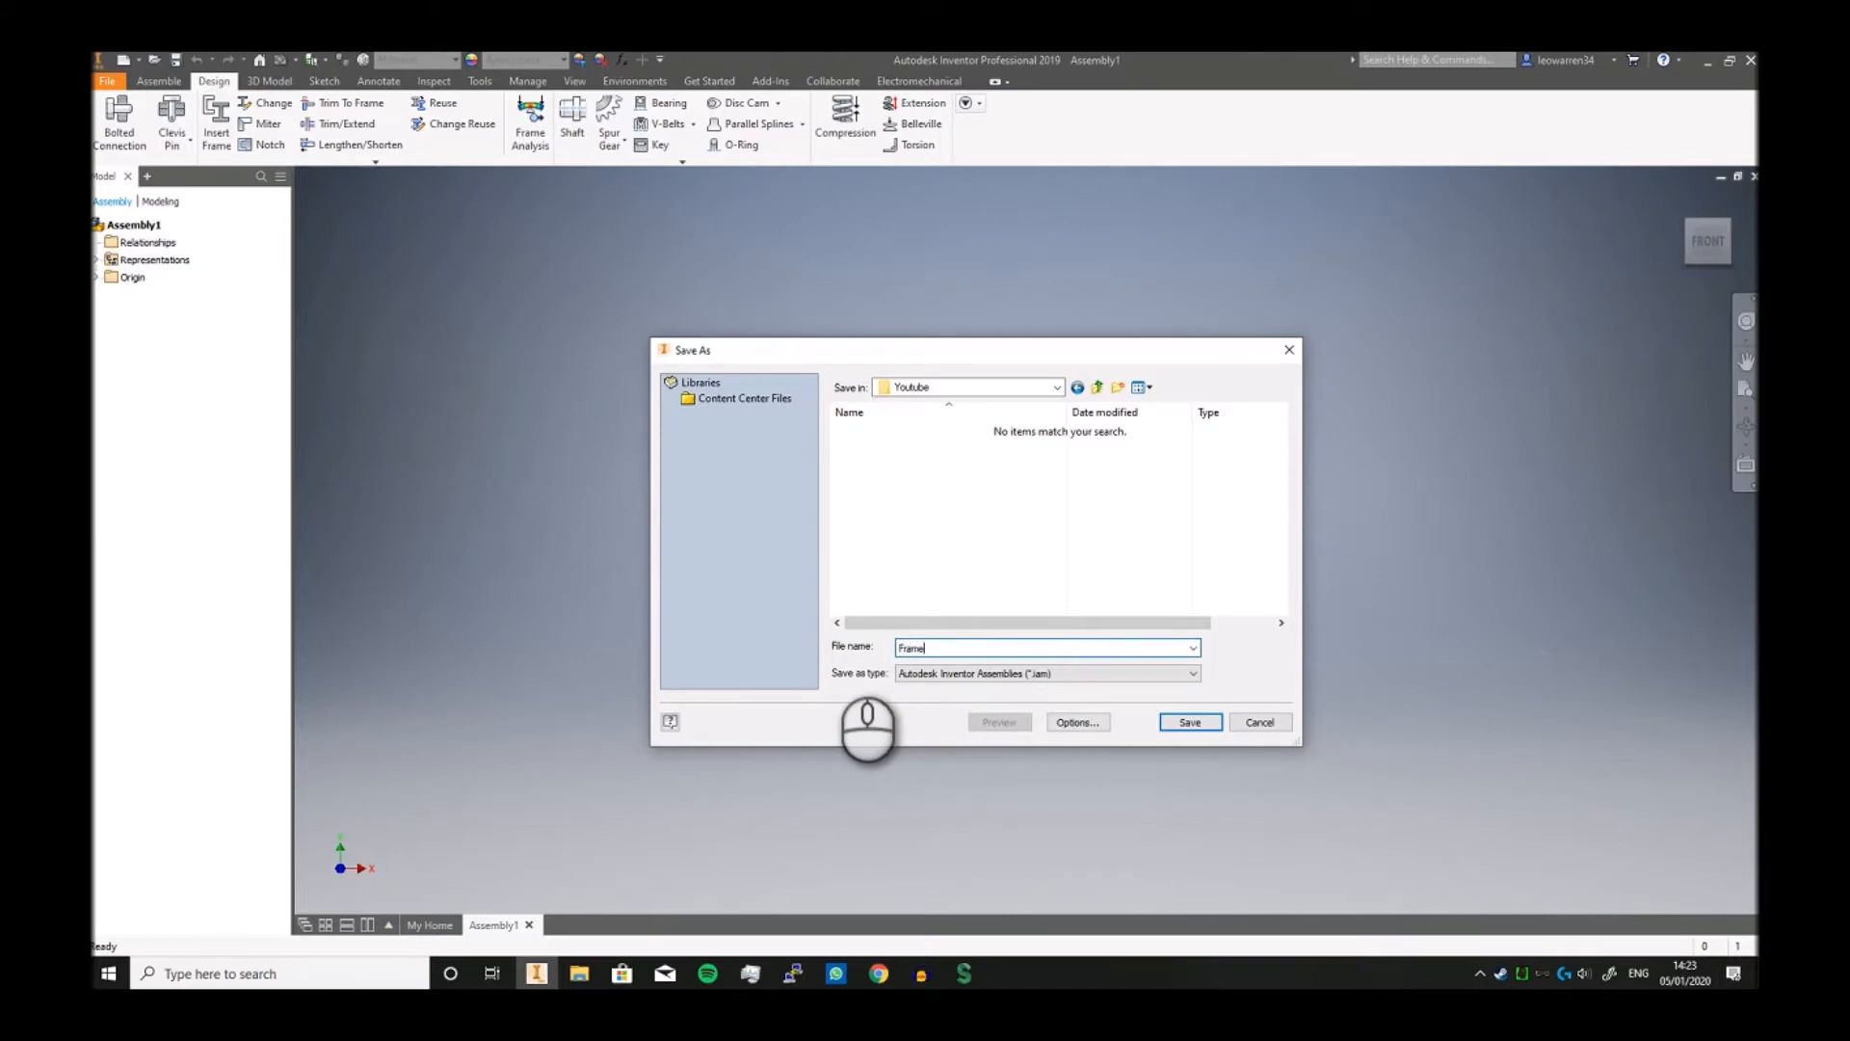
{"action": "left_click", "coordinate": [1189, 721]}
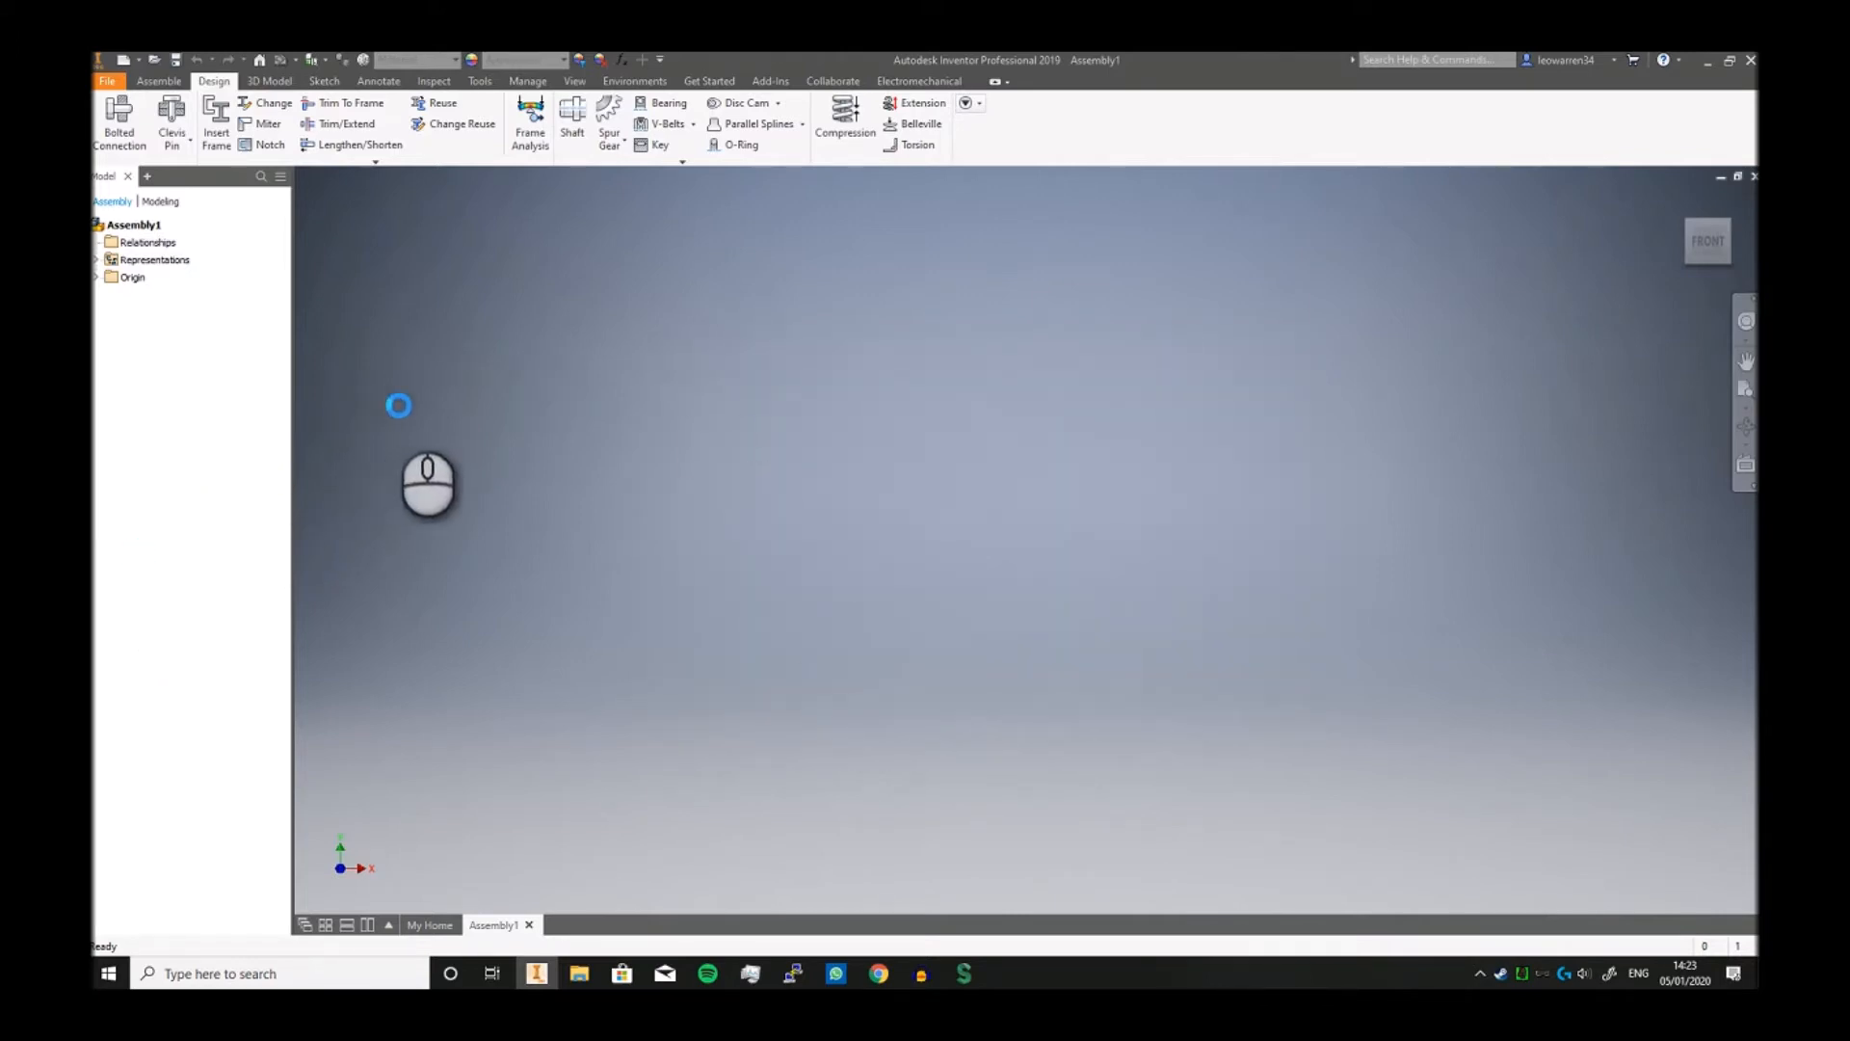
Step: Reopen Insert Frame and cancel it without adding any members
{"action": "left_click", "coordinate": [215, 124]}
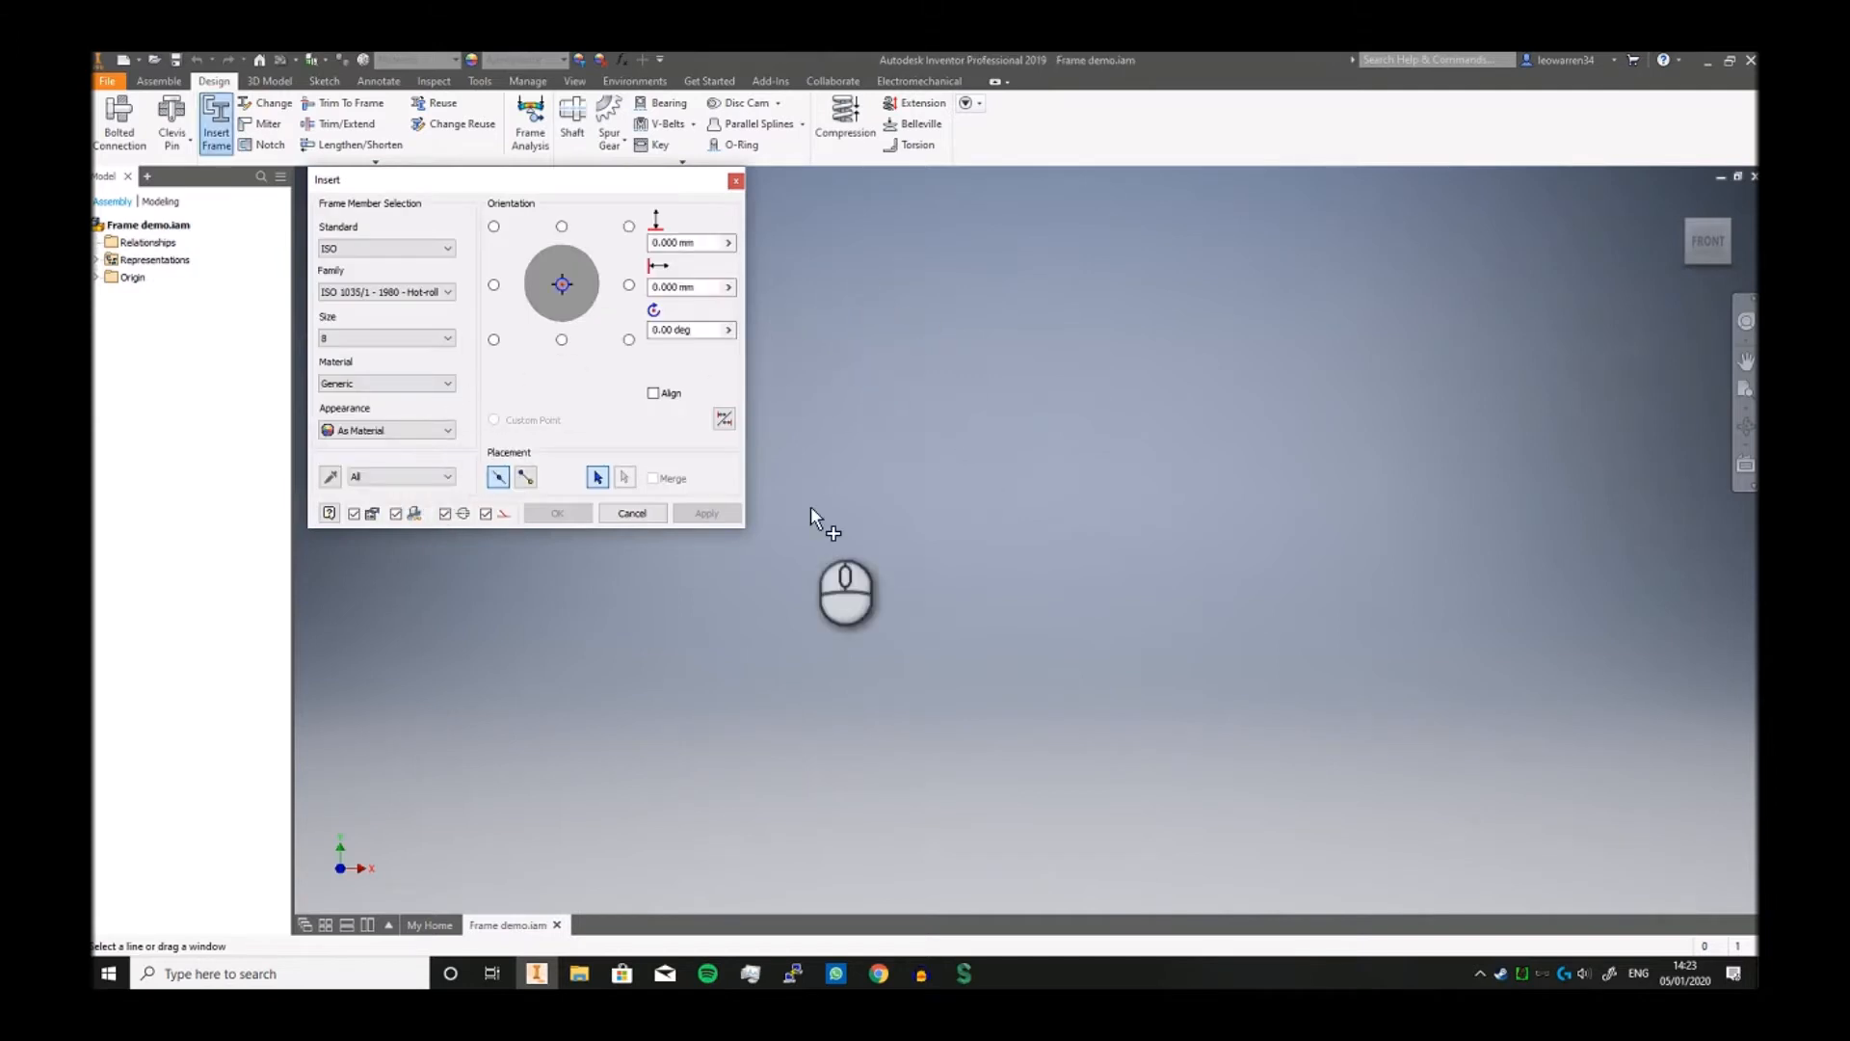
{"action": "left_click", "coordinate": [632, 513]}
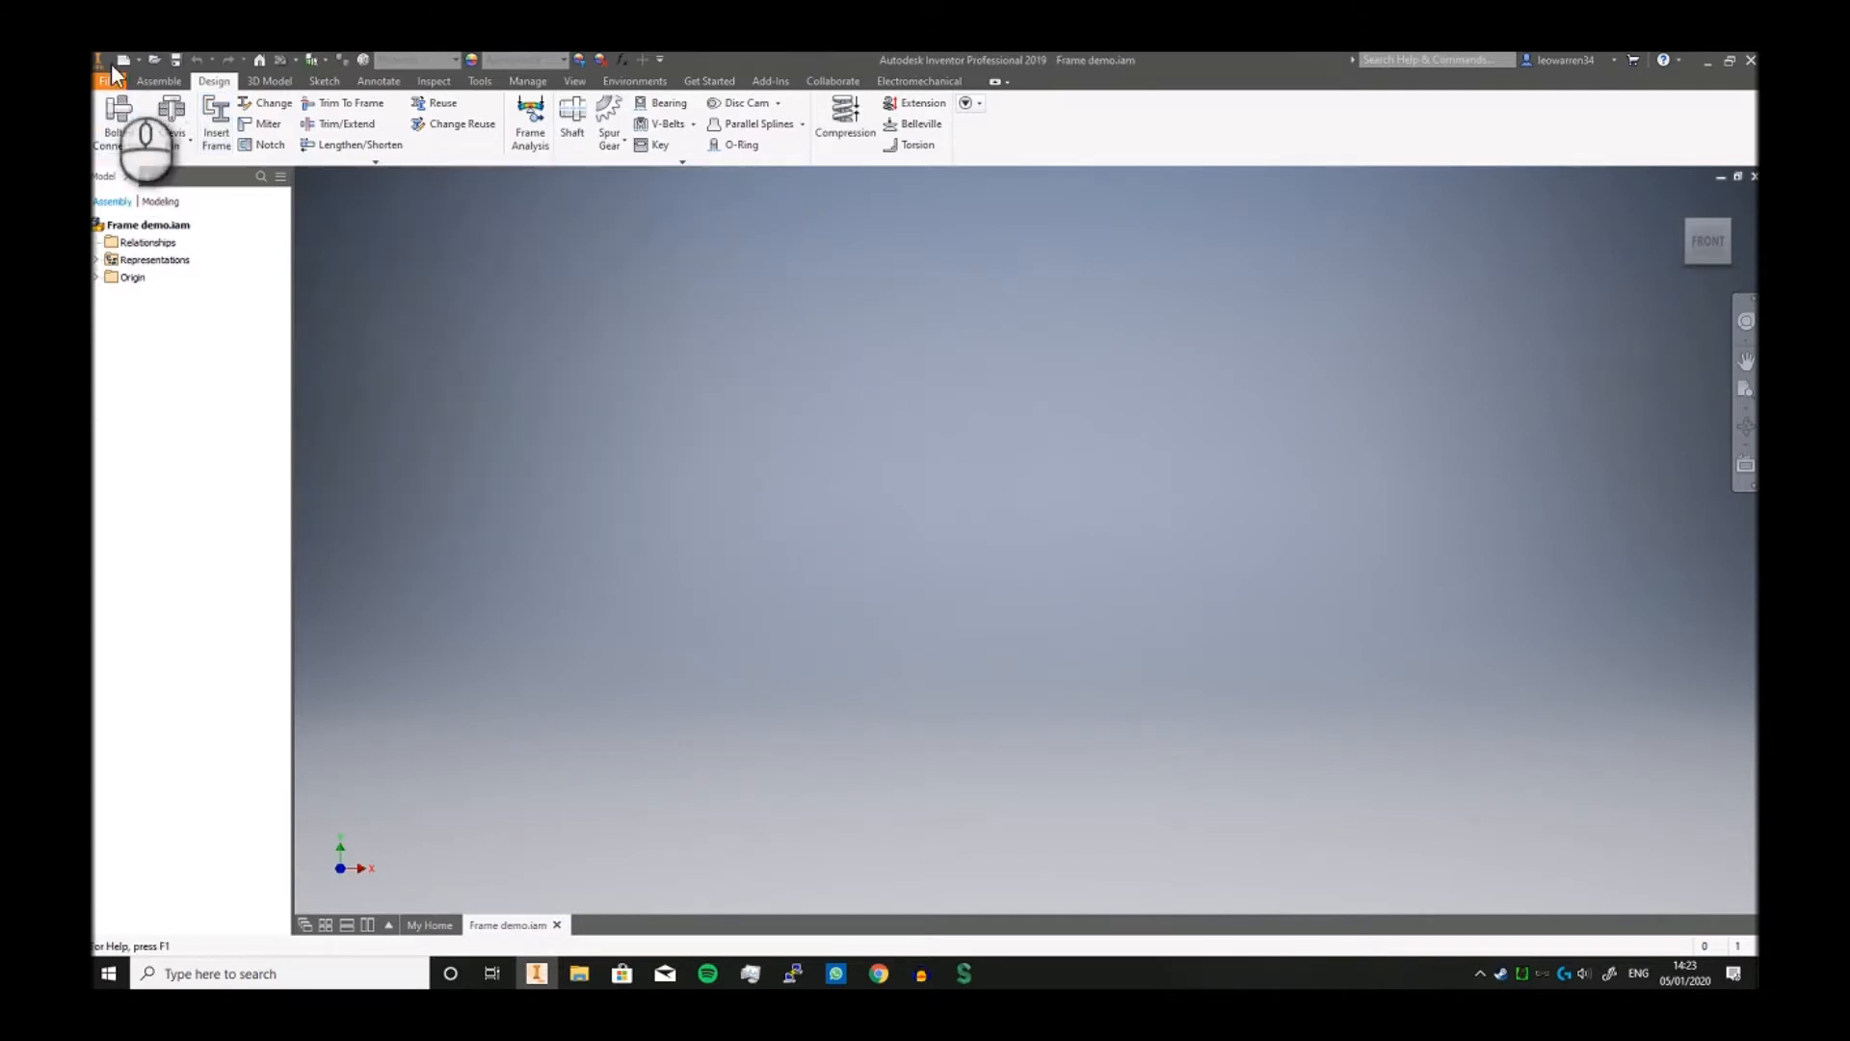
Step: Start an in-place component named Frame with Default BOM Structure set to Reference
{"action": "left_click", "coordinate": [158, 81]}
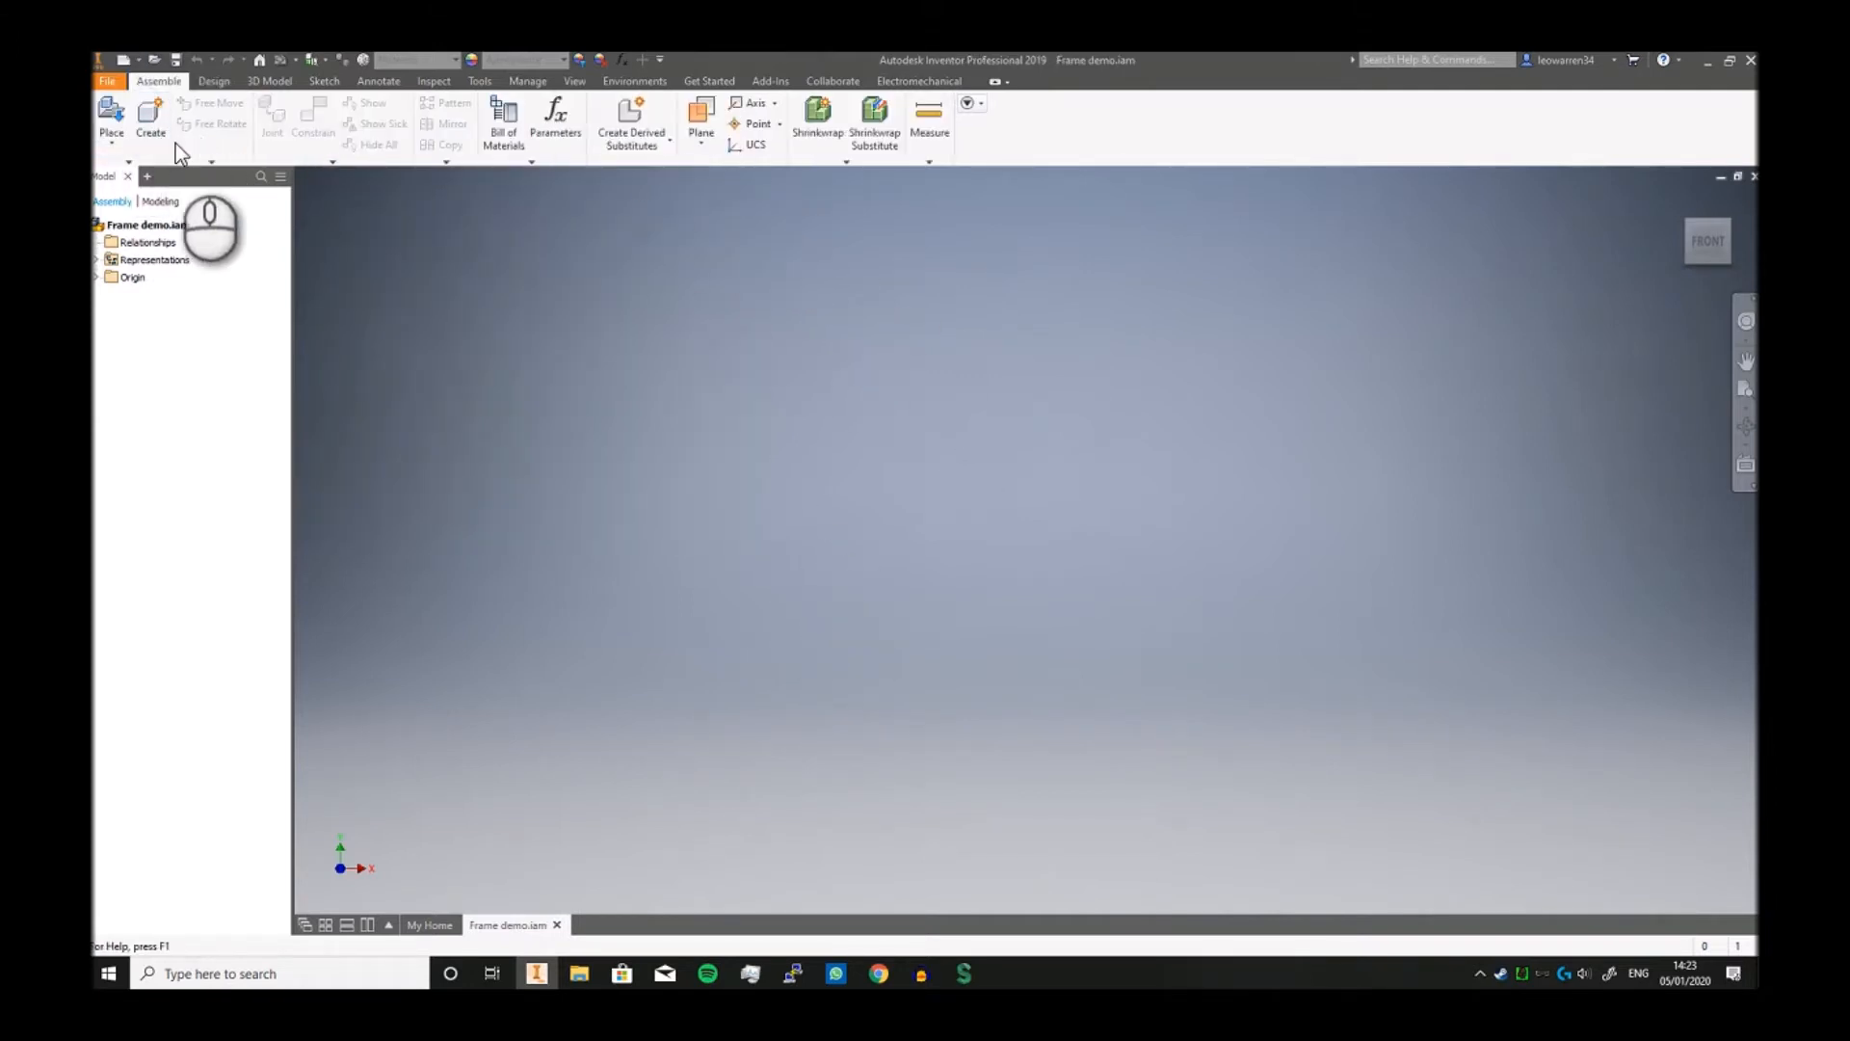
{"action": "left_click", "coordinate": [150, 117]}
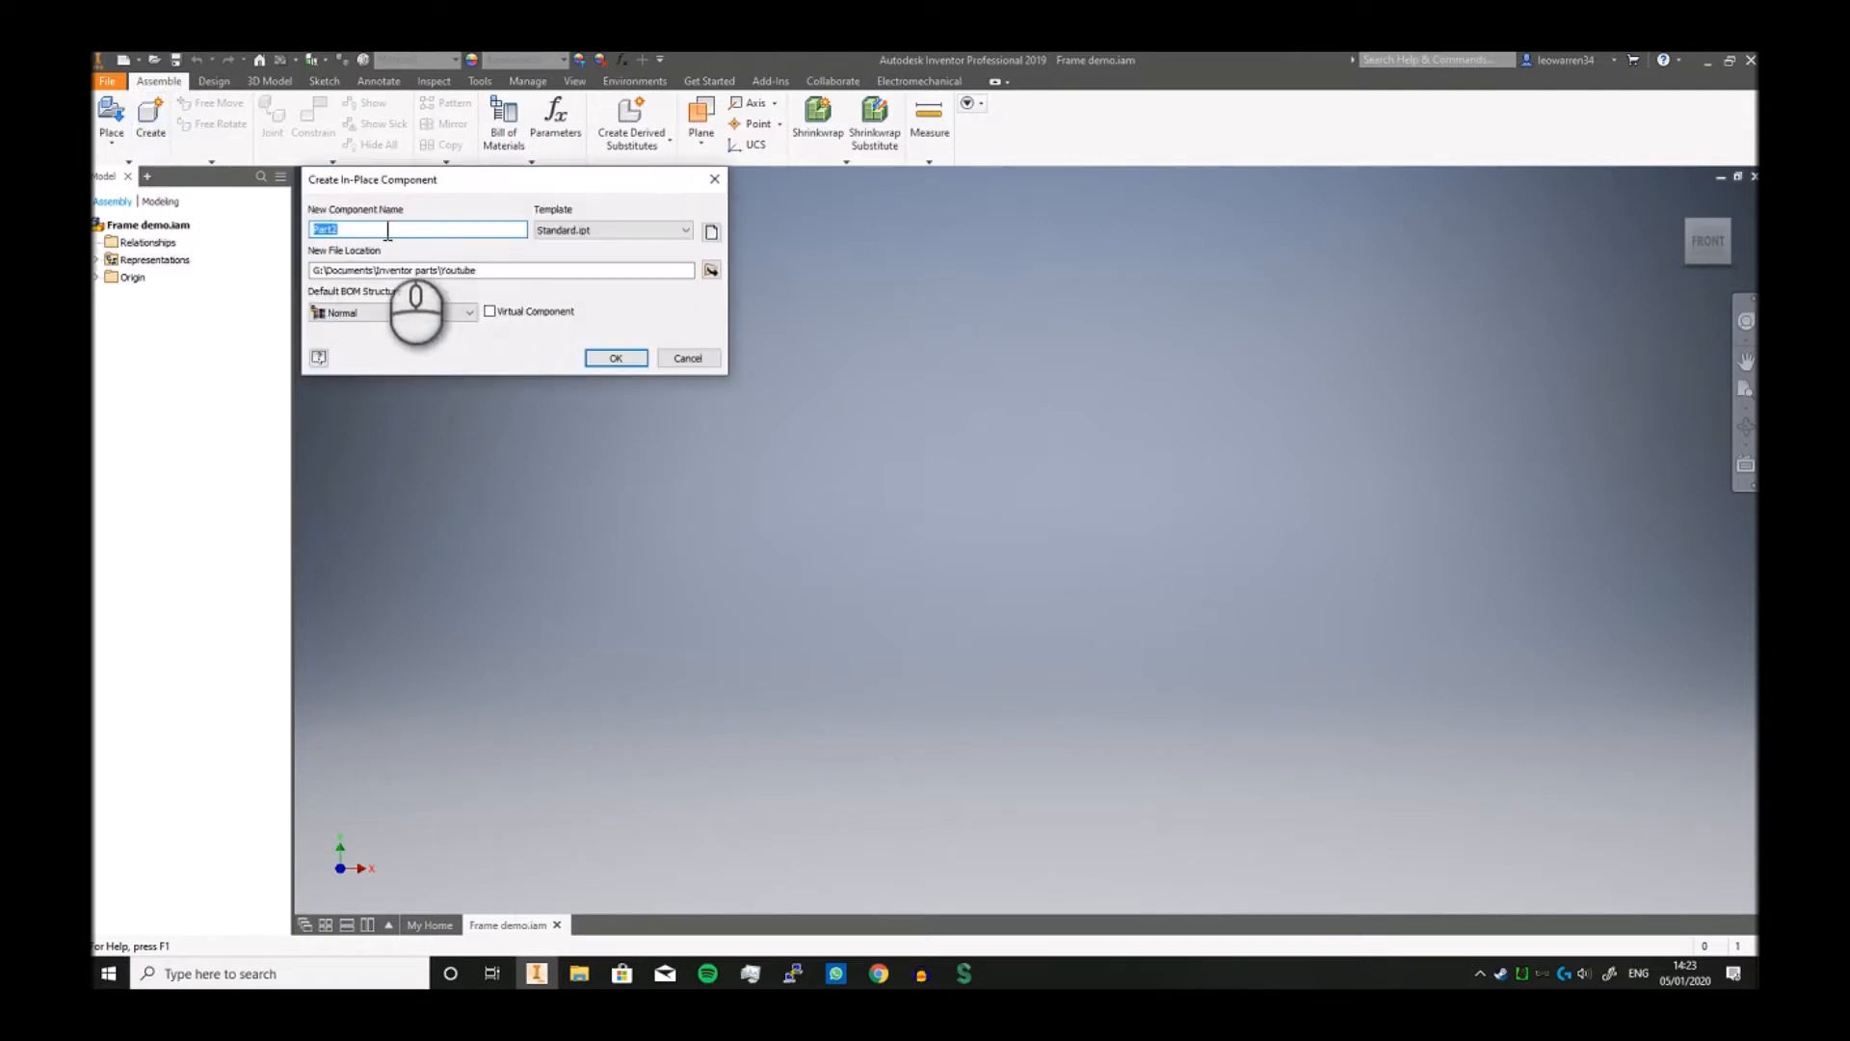
{"action": "type", "text": "Frame"}
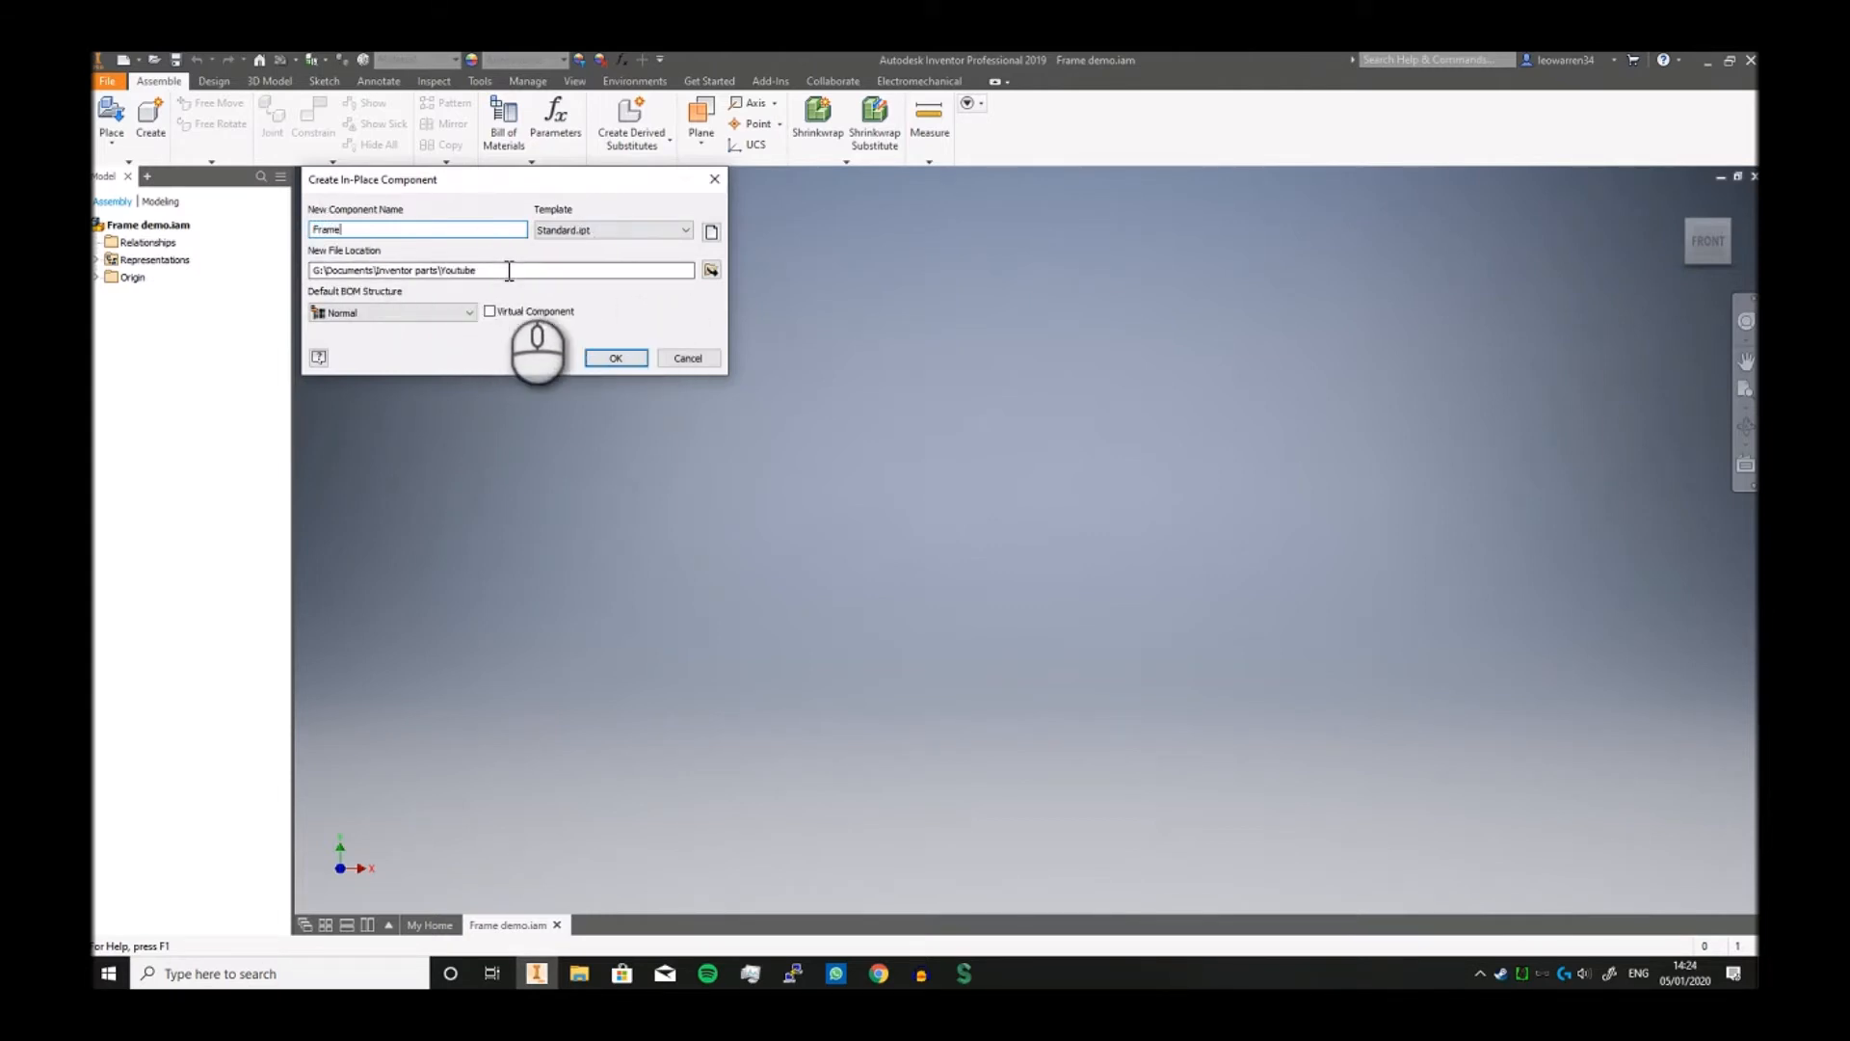
{"action": "mouse_move", "coordinate": [514, 254]}
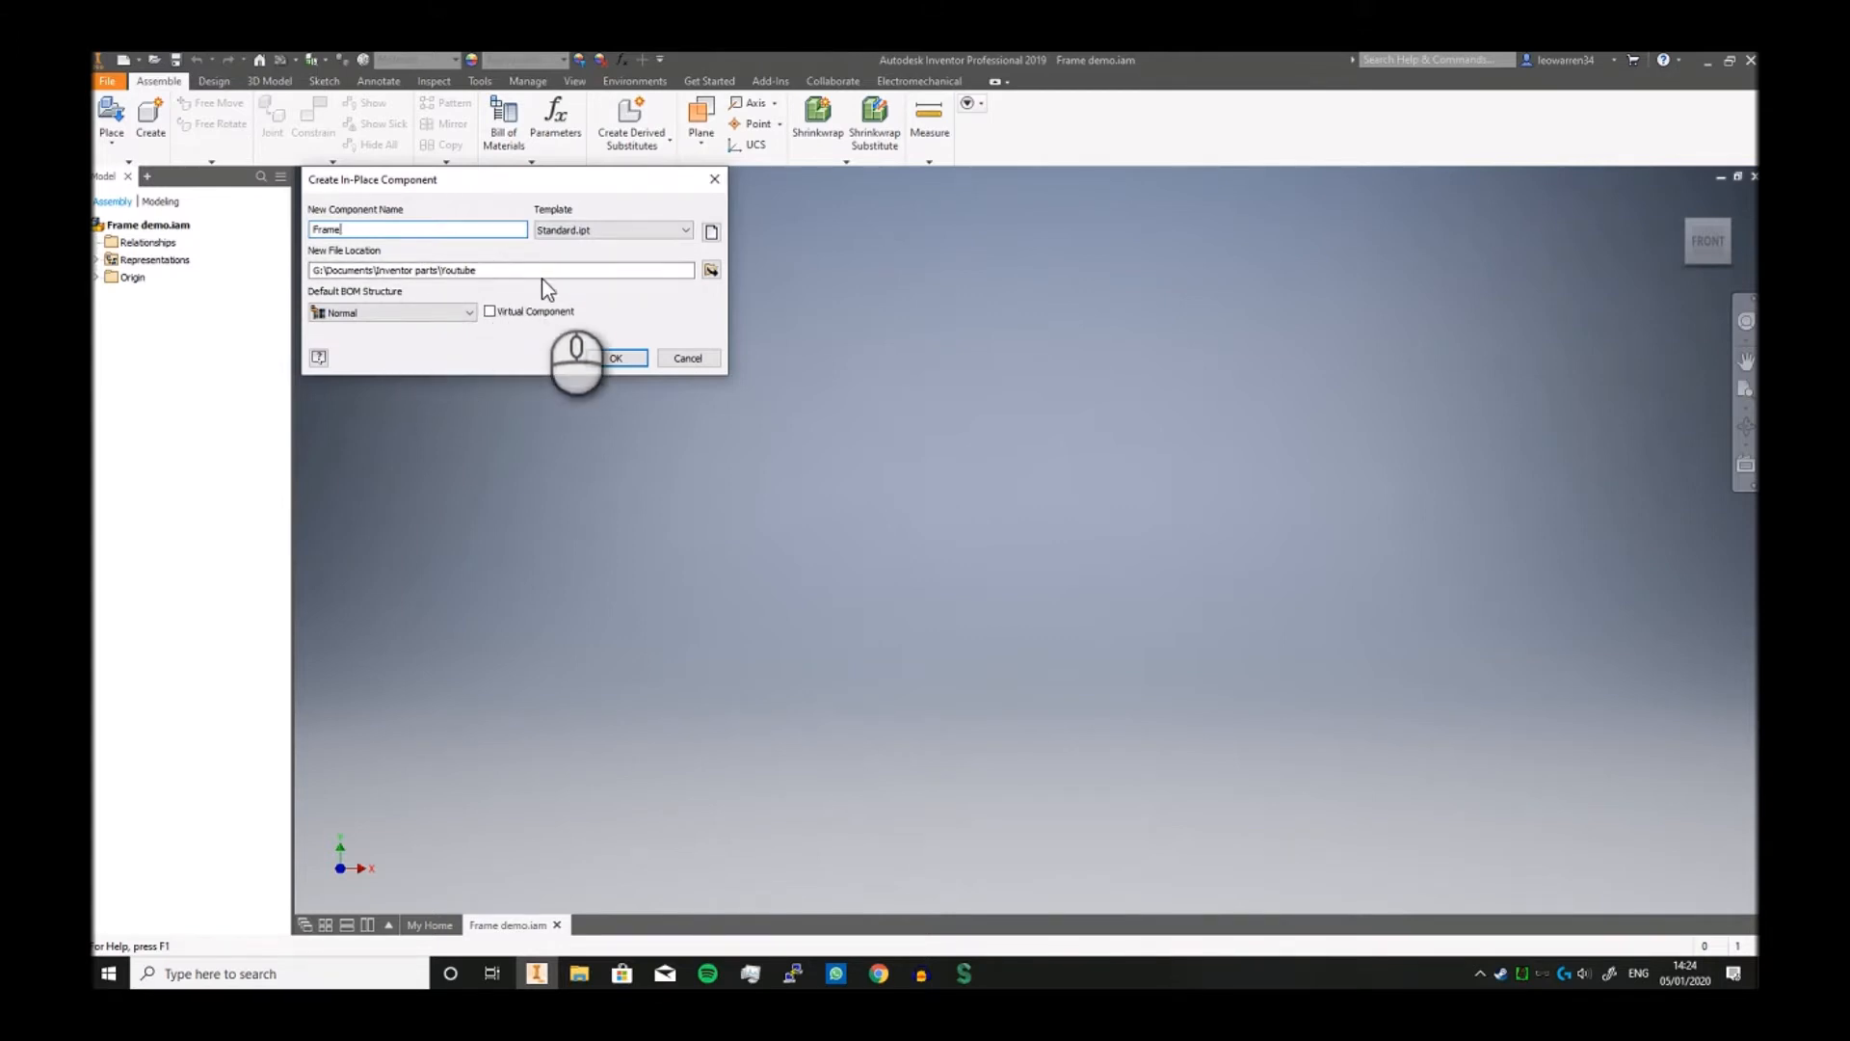
{"action": "left_click", "coordinate": [468, 312]}
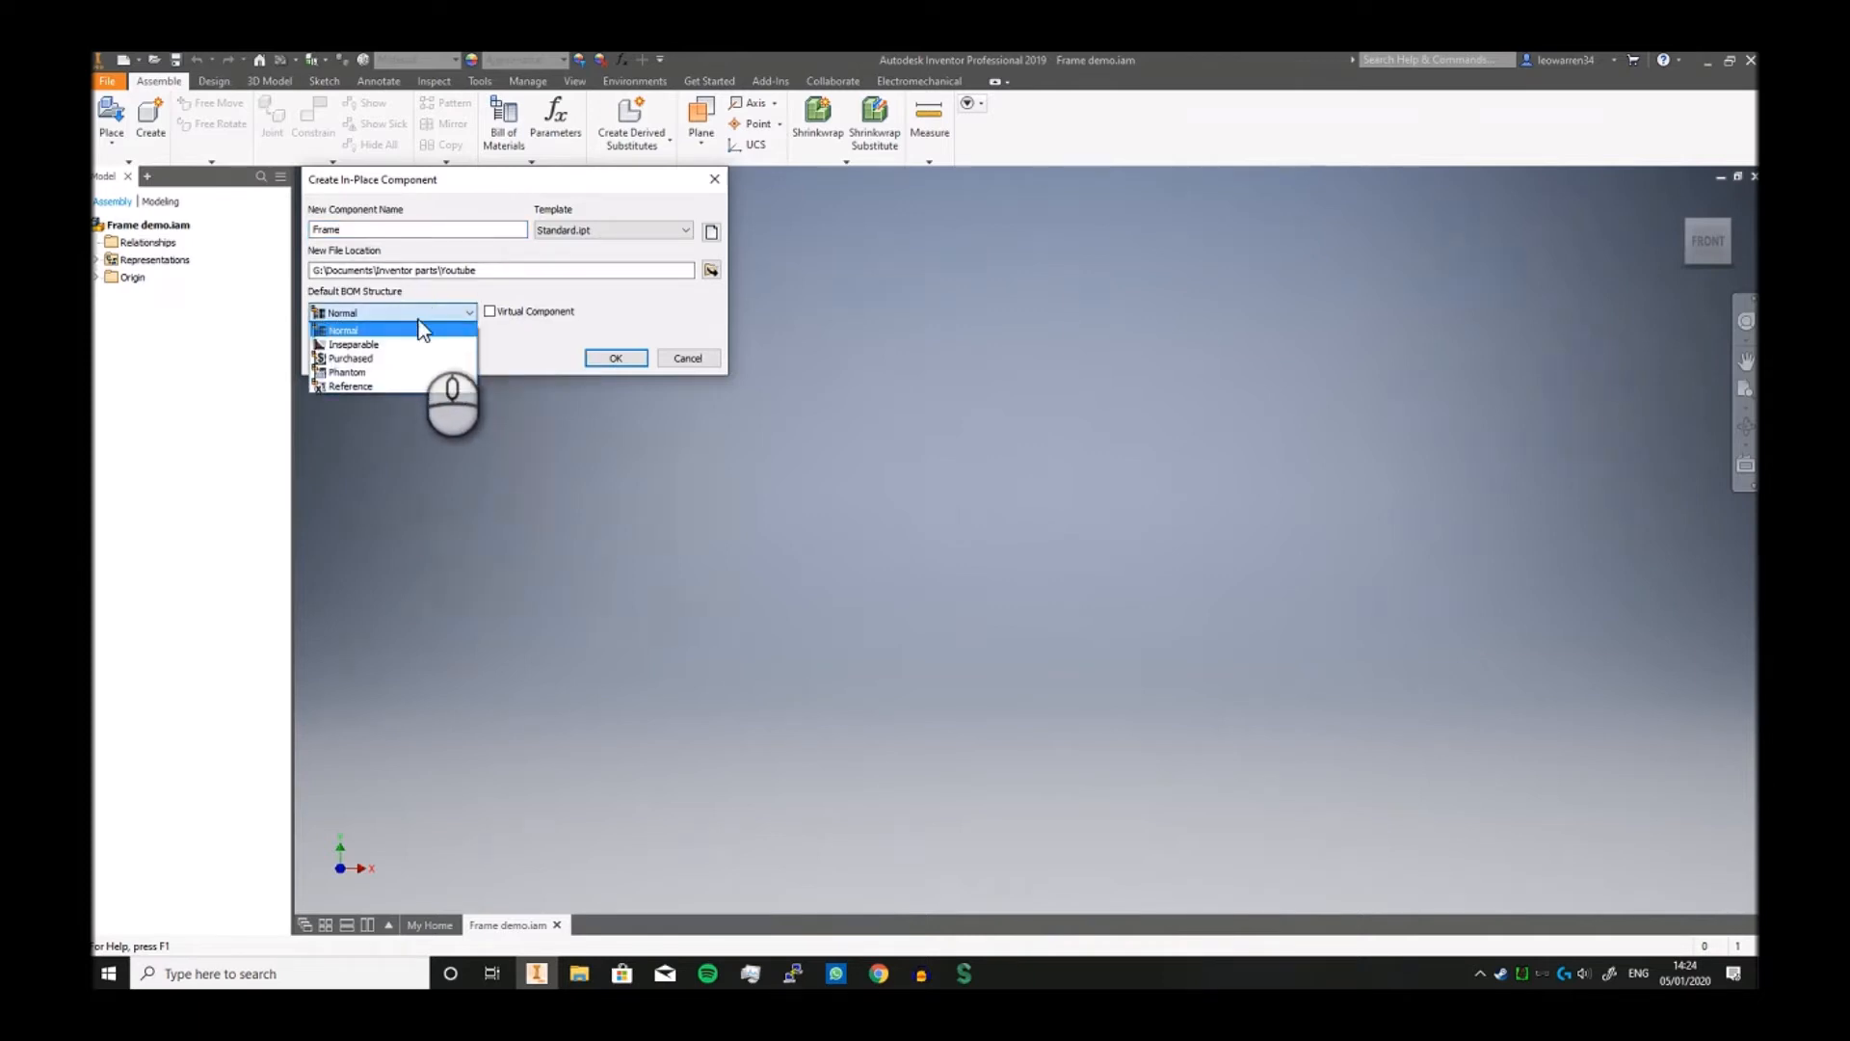
{"action": "left_click", "coordinate": [350, 385]}
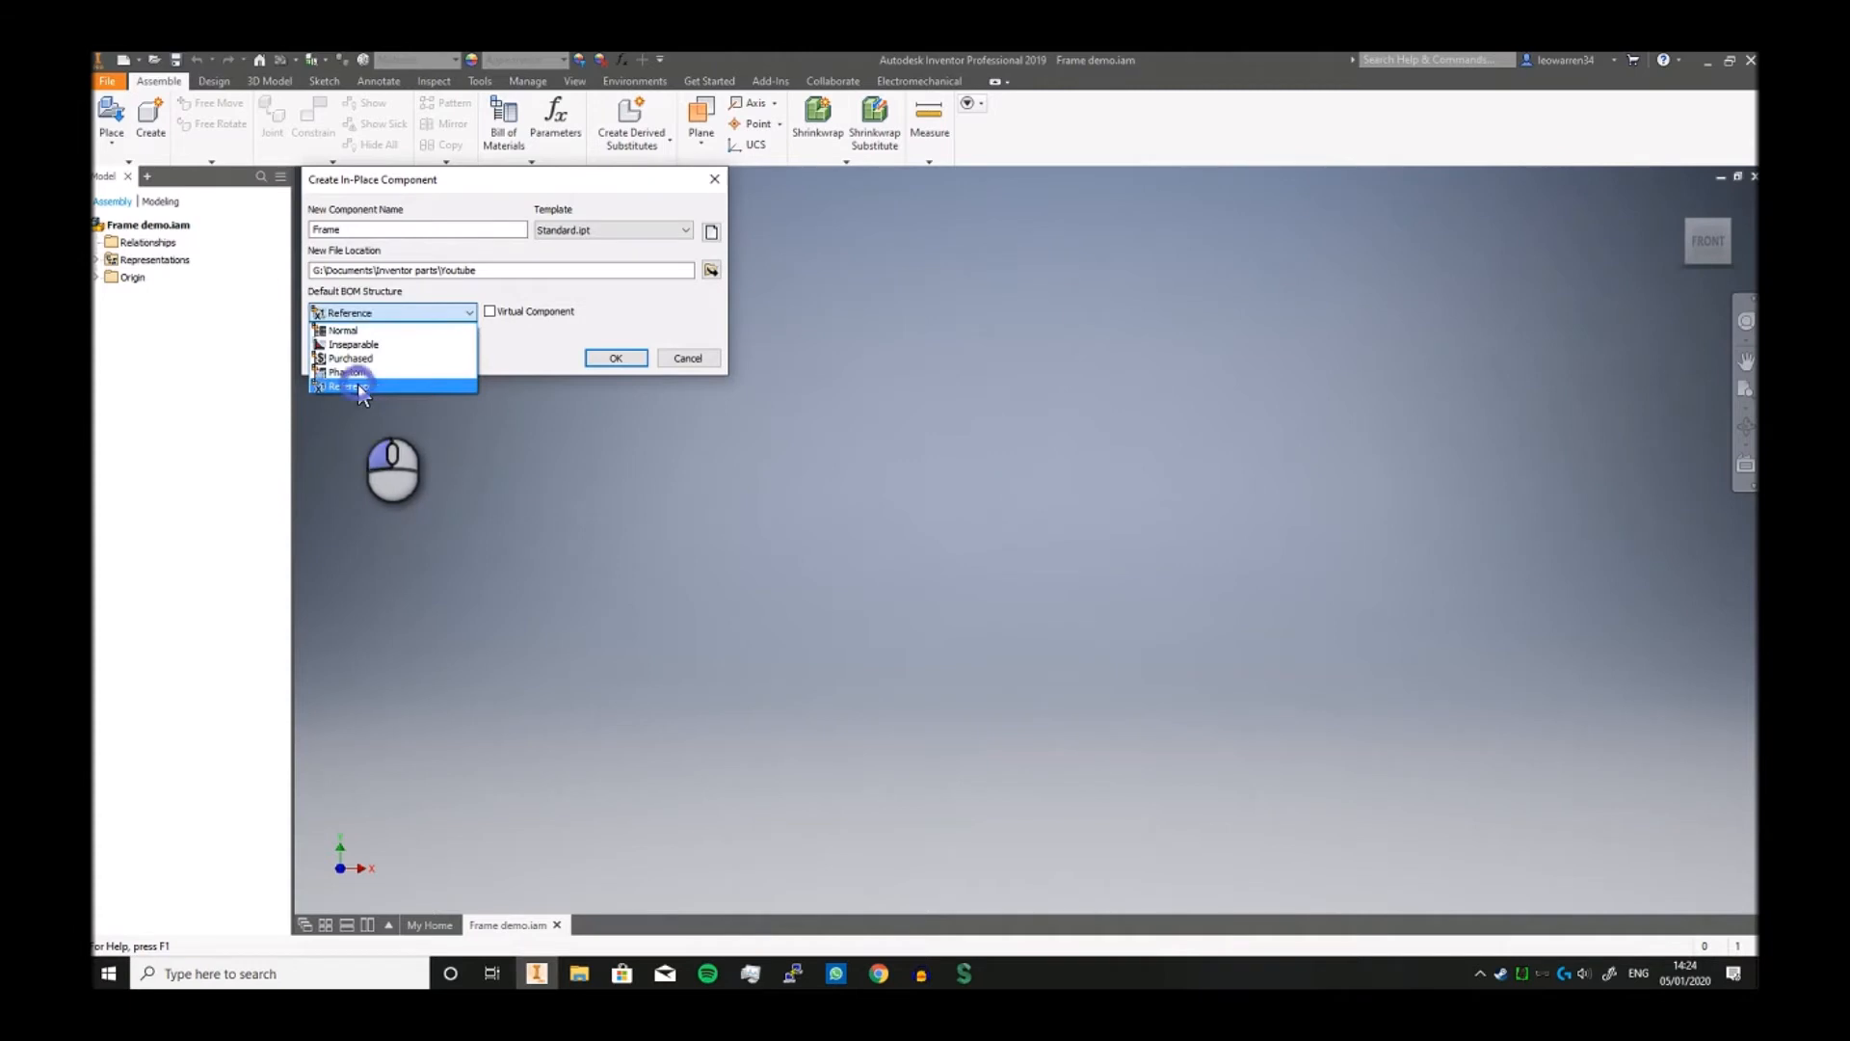
{"action": "left_click", "coordinate": [357, 386]}
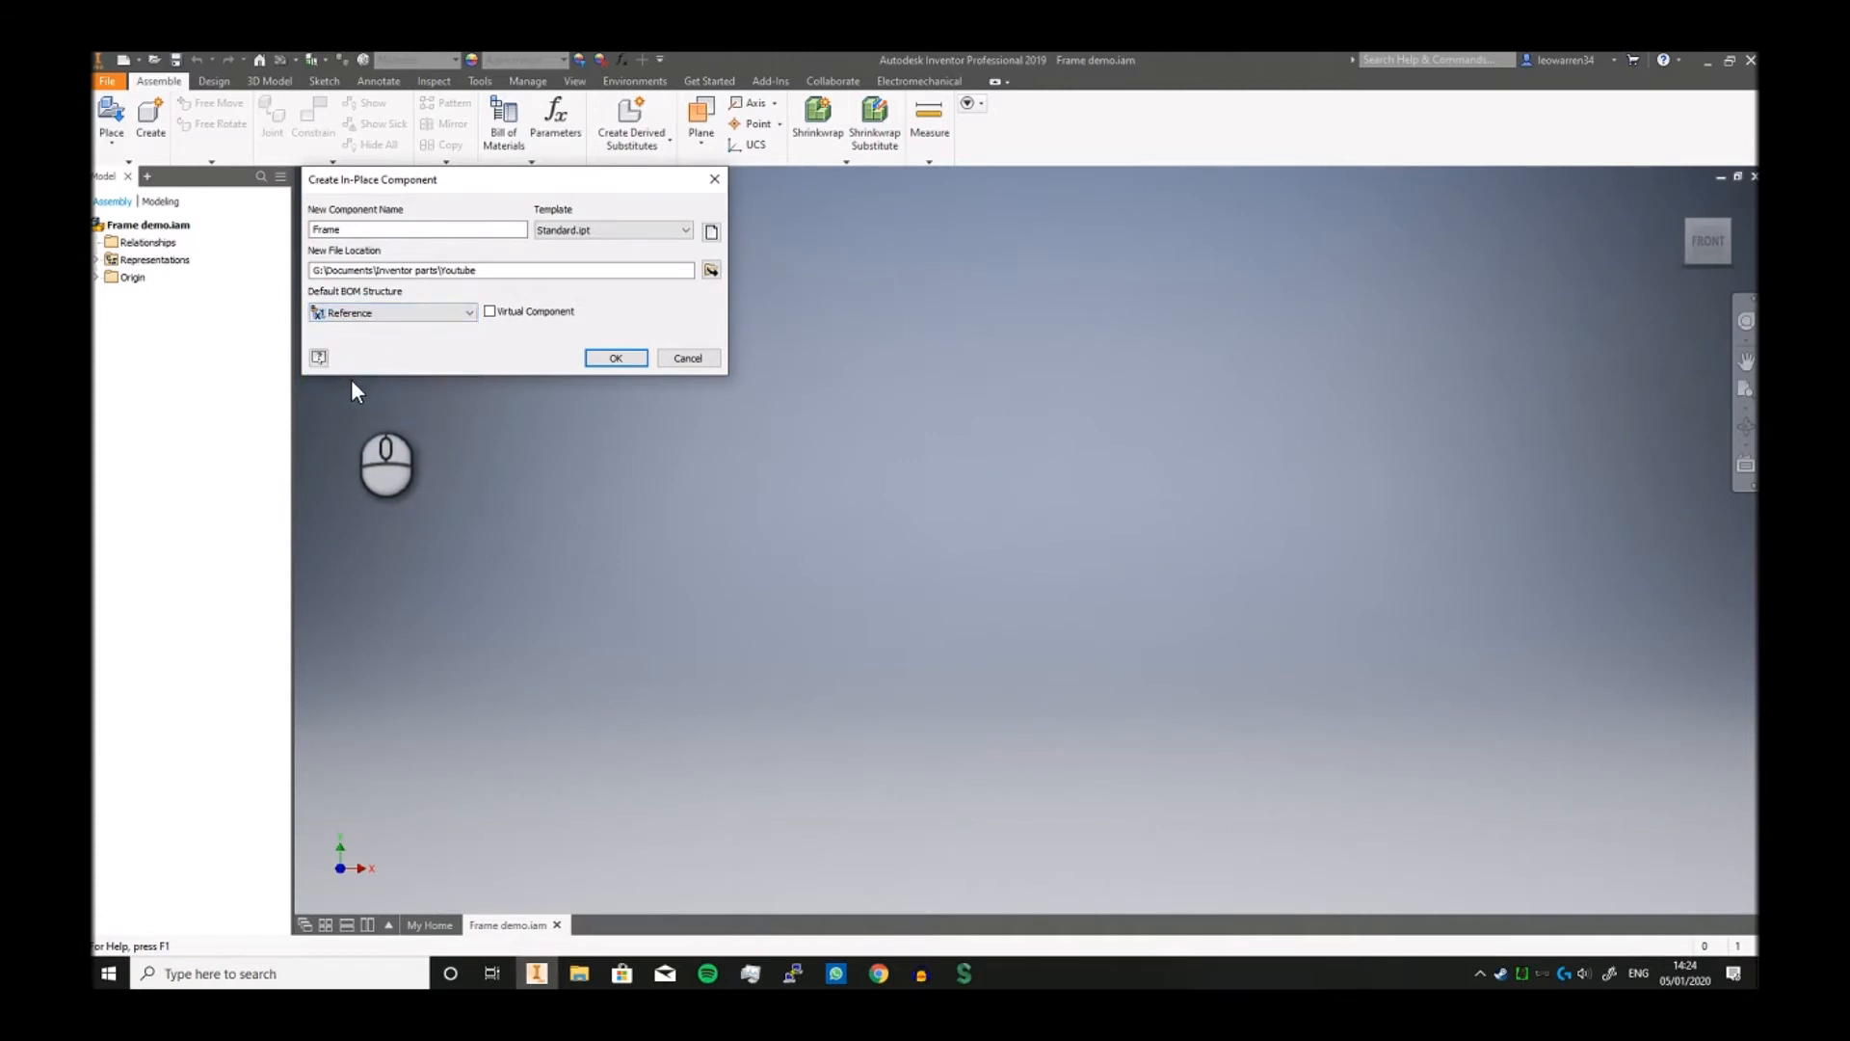
{"action": "mouse_move", "coordinate": [360, 424]}
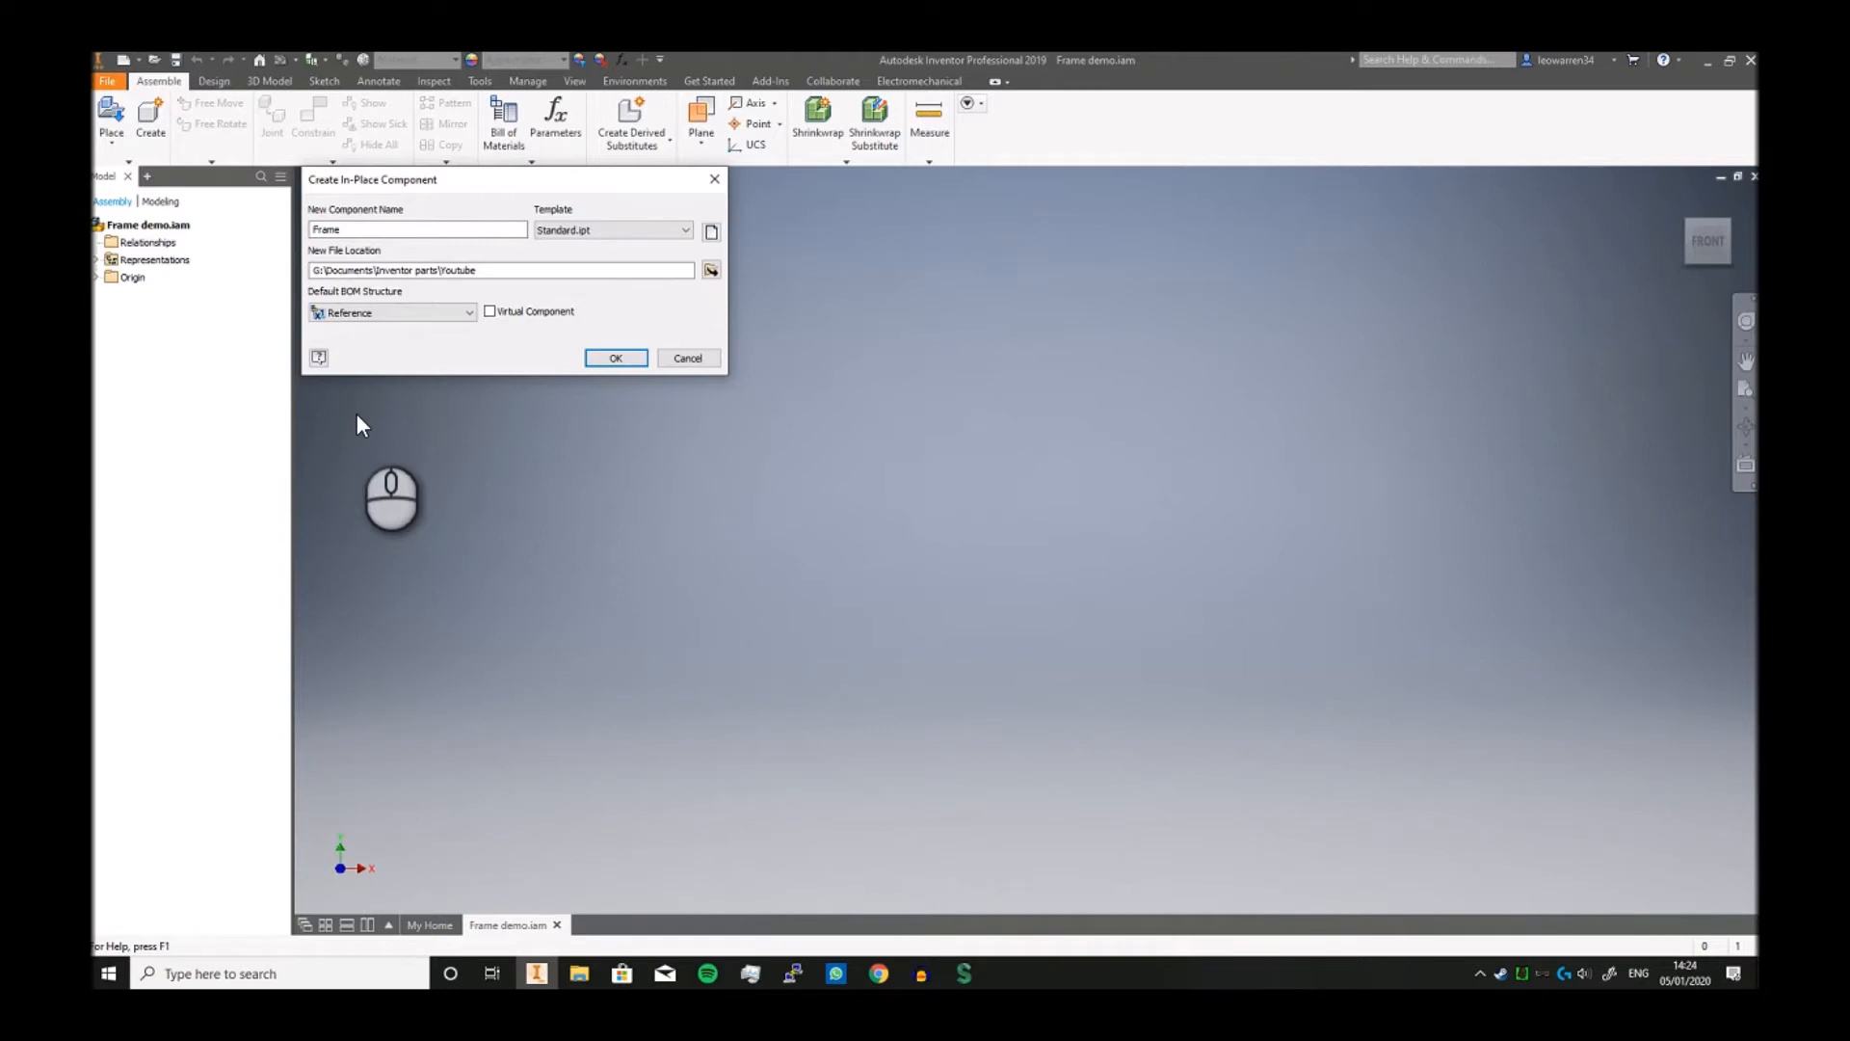
Step: Create the Frame component and sketch a six-sided polygon centred on its origin
{"action": "left_click", "coordinate": [615, 358]}
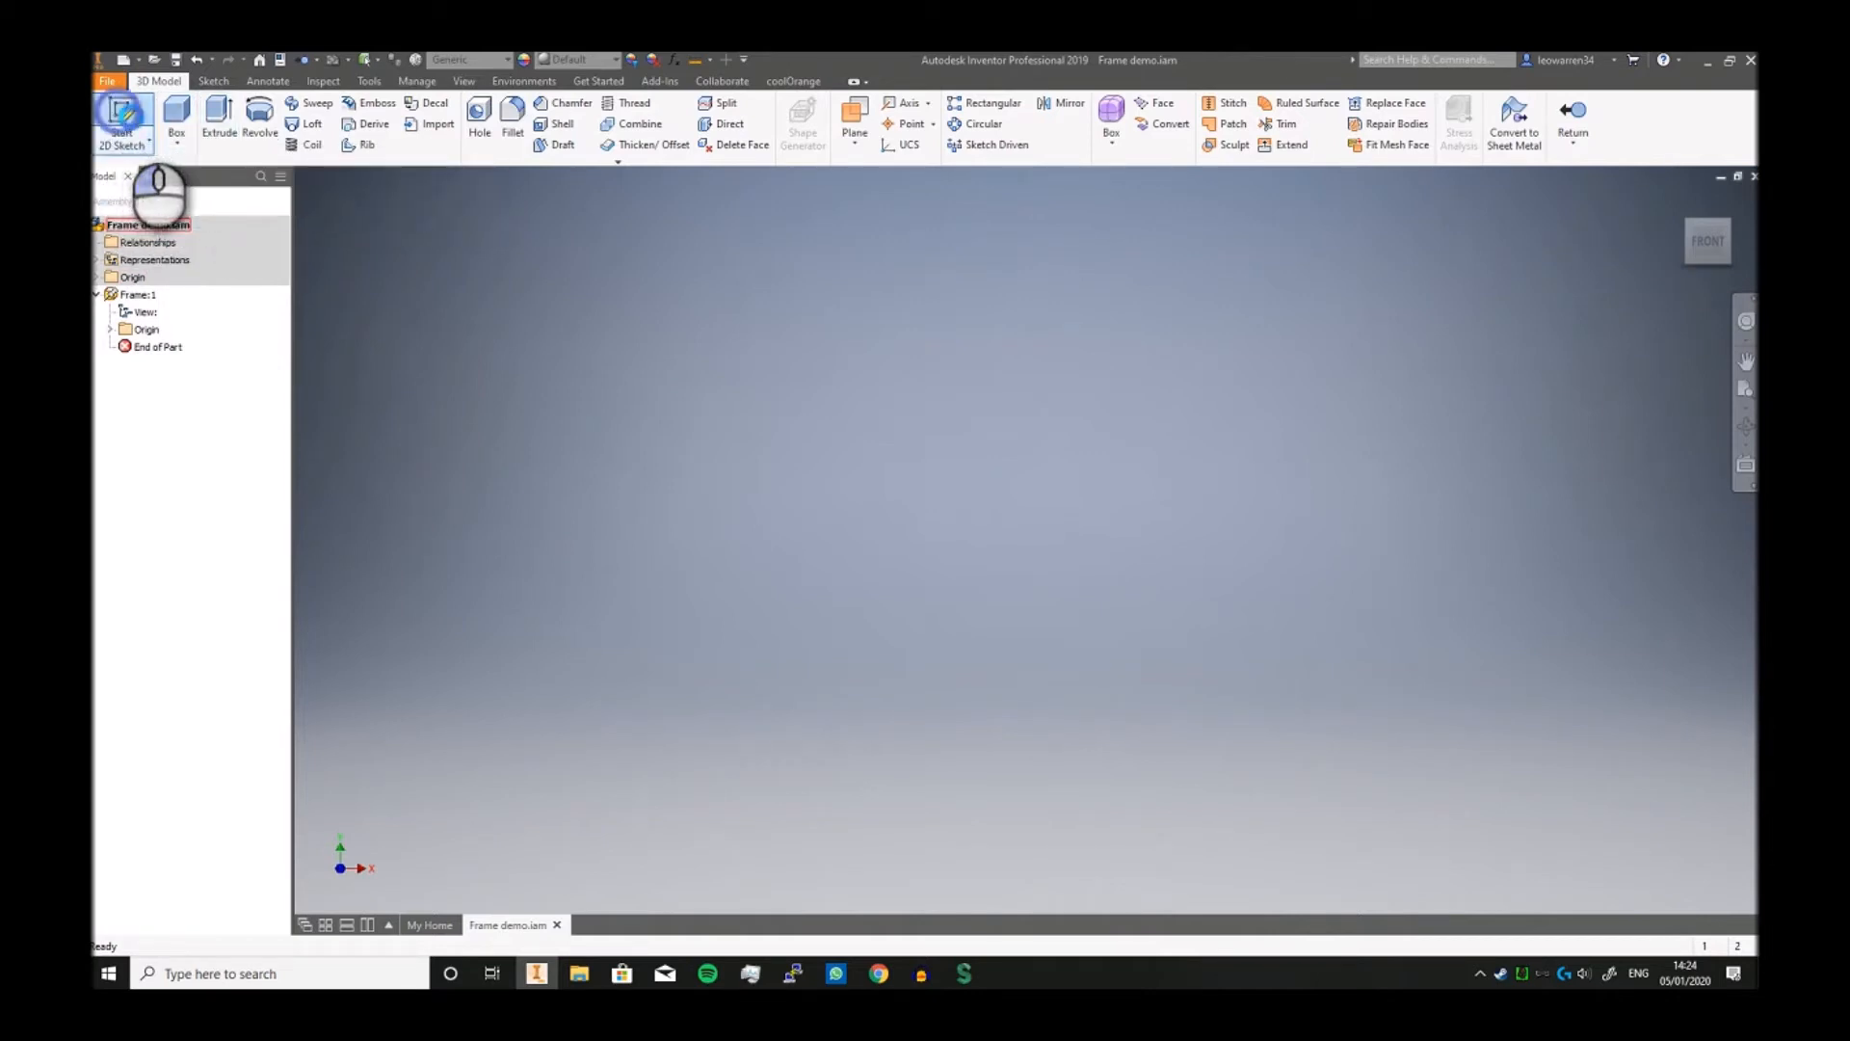
{"action": "left_click", "coordinate": [120, 124]}
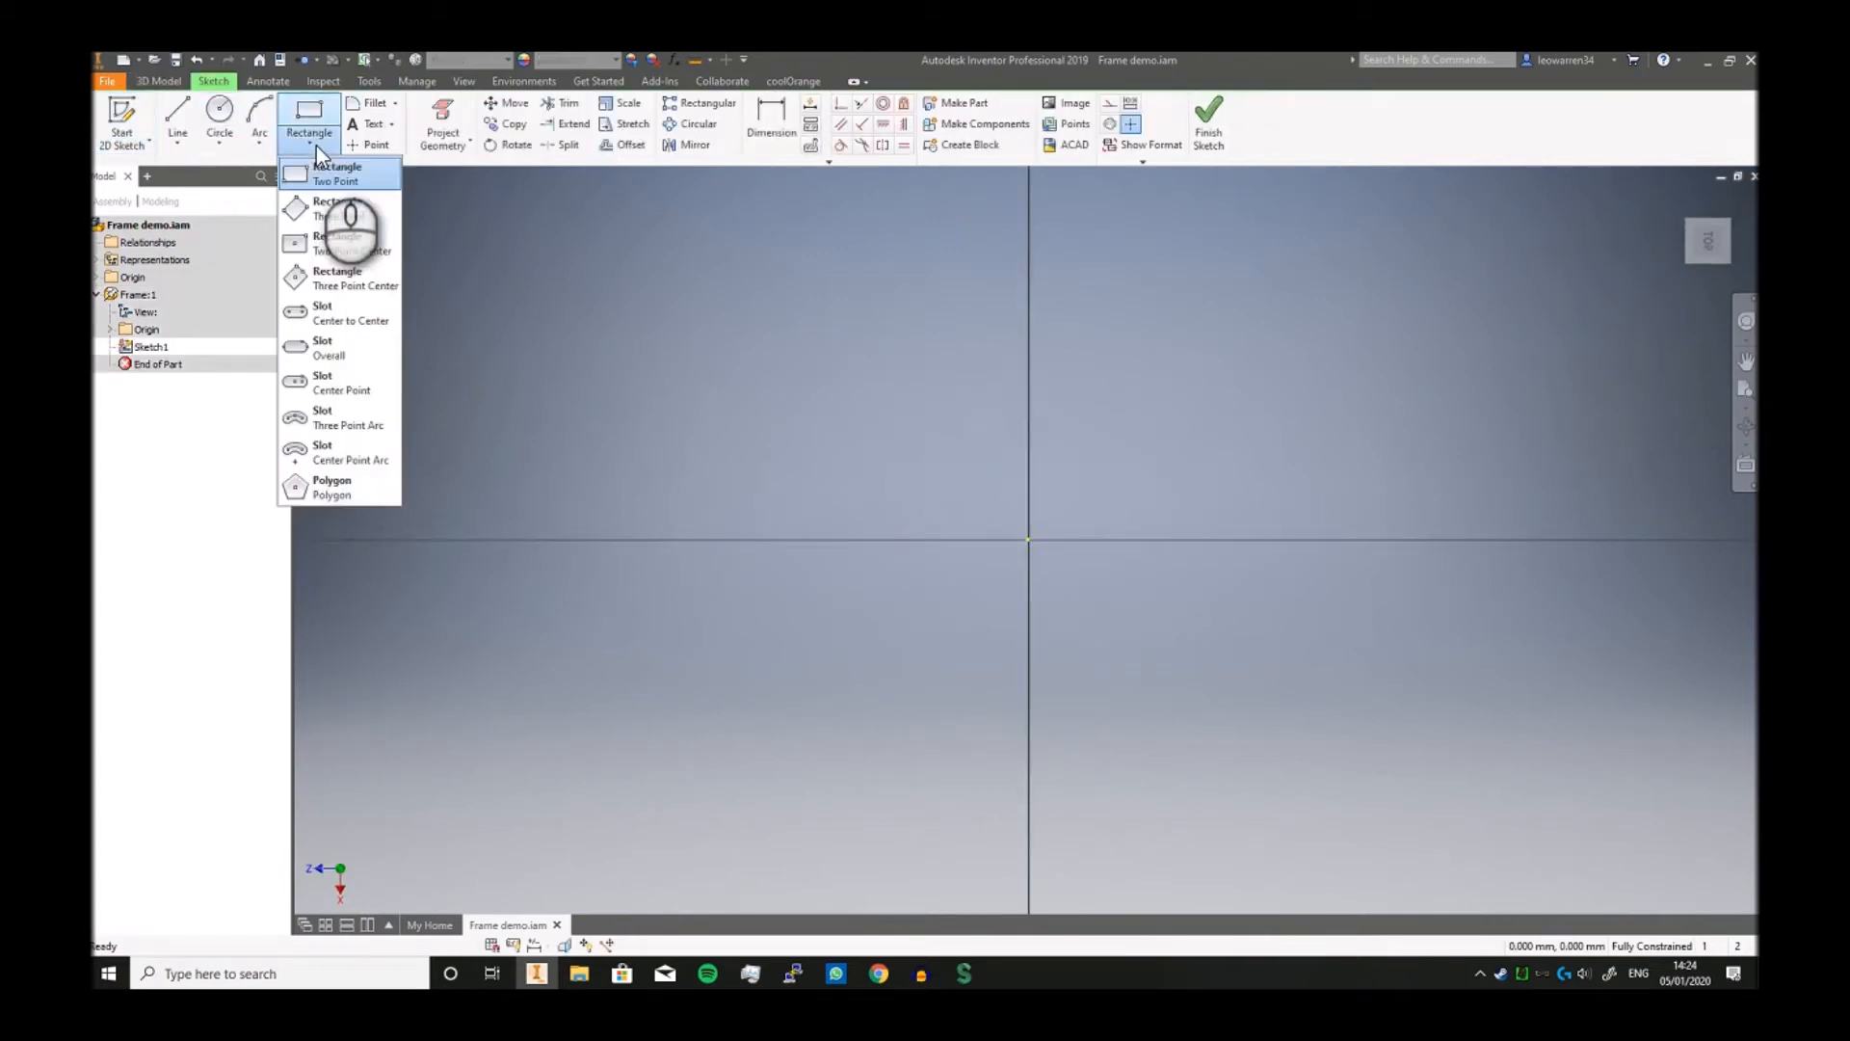
{"action": "mouse_move", "coordinate": [334, 485]}
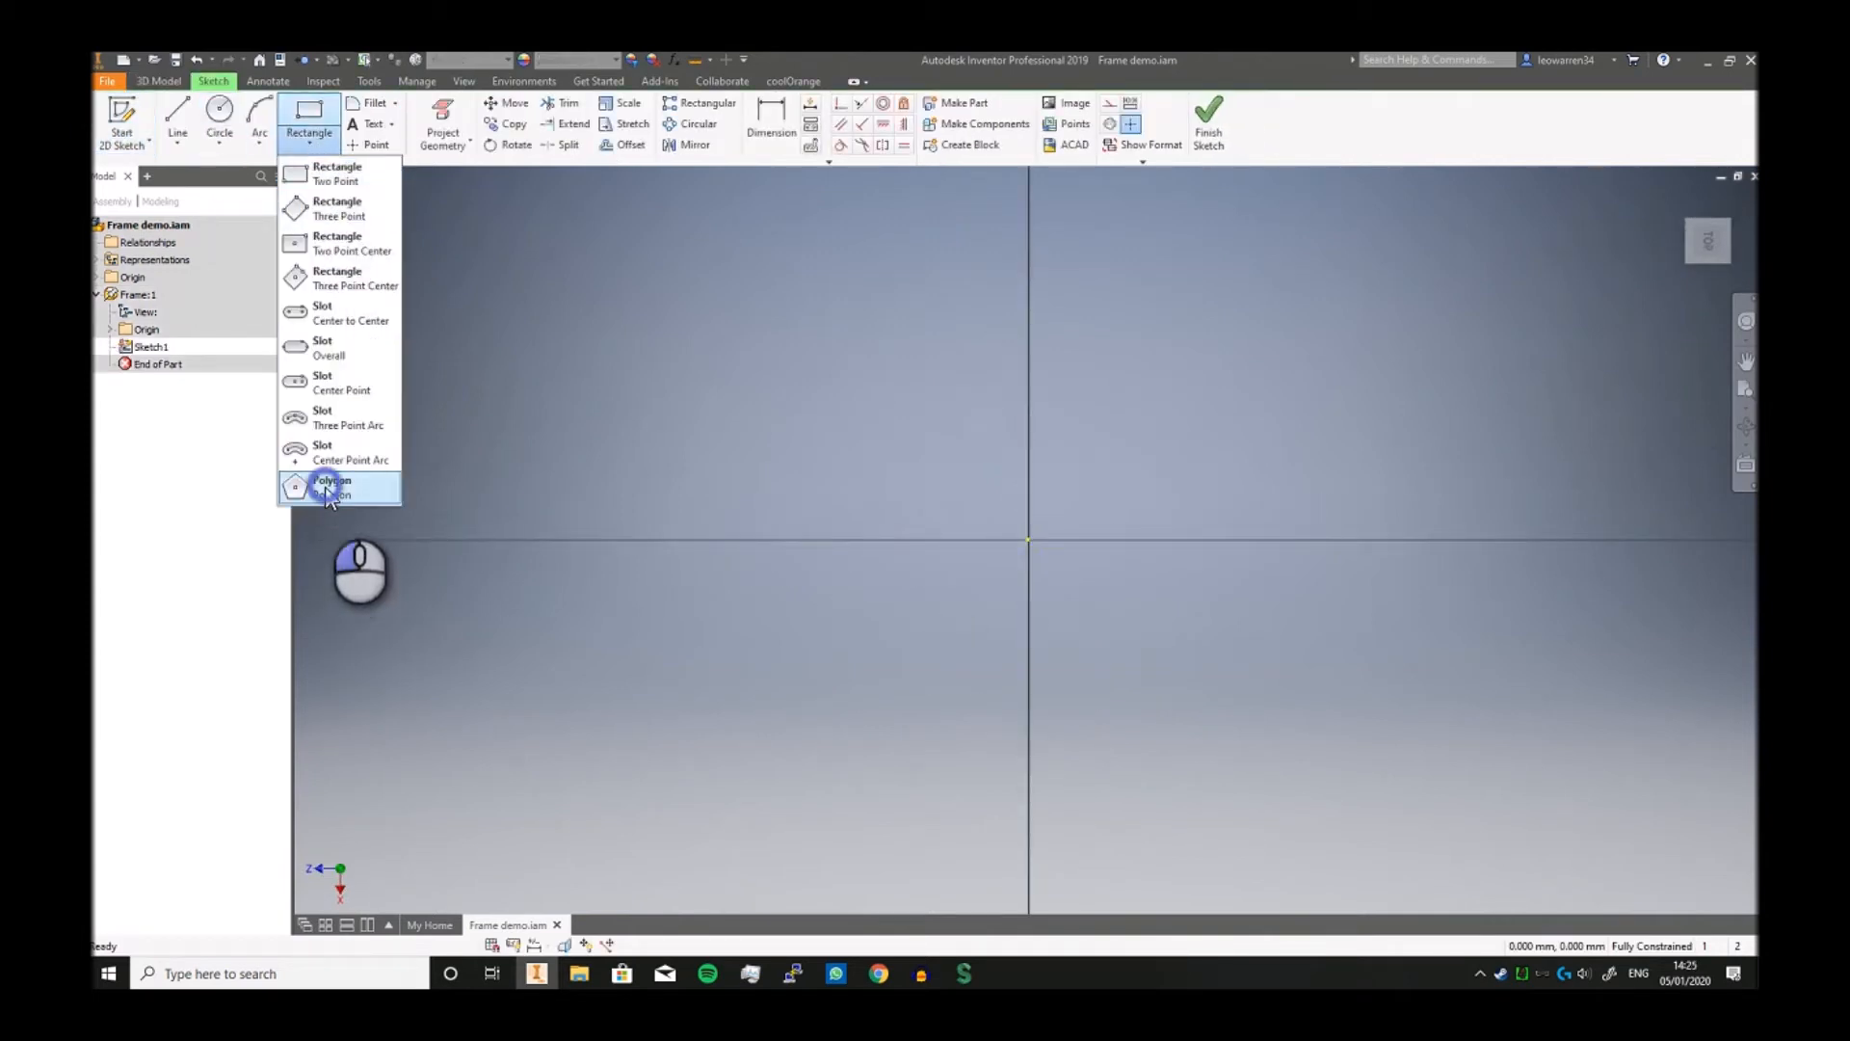
{"action": "left_click", "coordinate": [334, 488]}
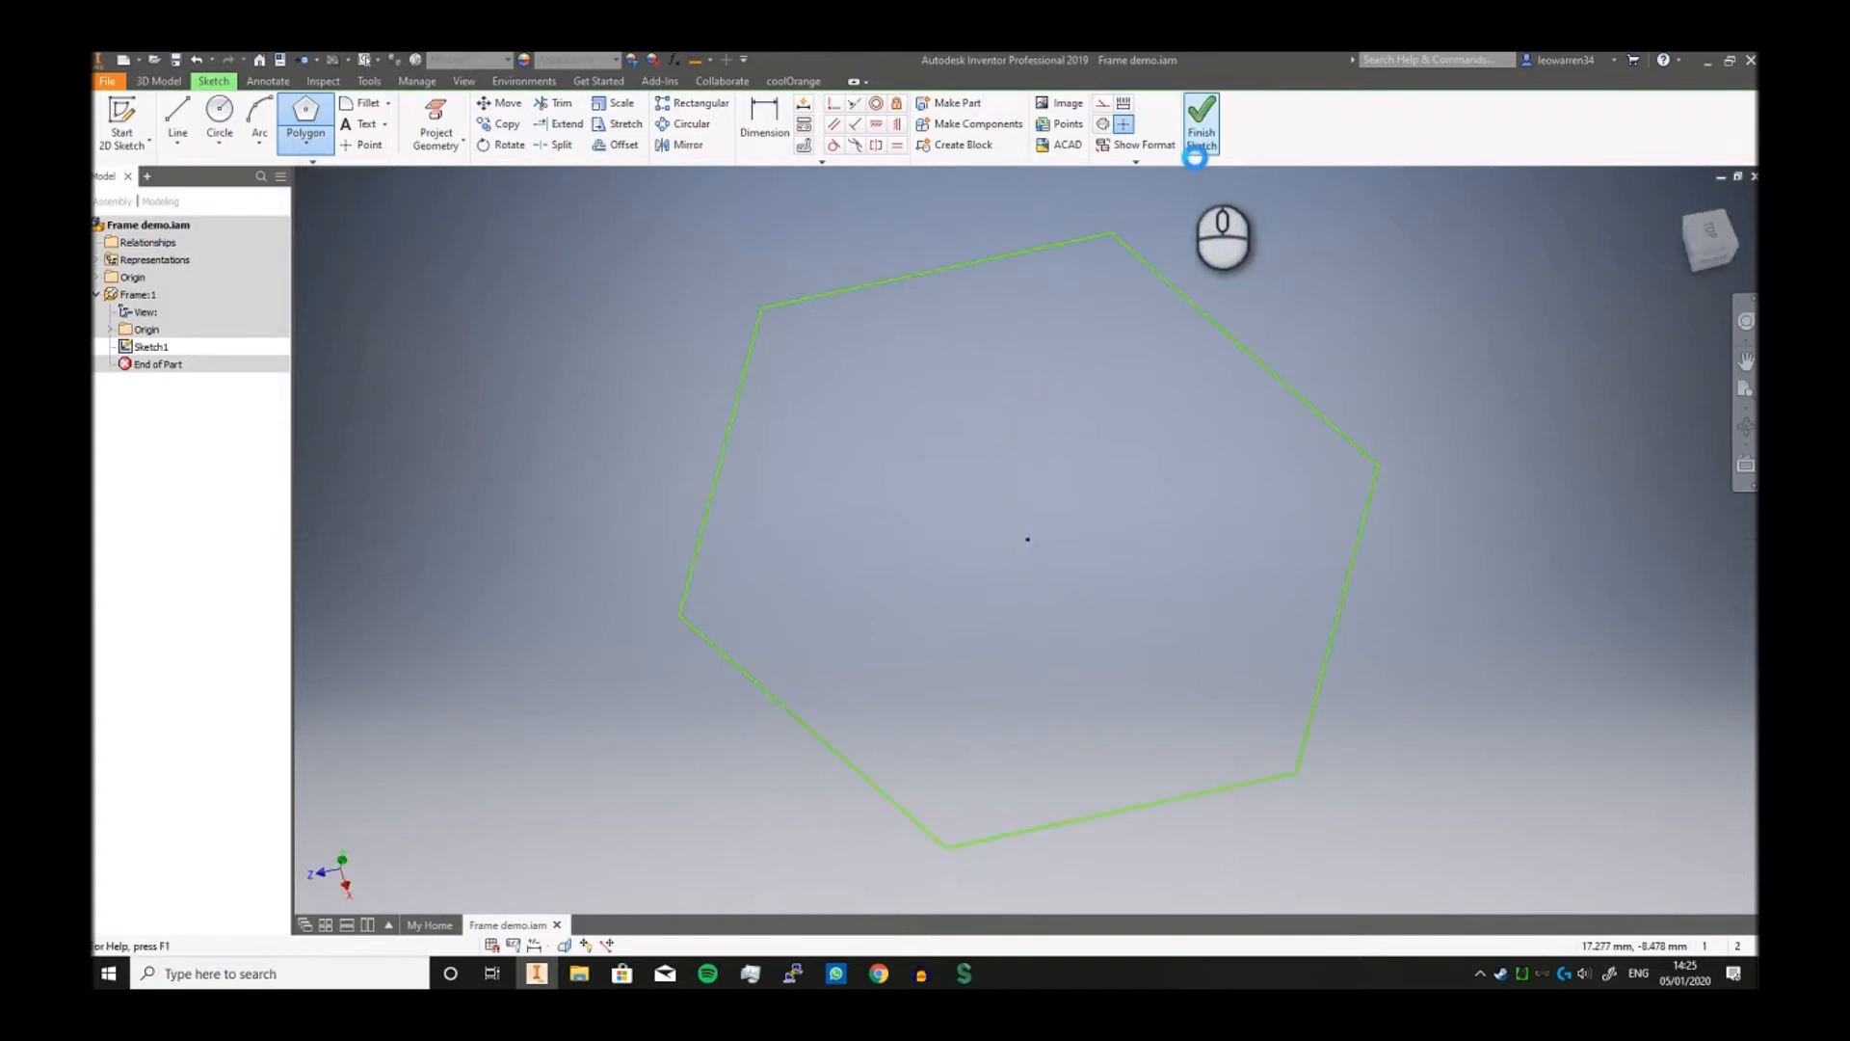
Step: Extrude the hexagon 25 mm into a solid prism and return to the assembly
{"action": "left_click", "coordinate": [1201, 117]}
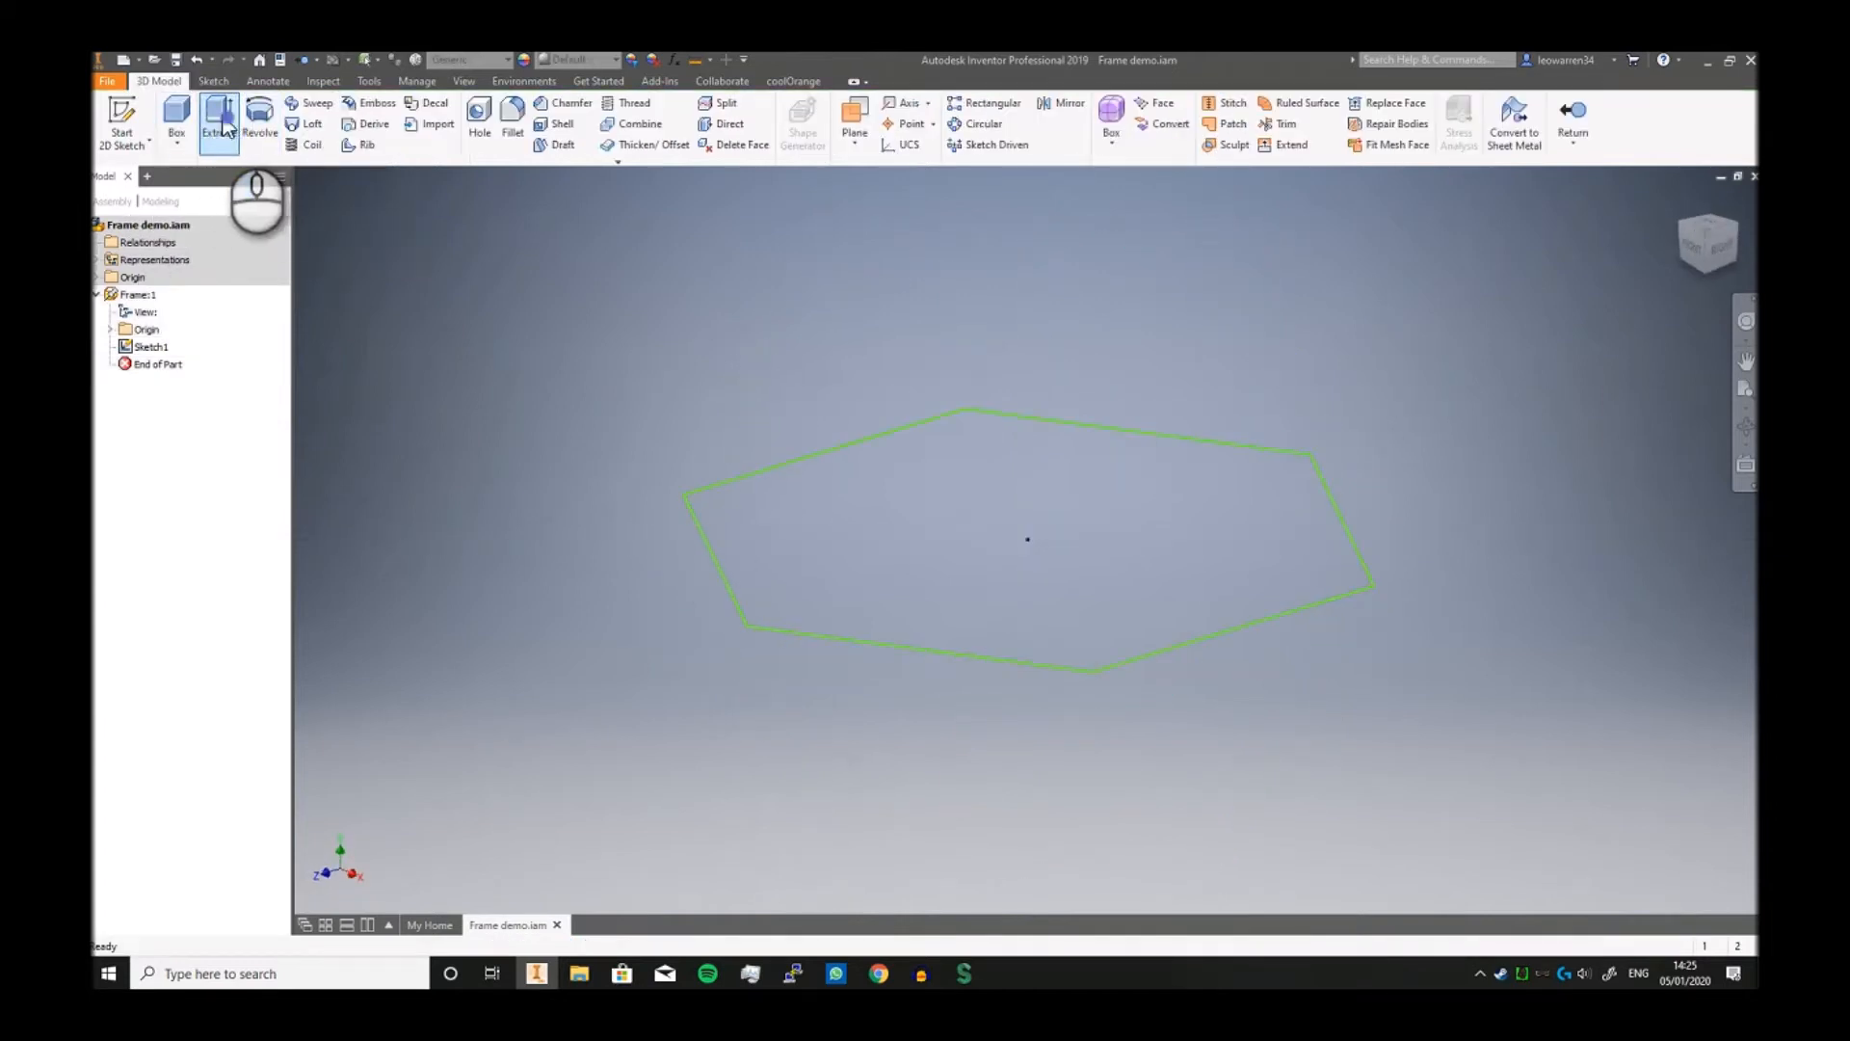
{"action": "left_click", "coordinate": [217, 122]}
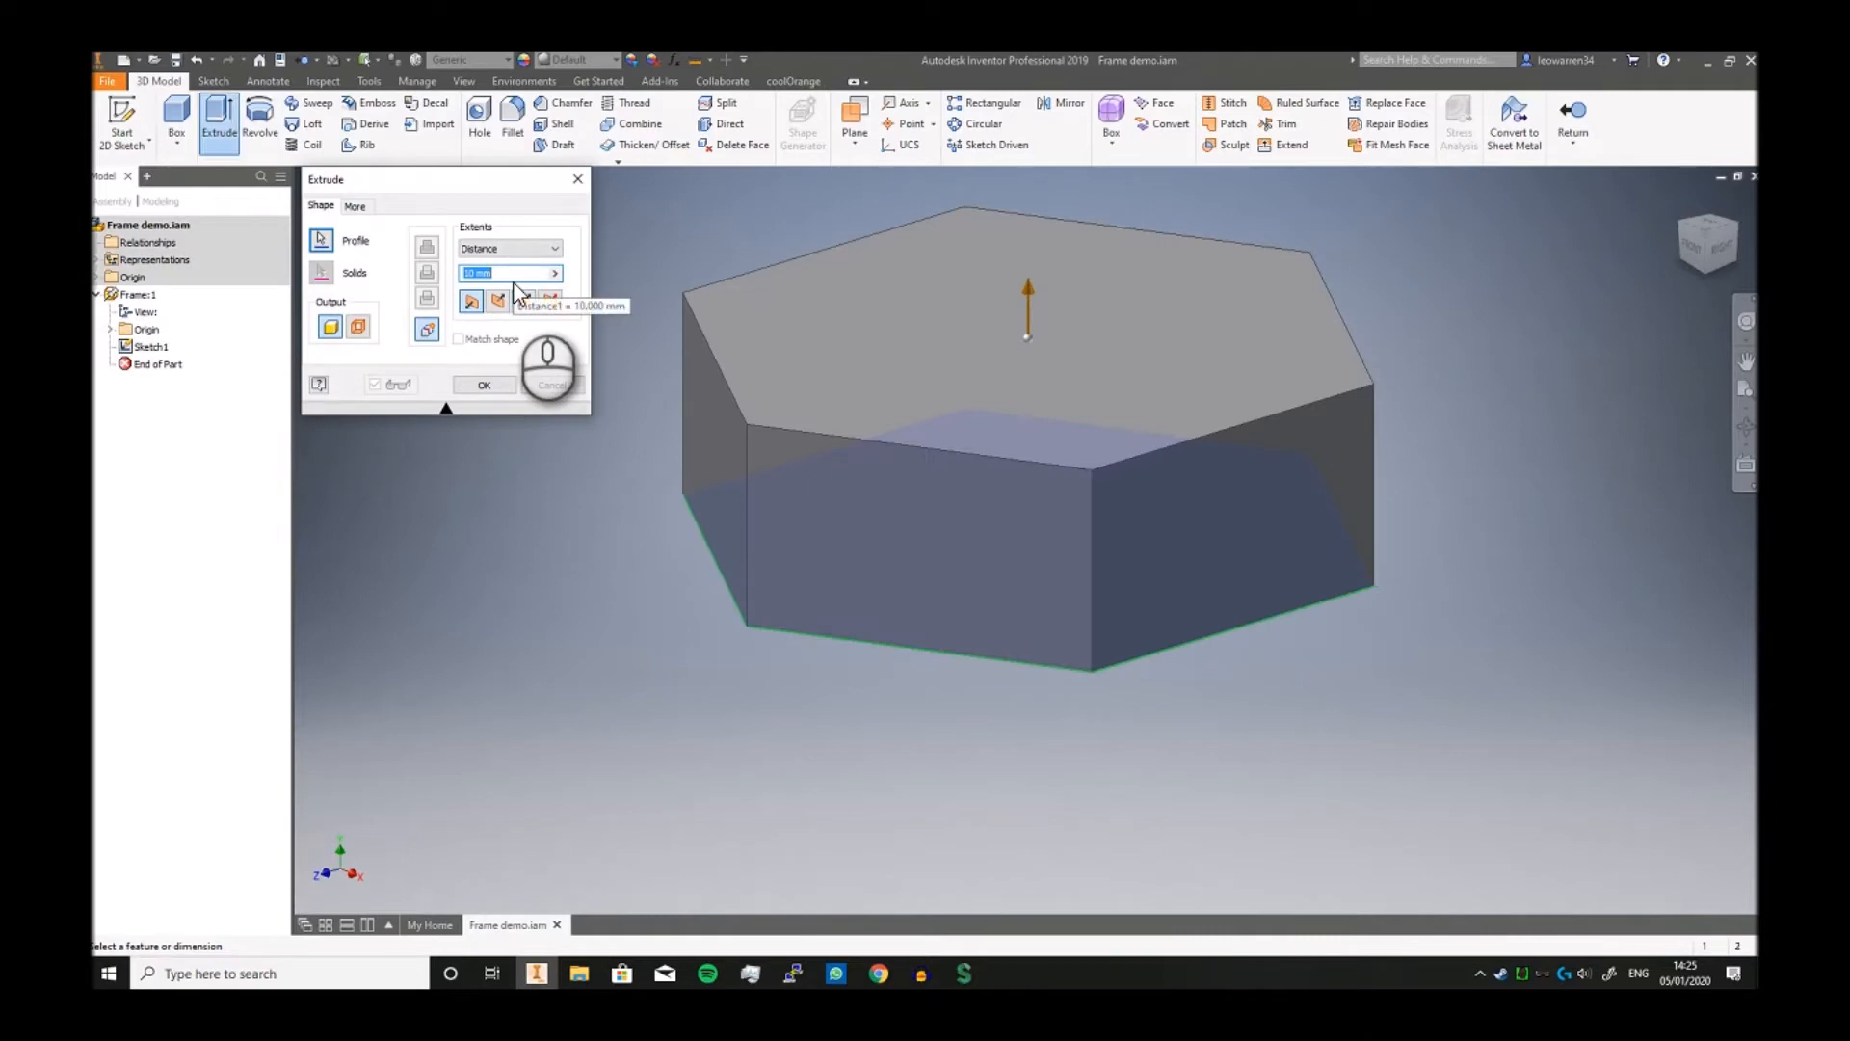
{"action": "type", "text": "25"}
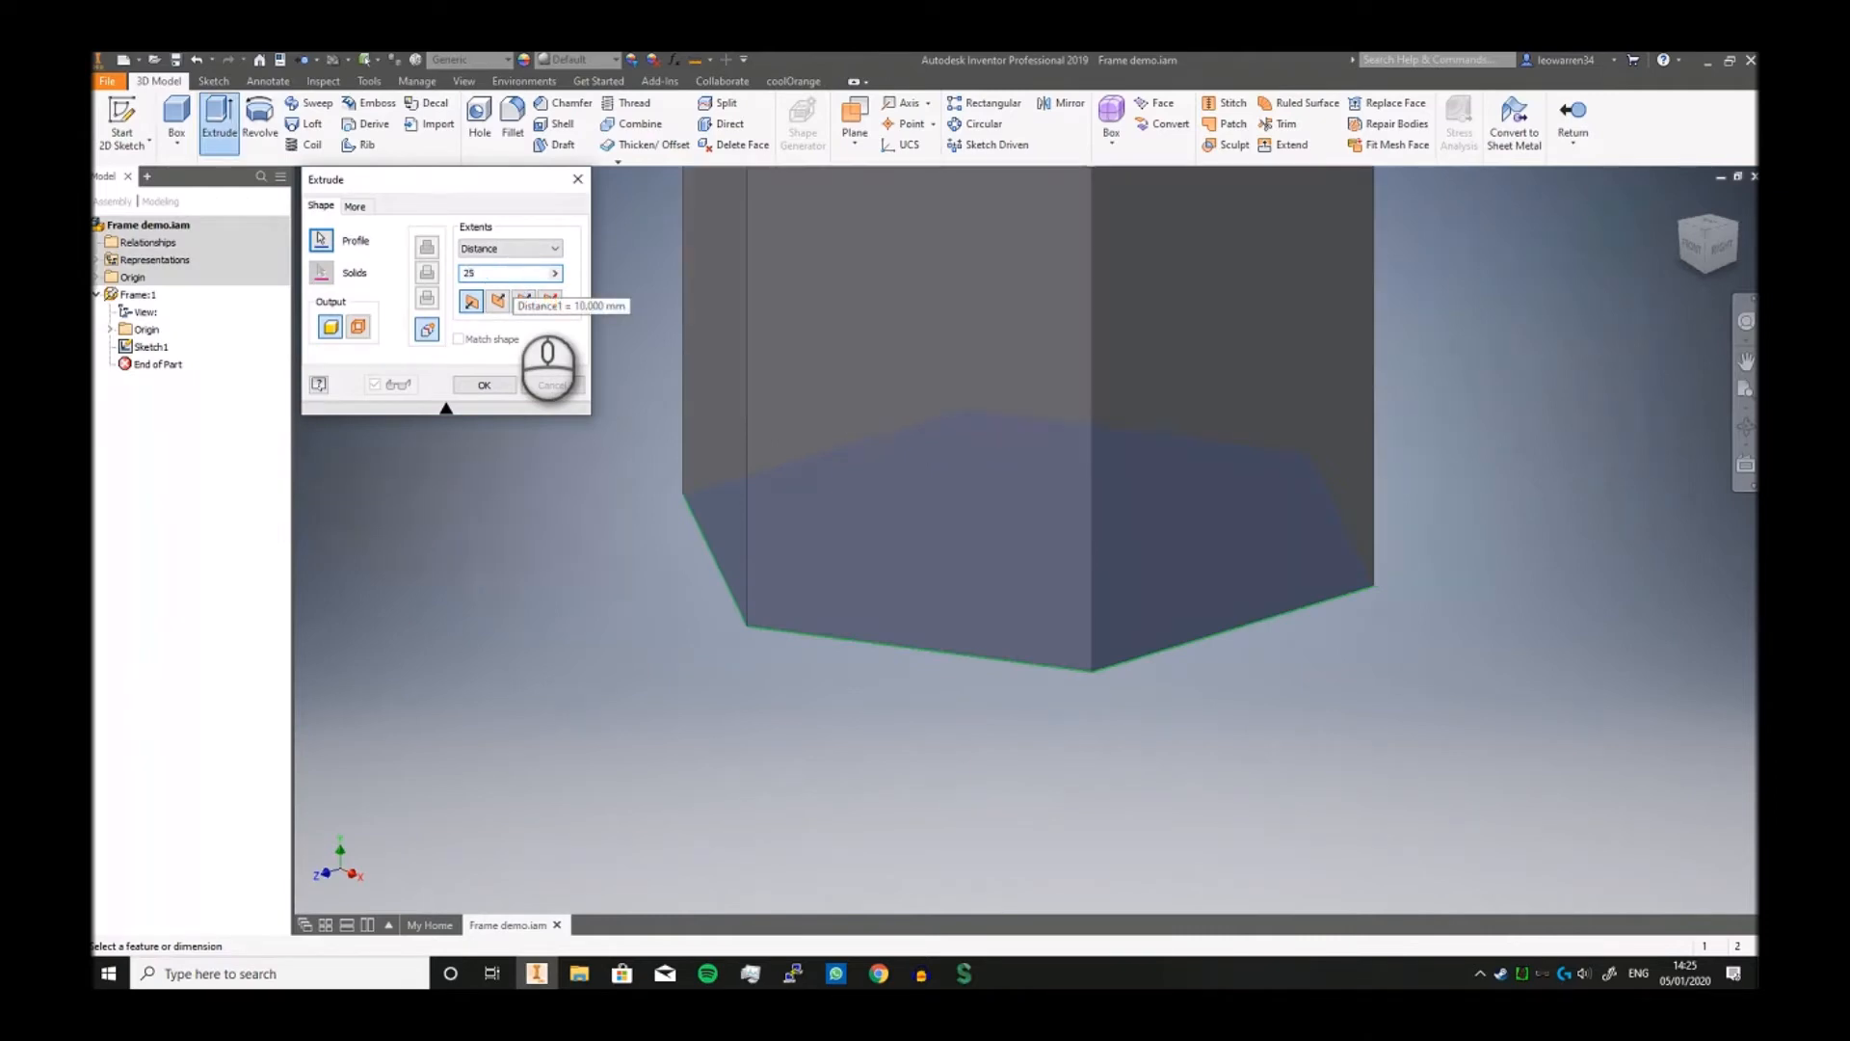
{"action": "left_click", "coordinate": [484, 385]}
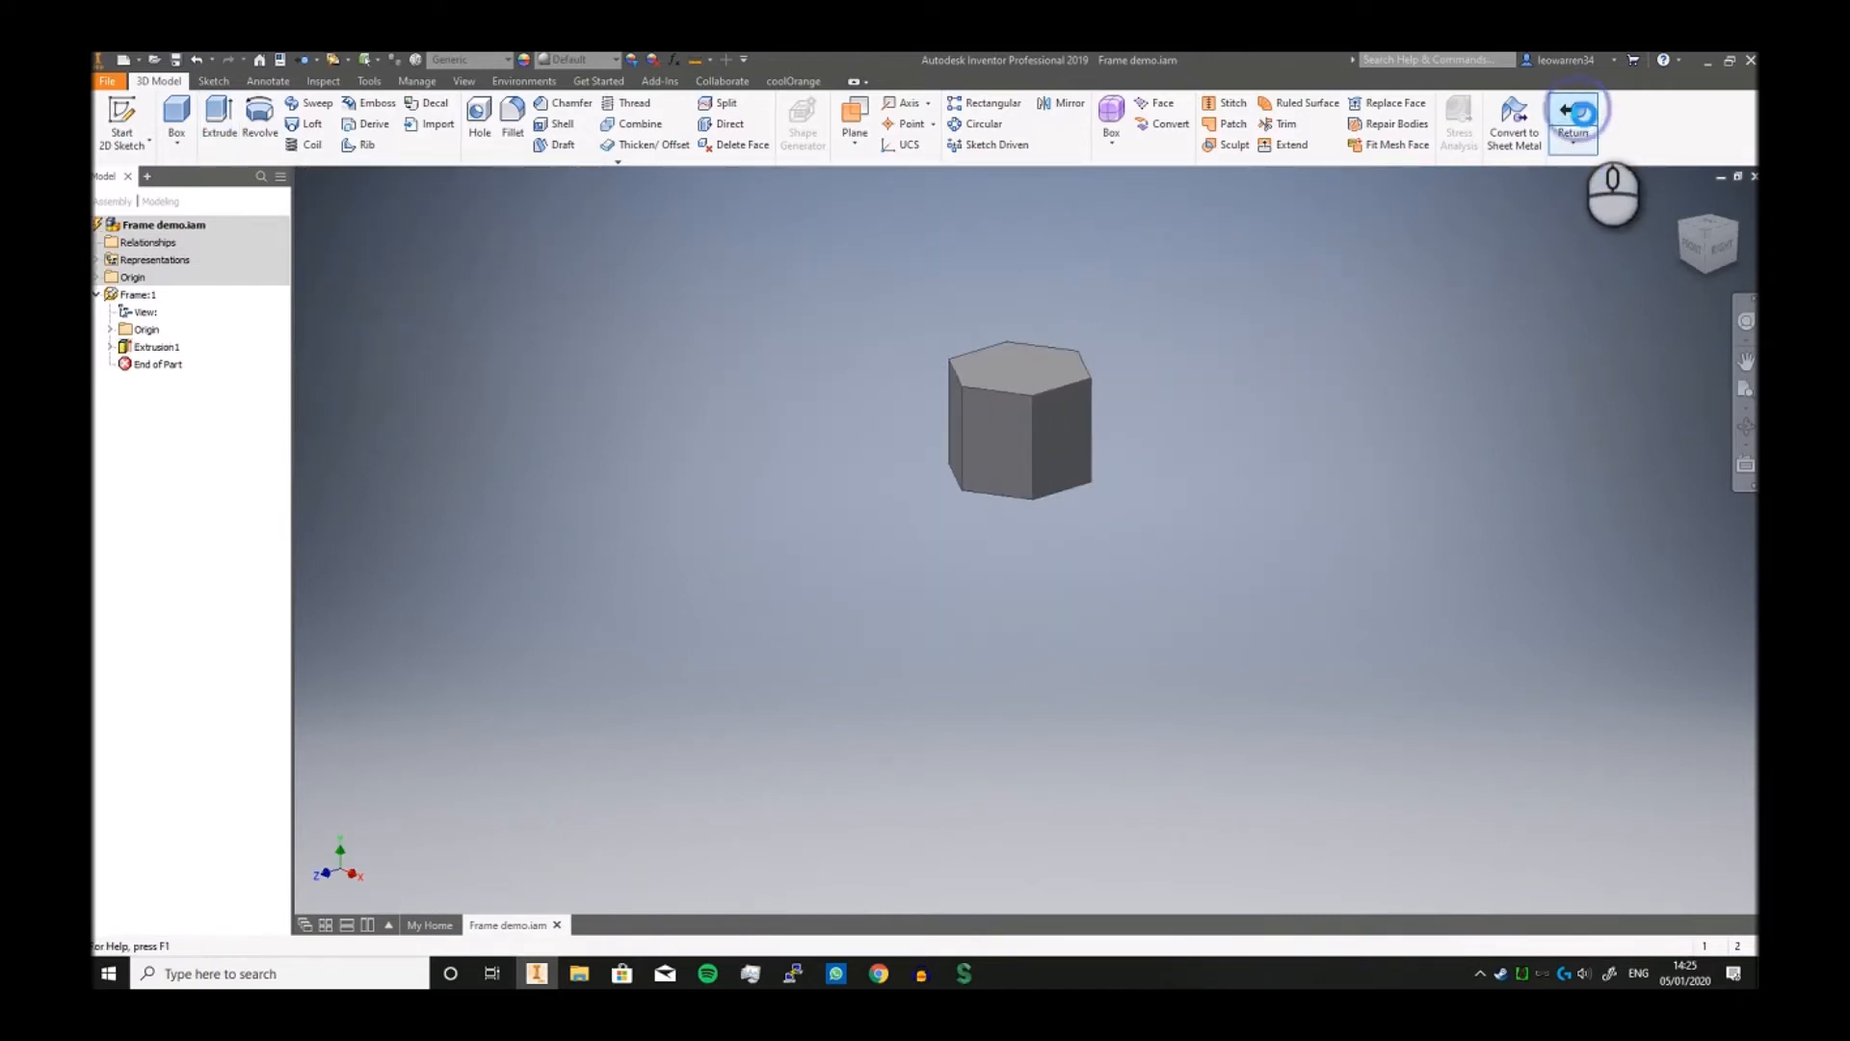
{"action": "left_click", "coordinate": [1573, 121]}
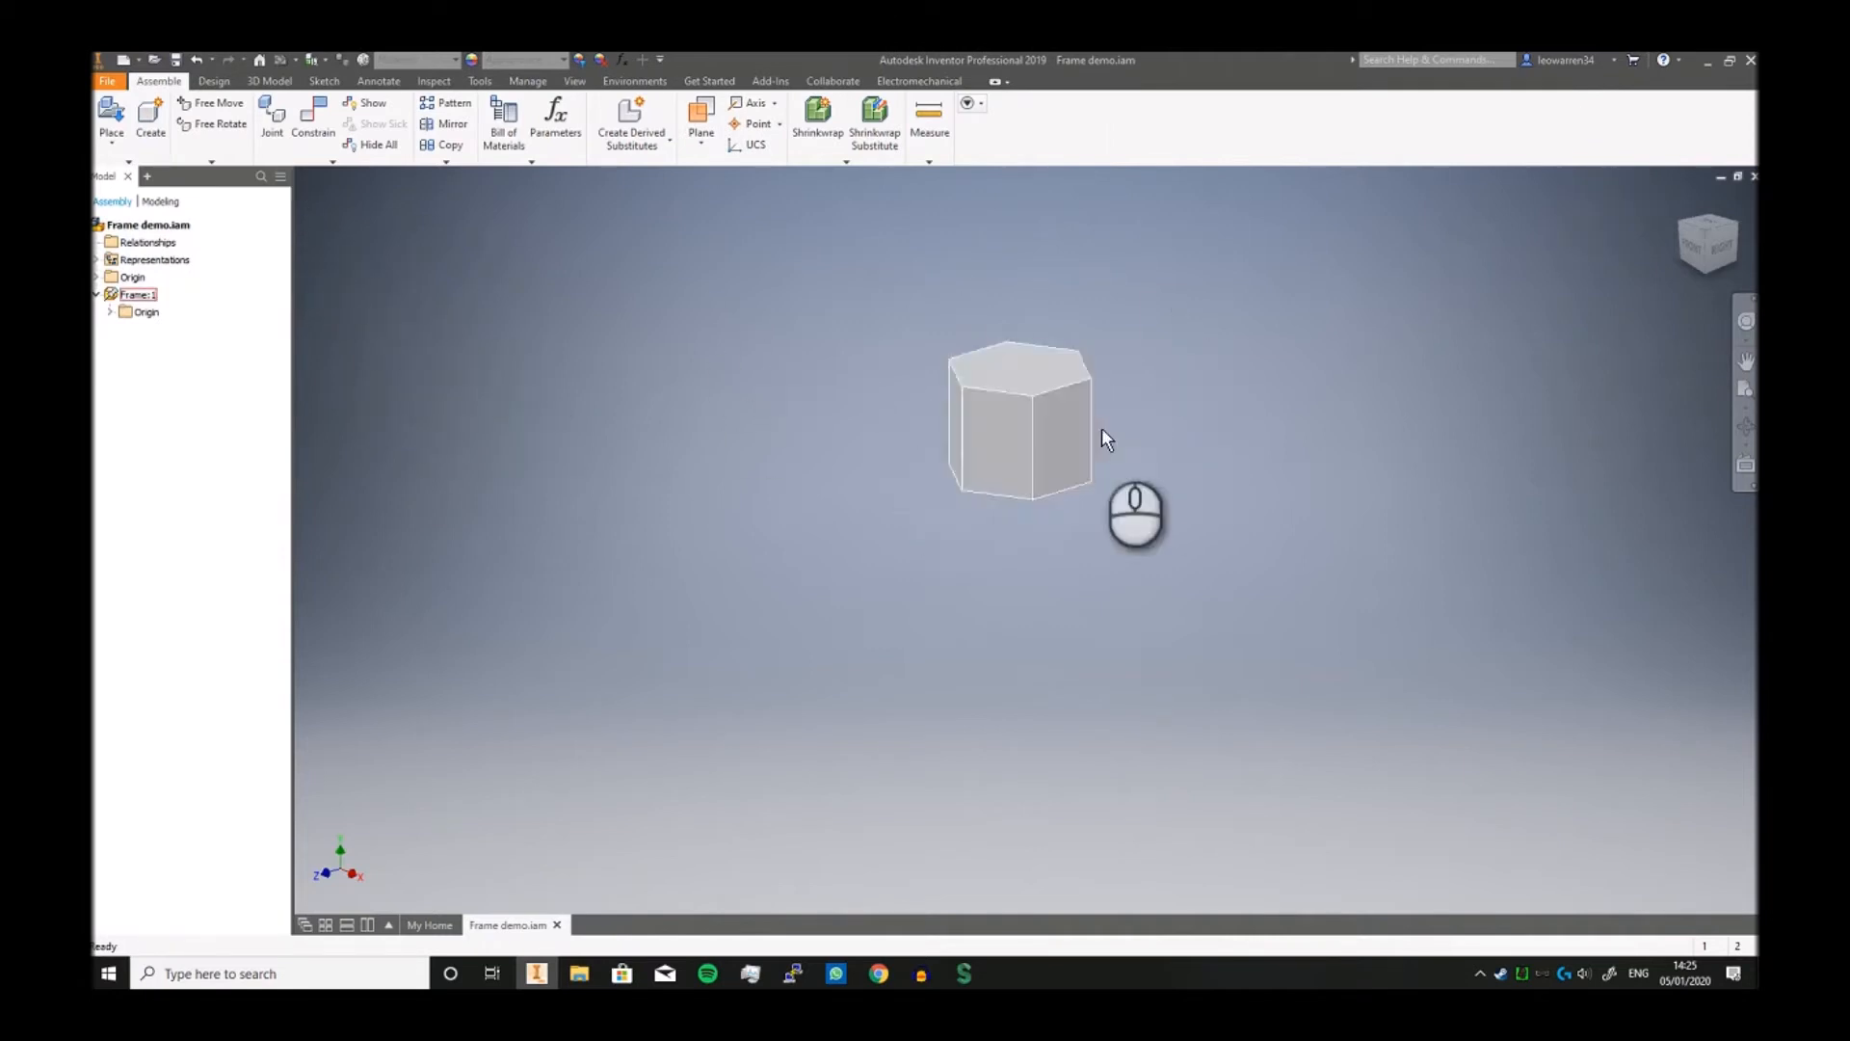
Step: In Insert Frame, keep the ISO standard and choose the ISO 1035/1 round bar family
{"action": "left_click", "coordinate": [214, 81]}
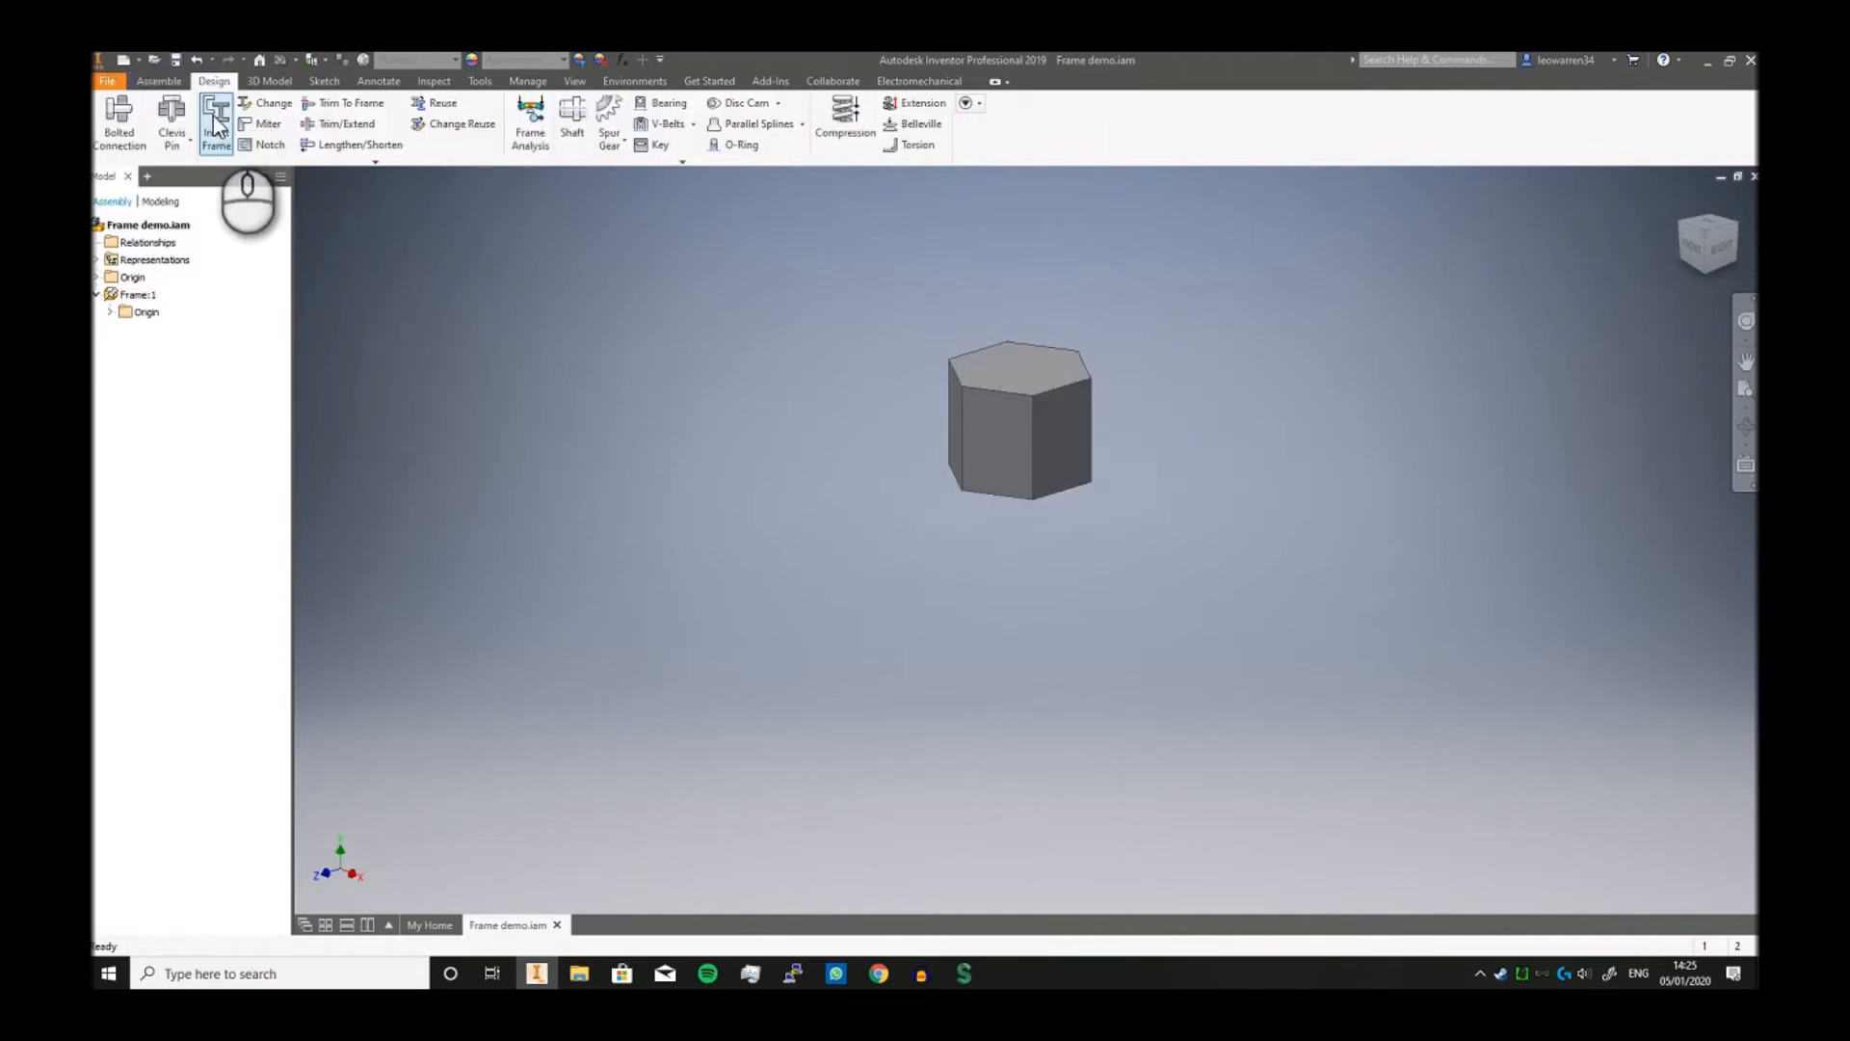
{"action": "left_click", "coordinate": [216, 124]}
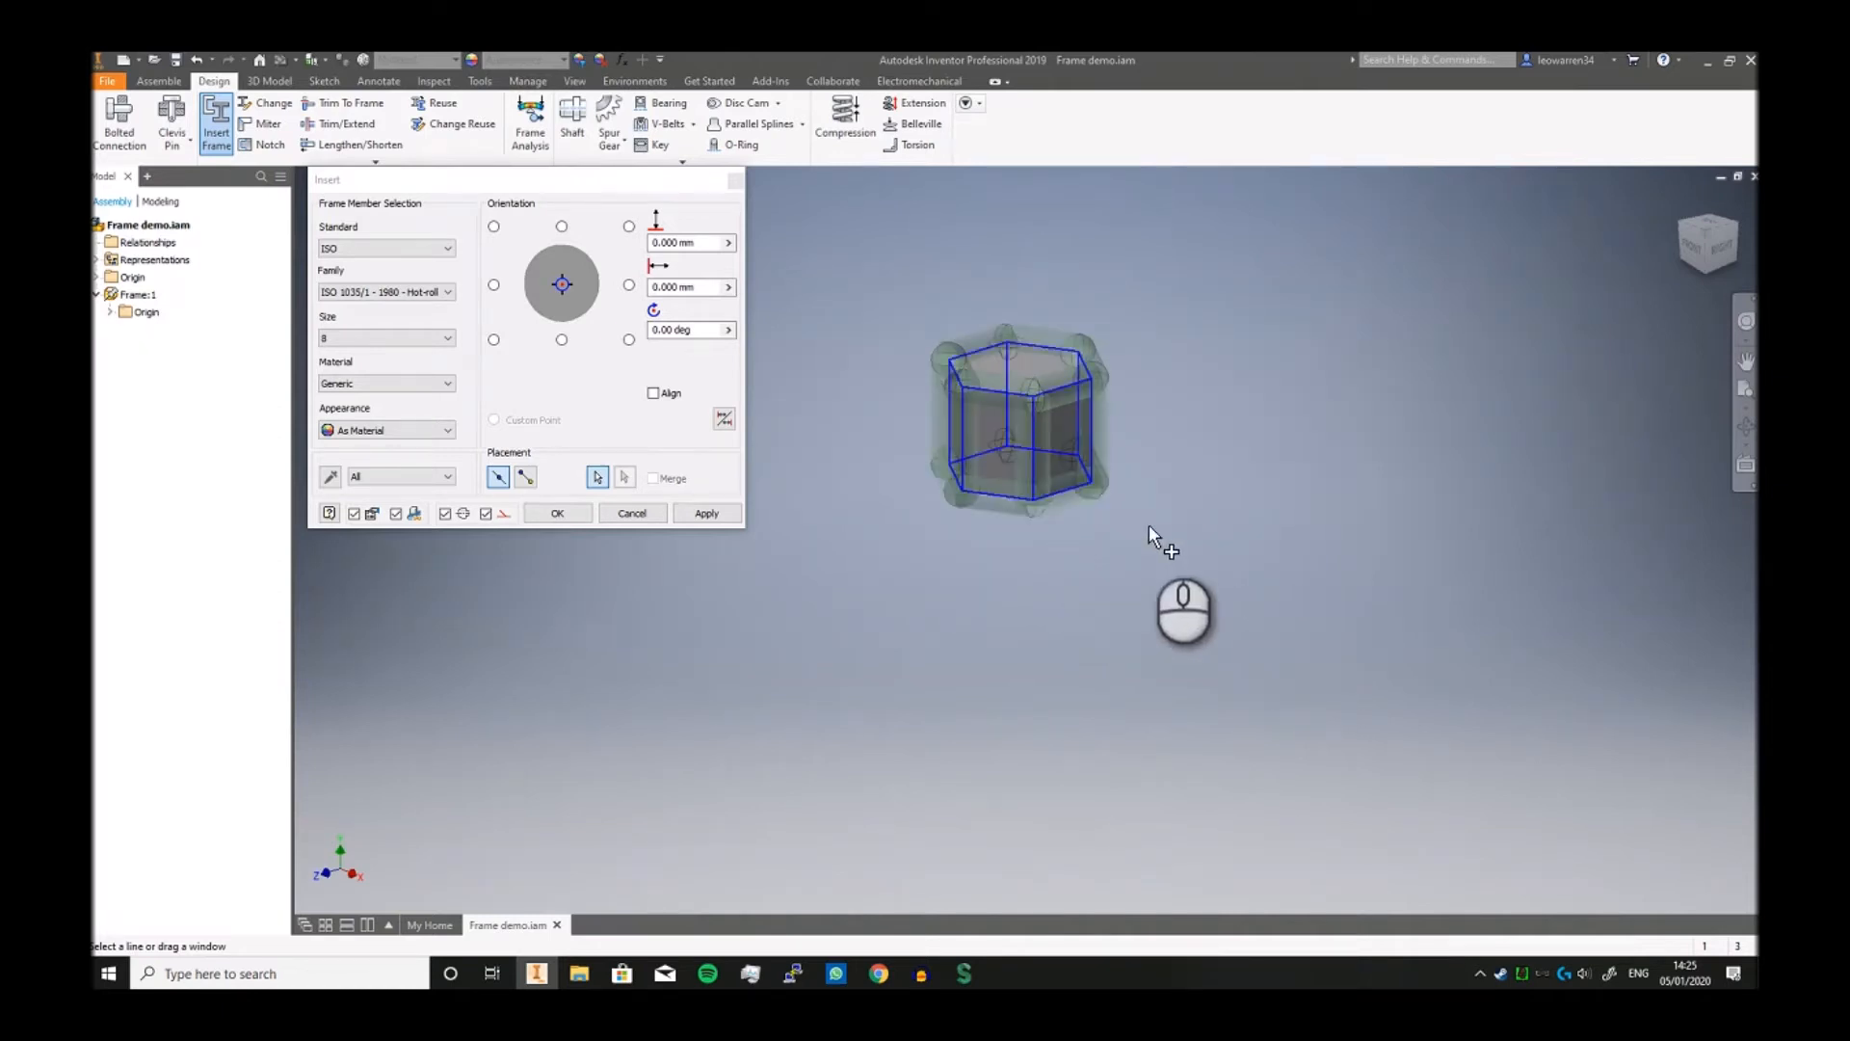
{"action": "mouse_move", "coordinate": [1228, 538]}
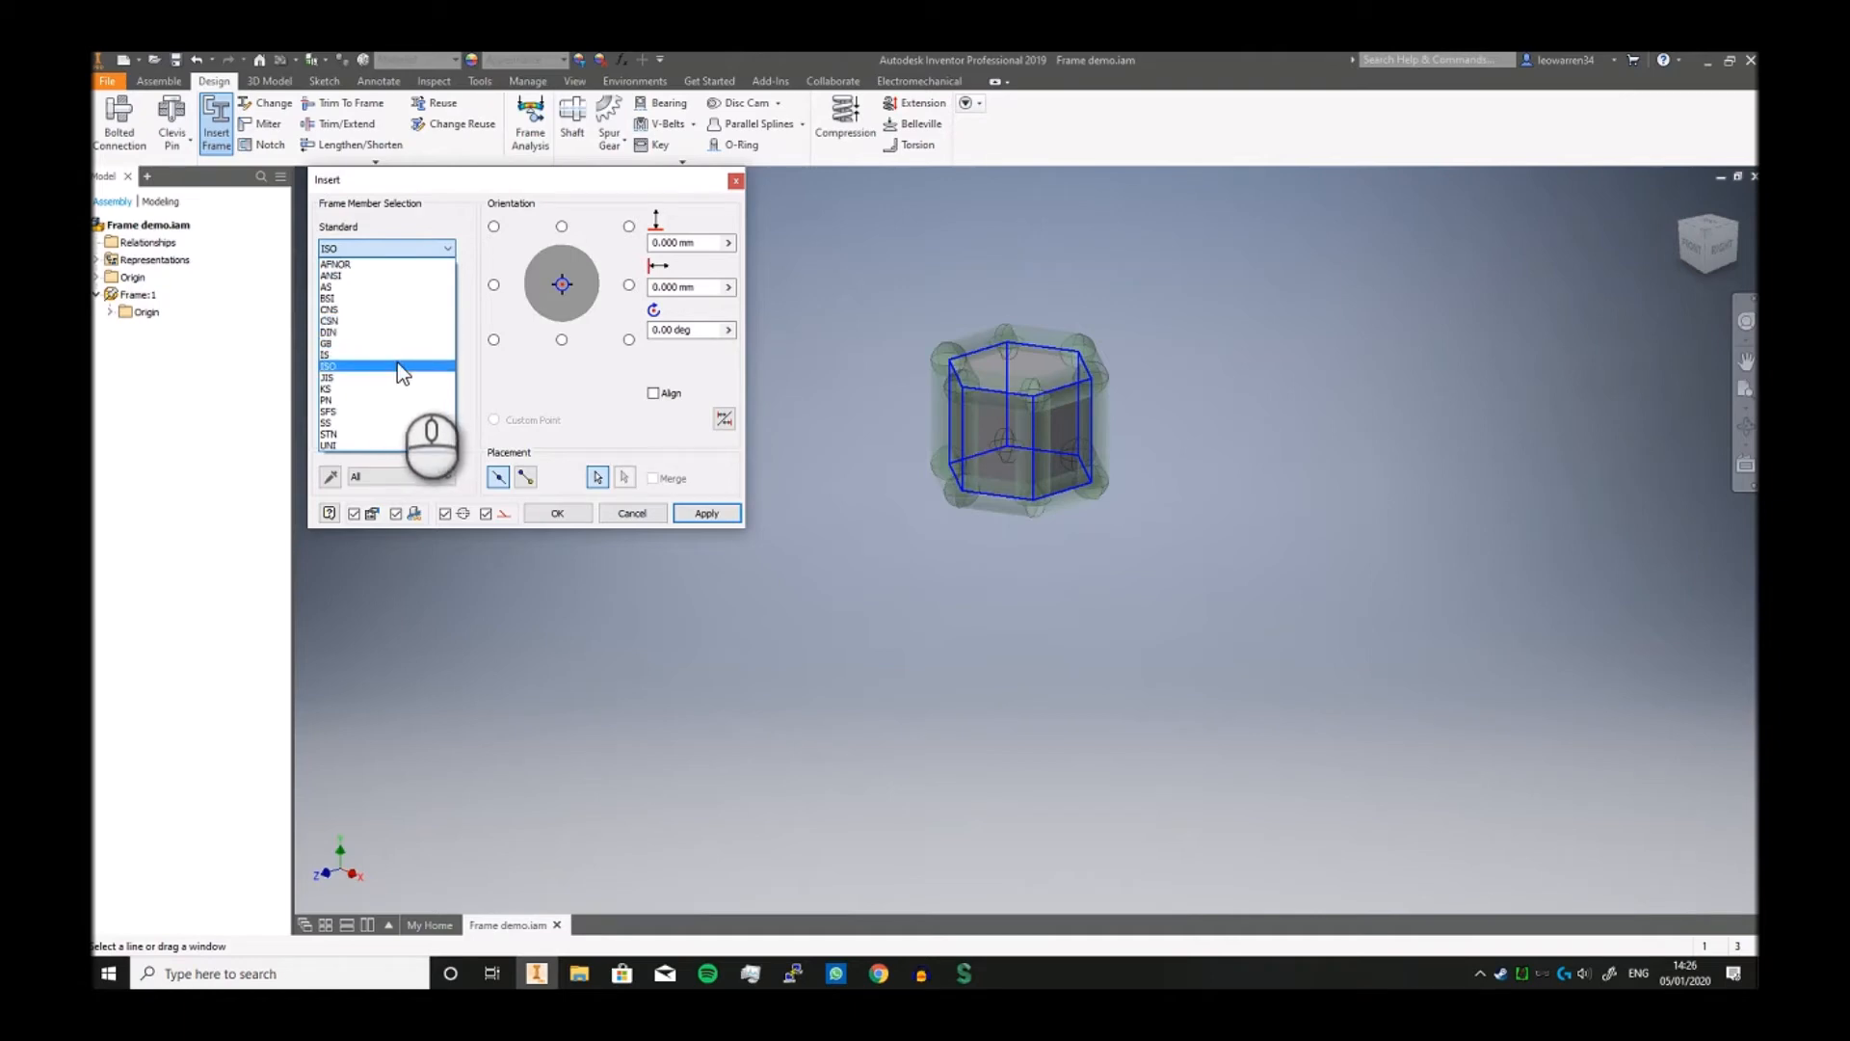
{"action": "left_click", "coordinate": [327, 365]}
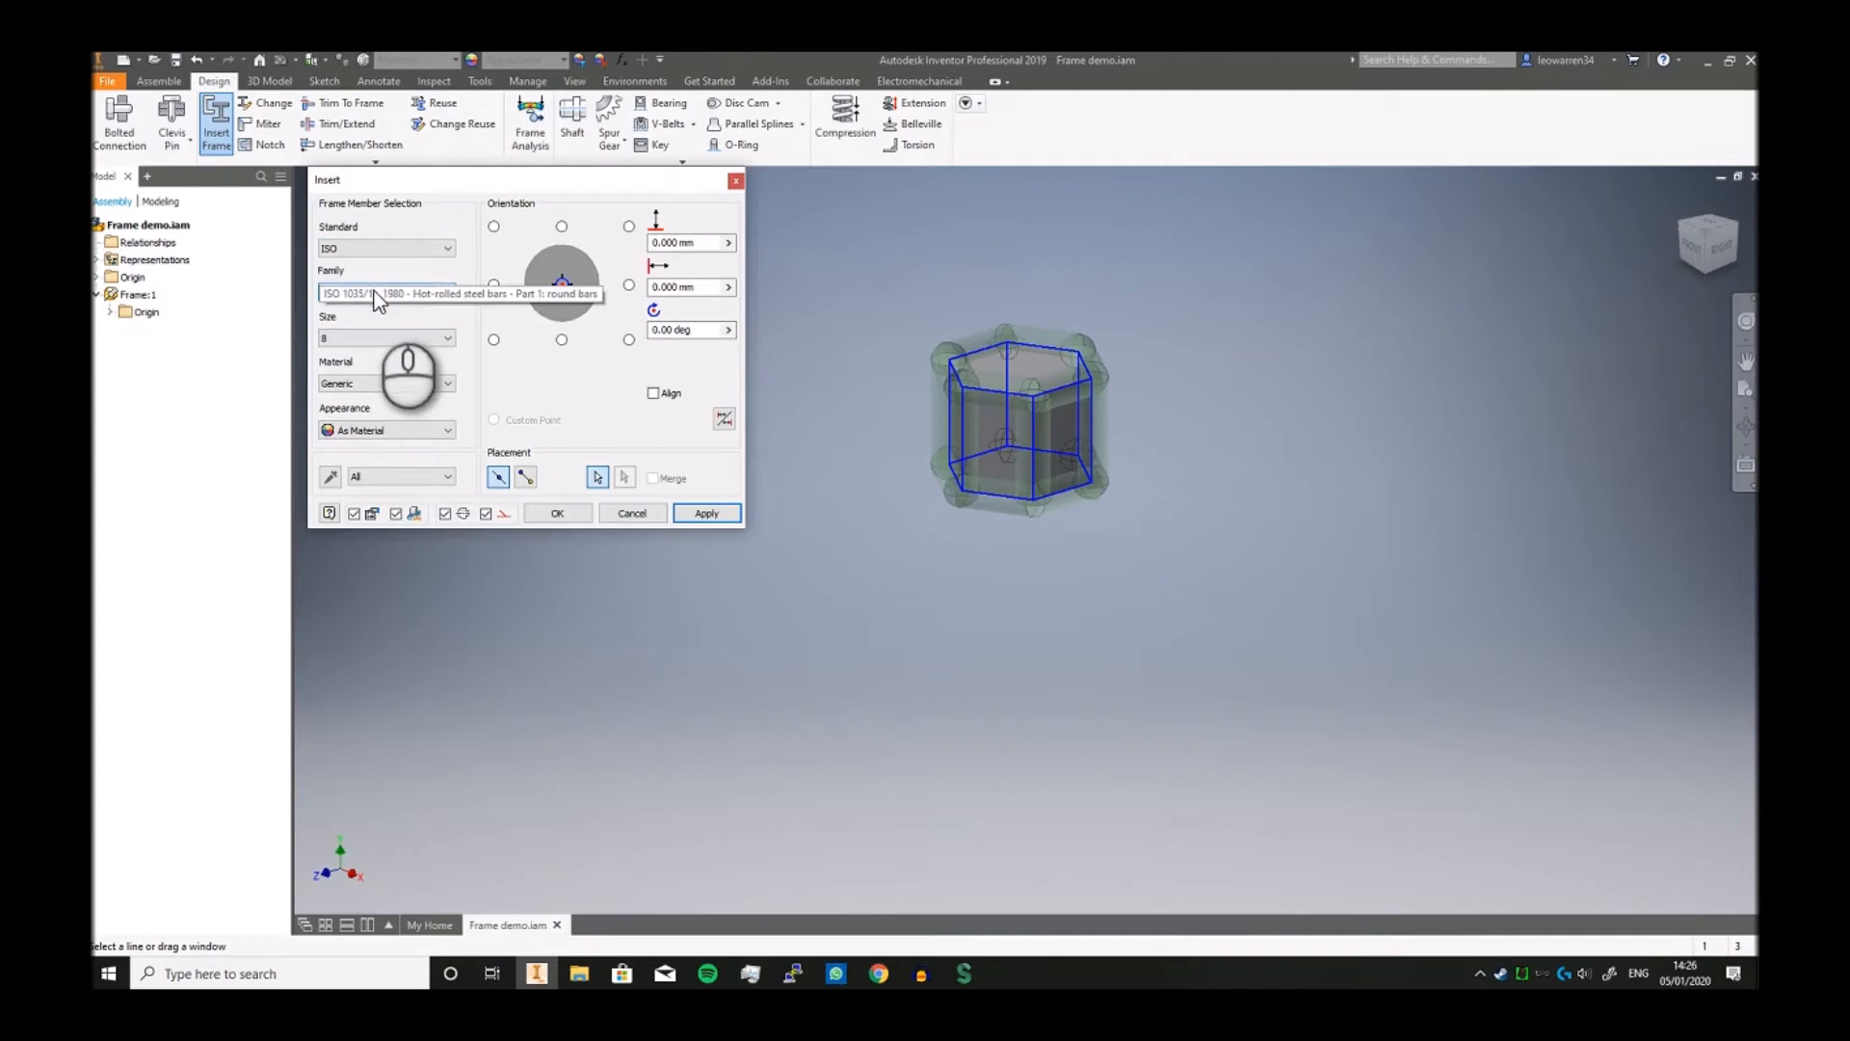
{"action": "left_click", "coordinate": [449, 293]}
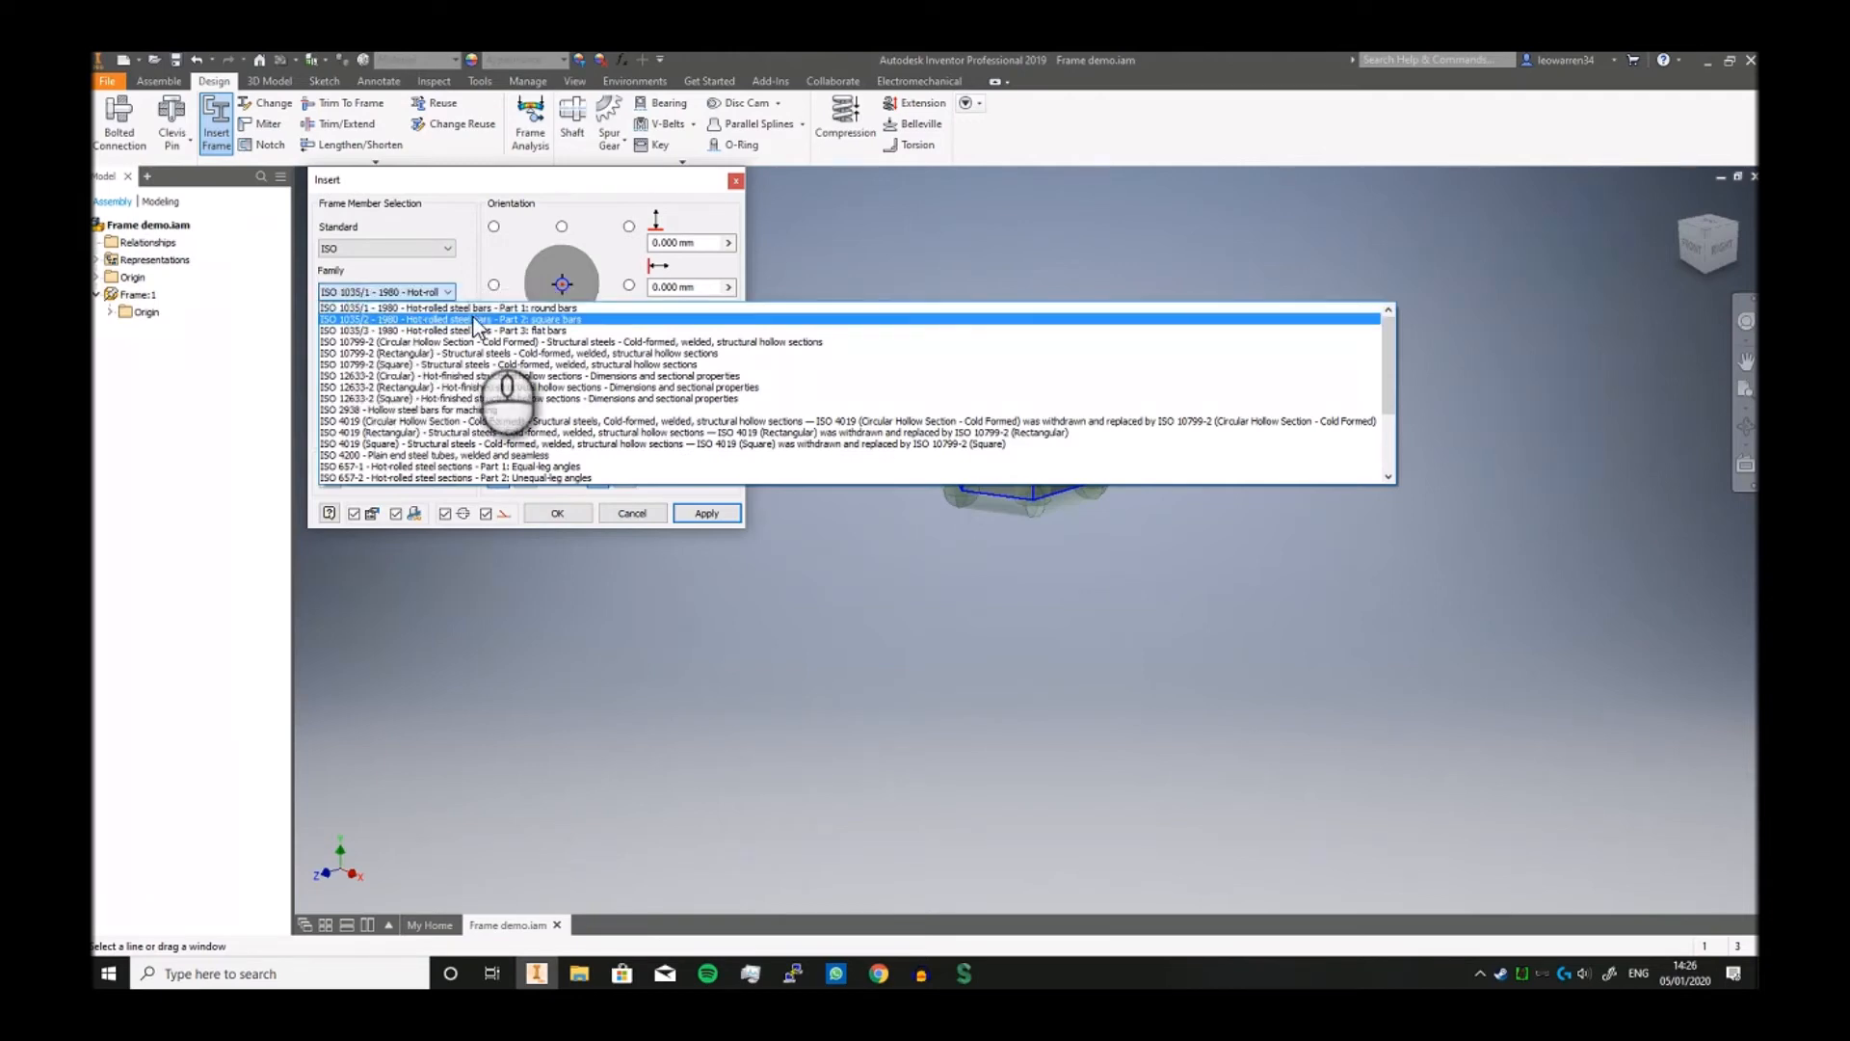
{"action": "left_click", "coordinate": [449, 318]}
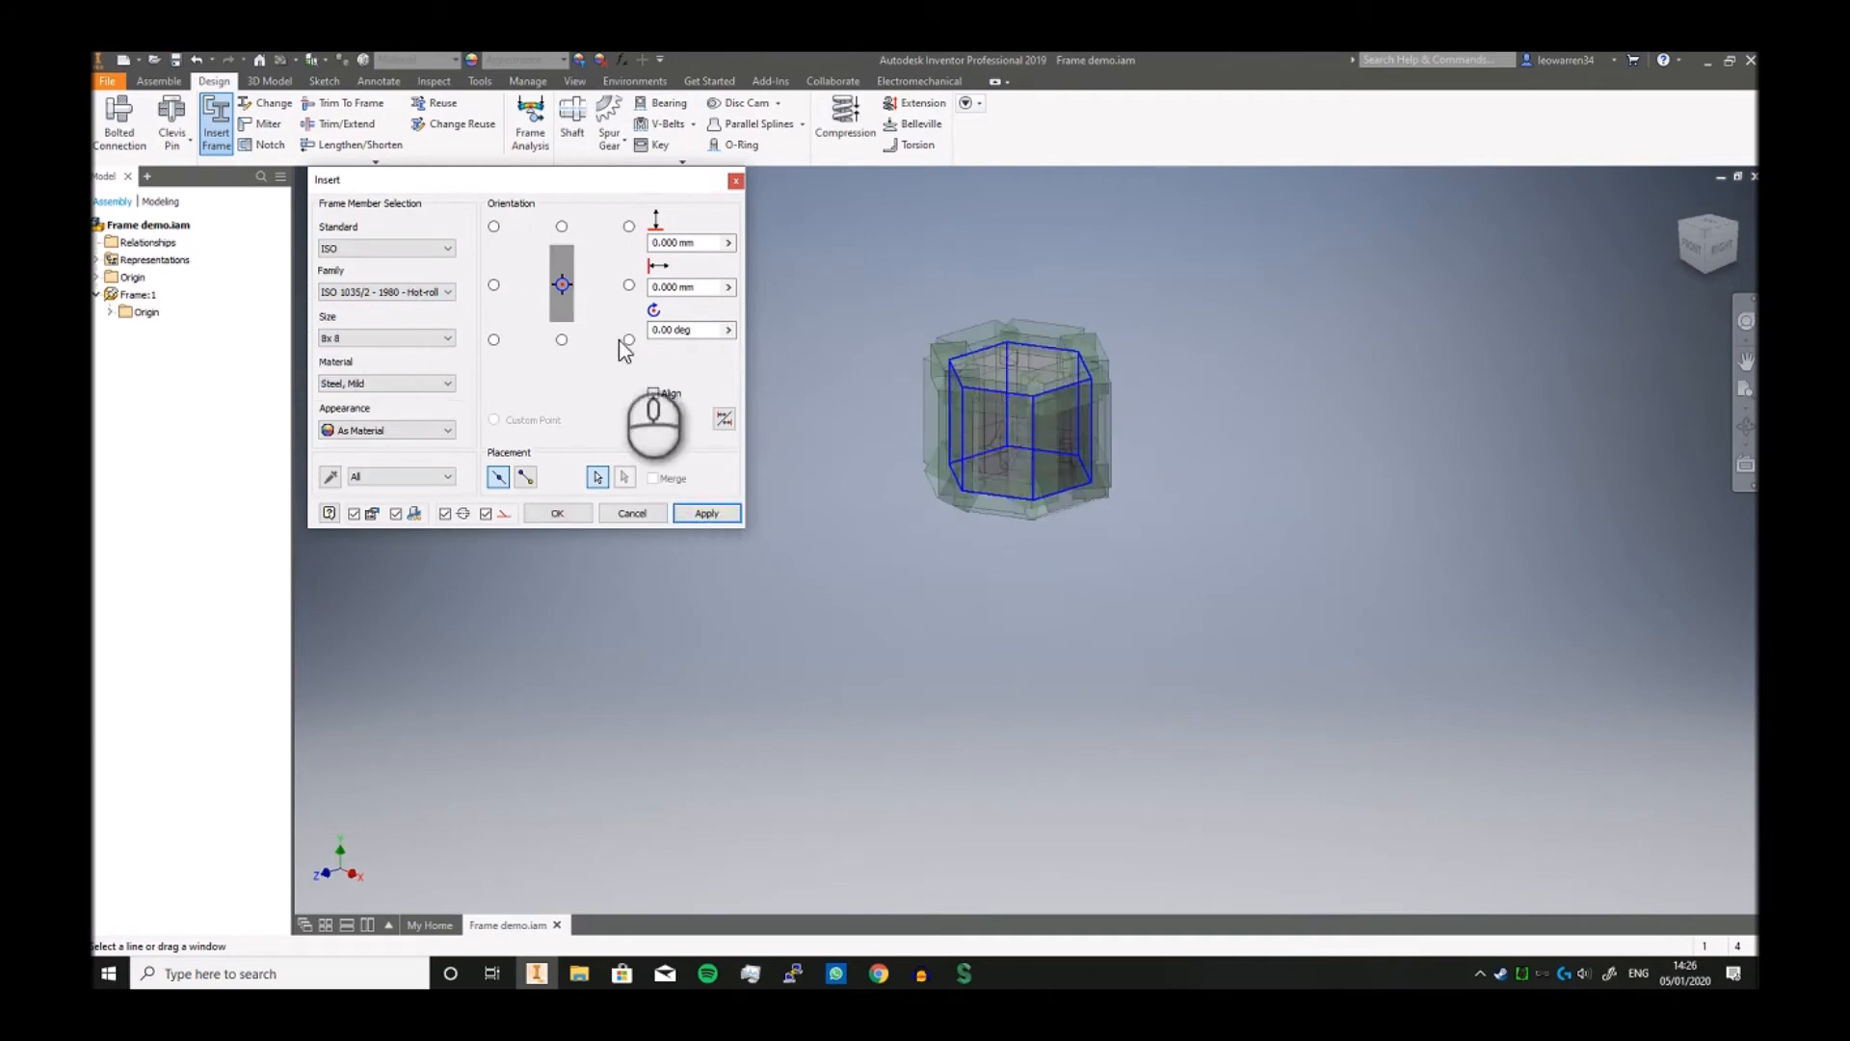
{"action": "left_click", "coordinate": [445, 293]}
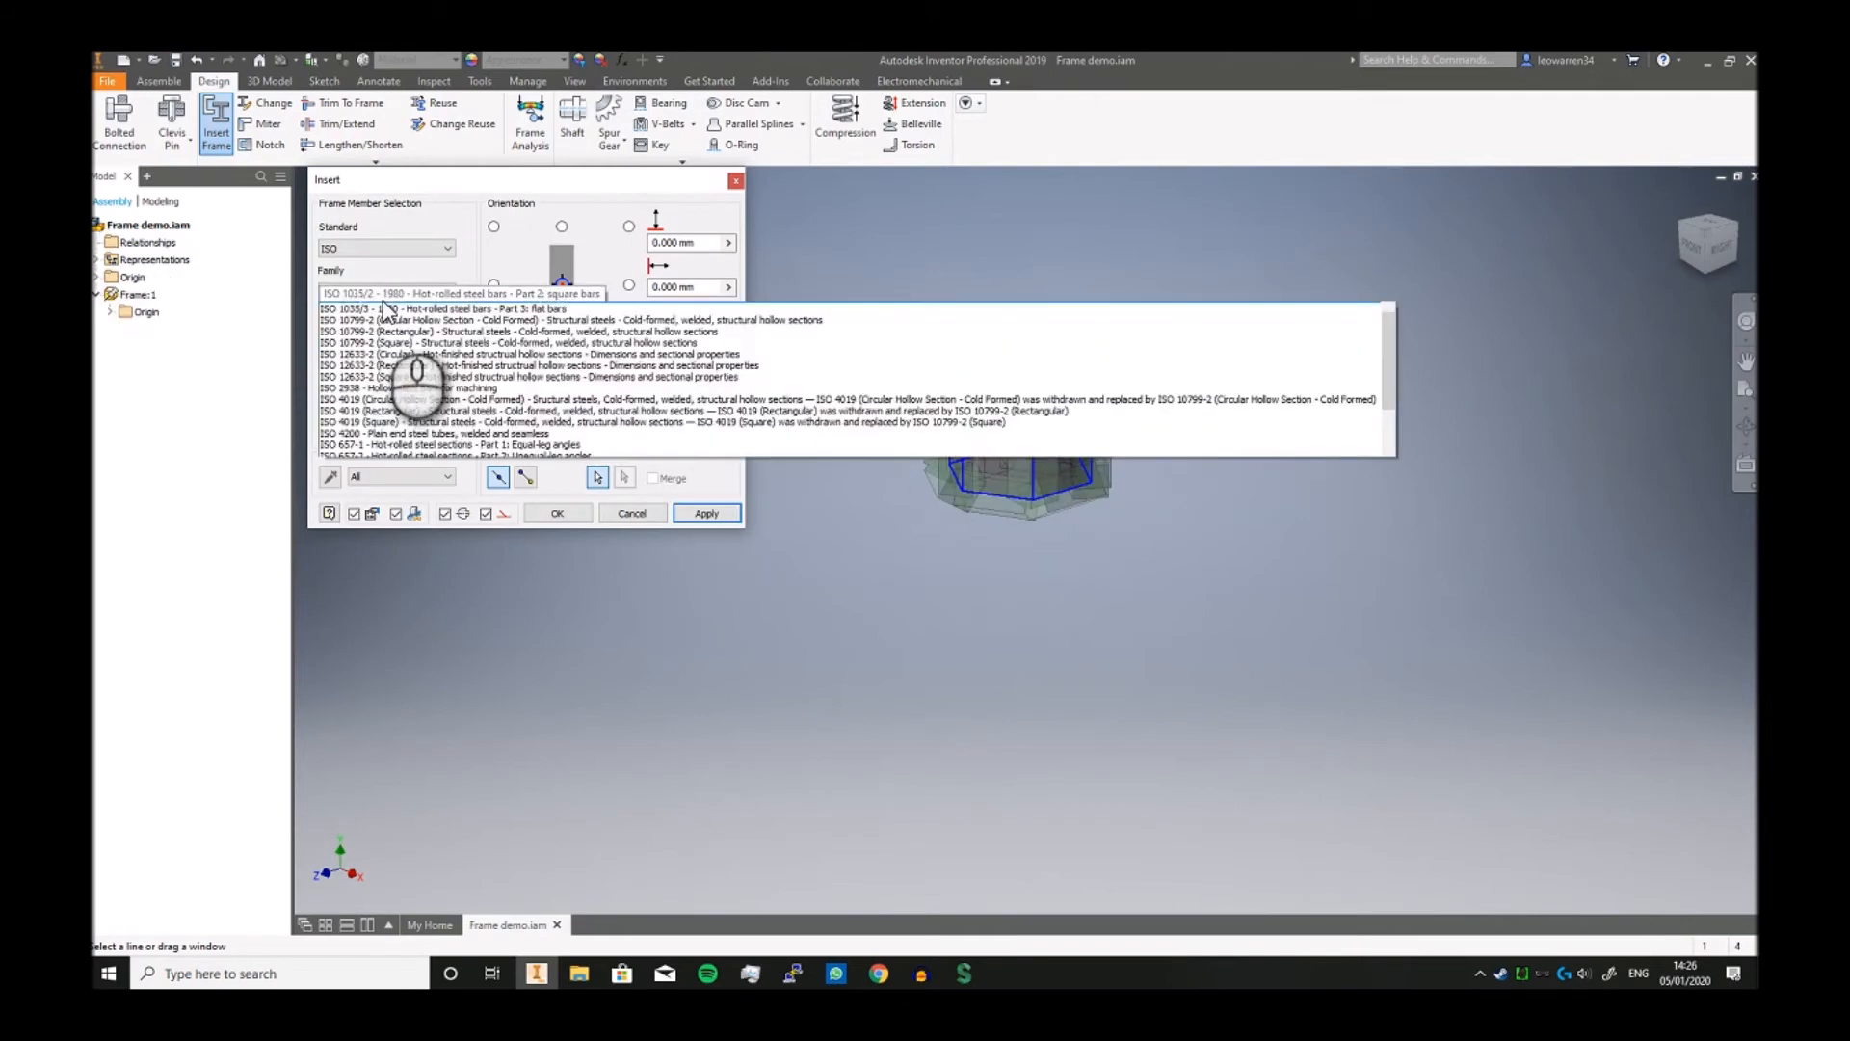
{"action": "left_click", "coordinate": [449, 308]}
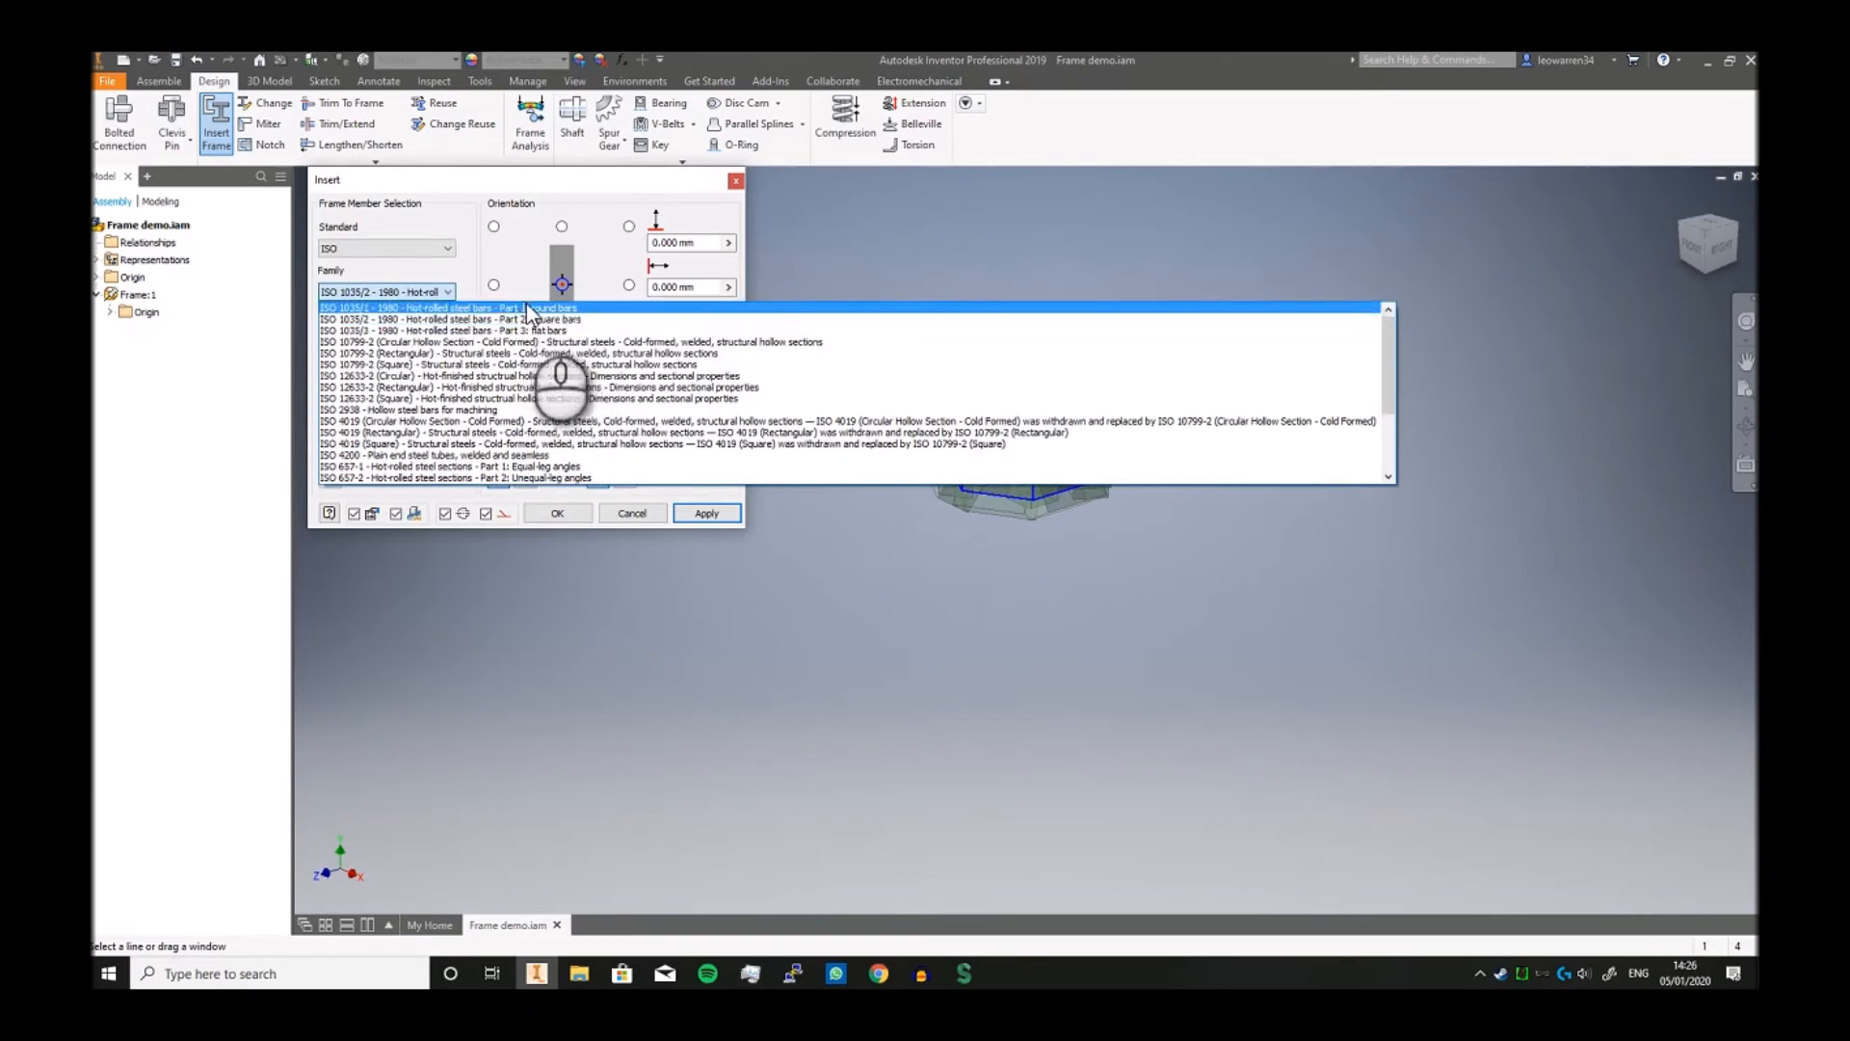
{"action": "left_click", "coordinate": [449, 307]}
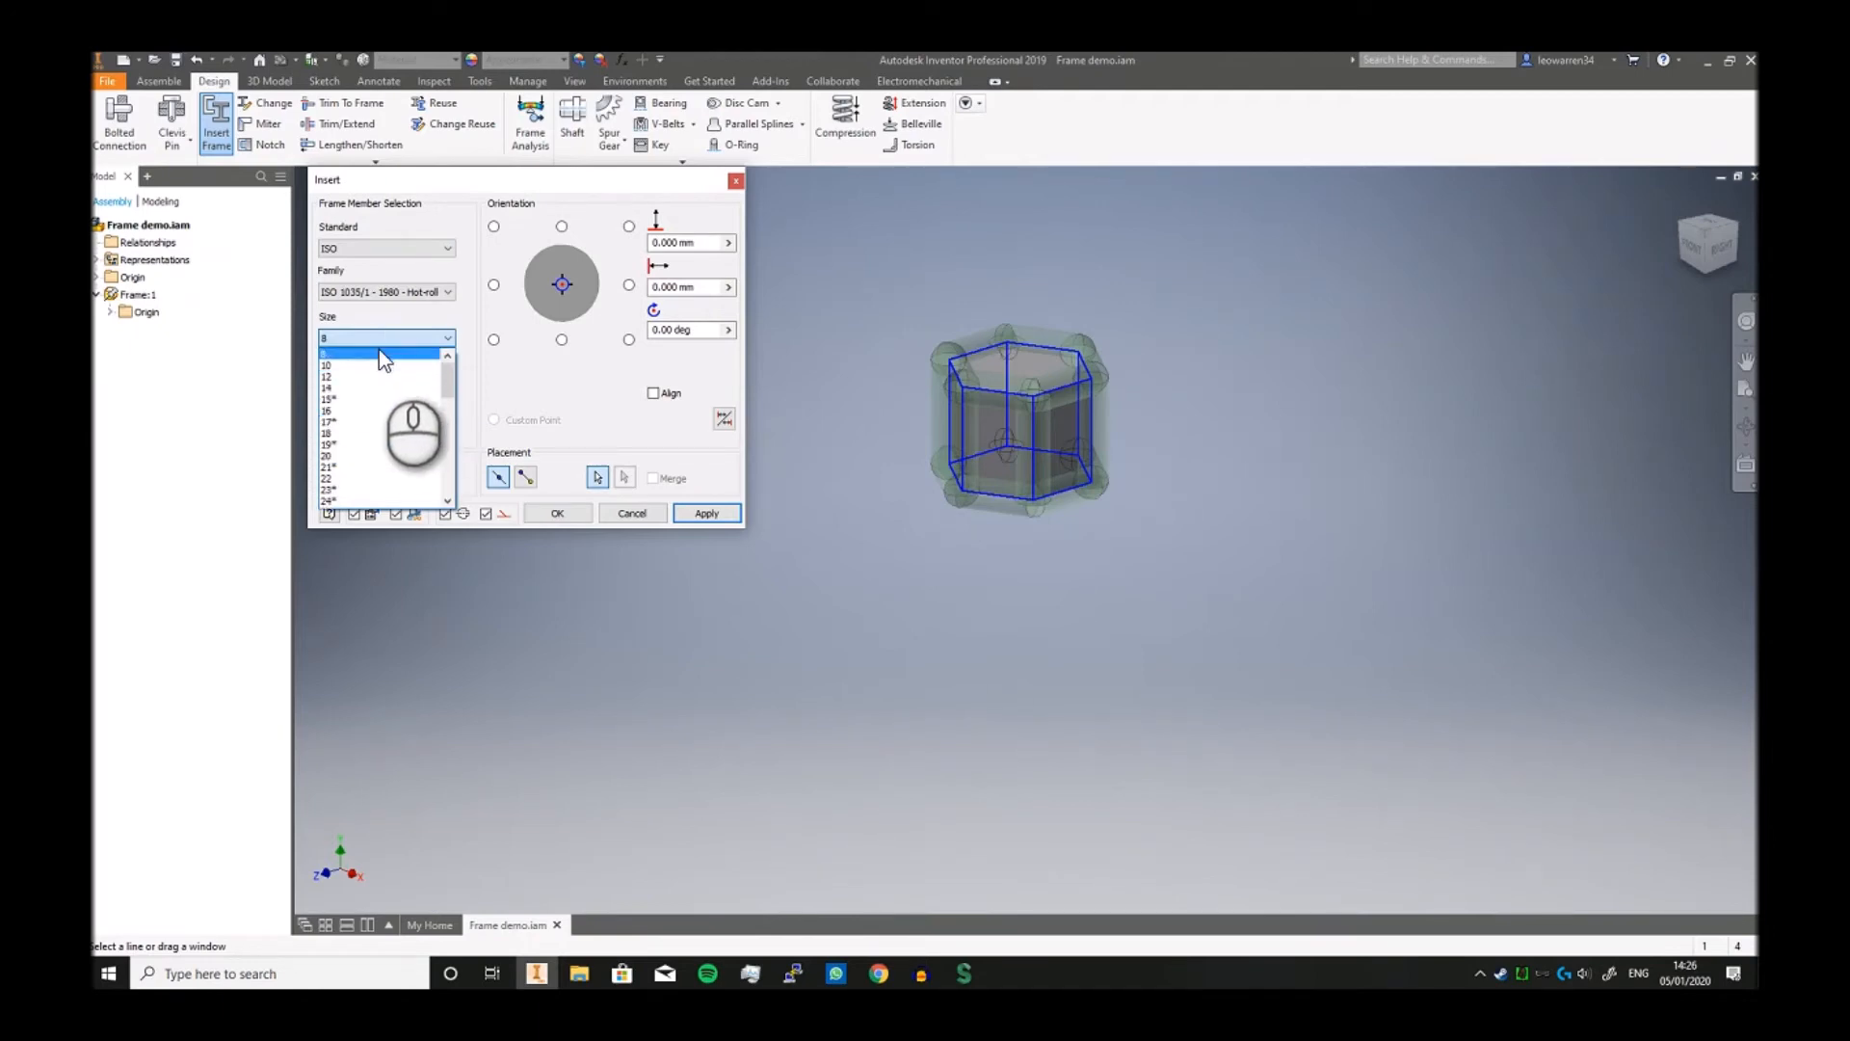
Step: Set the bars to size 8, Stainless Steel material, appearance As Material
{"action": "left_click", "coordinate": [327, 351]}
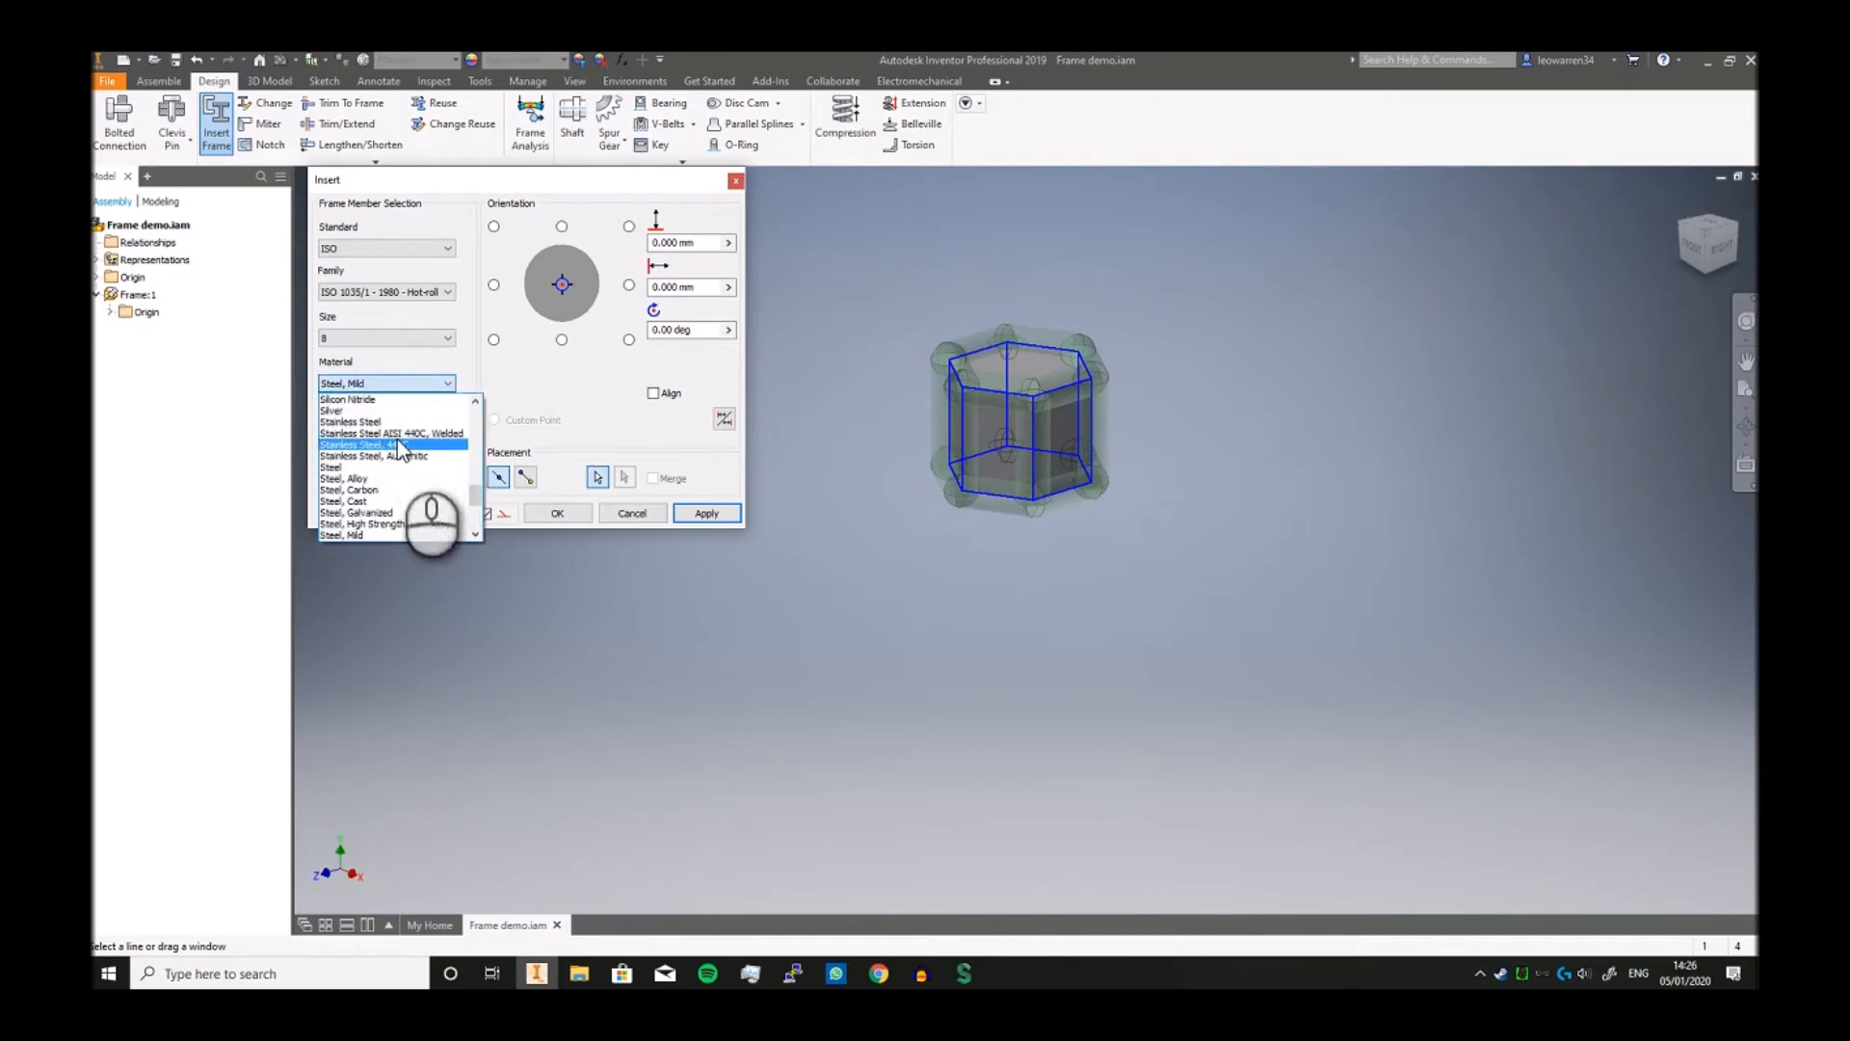
{"action": "left_click", "coordinate": [349, 422]}
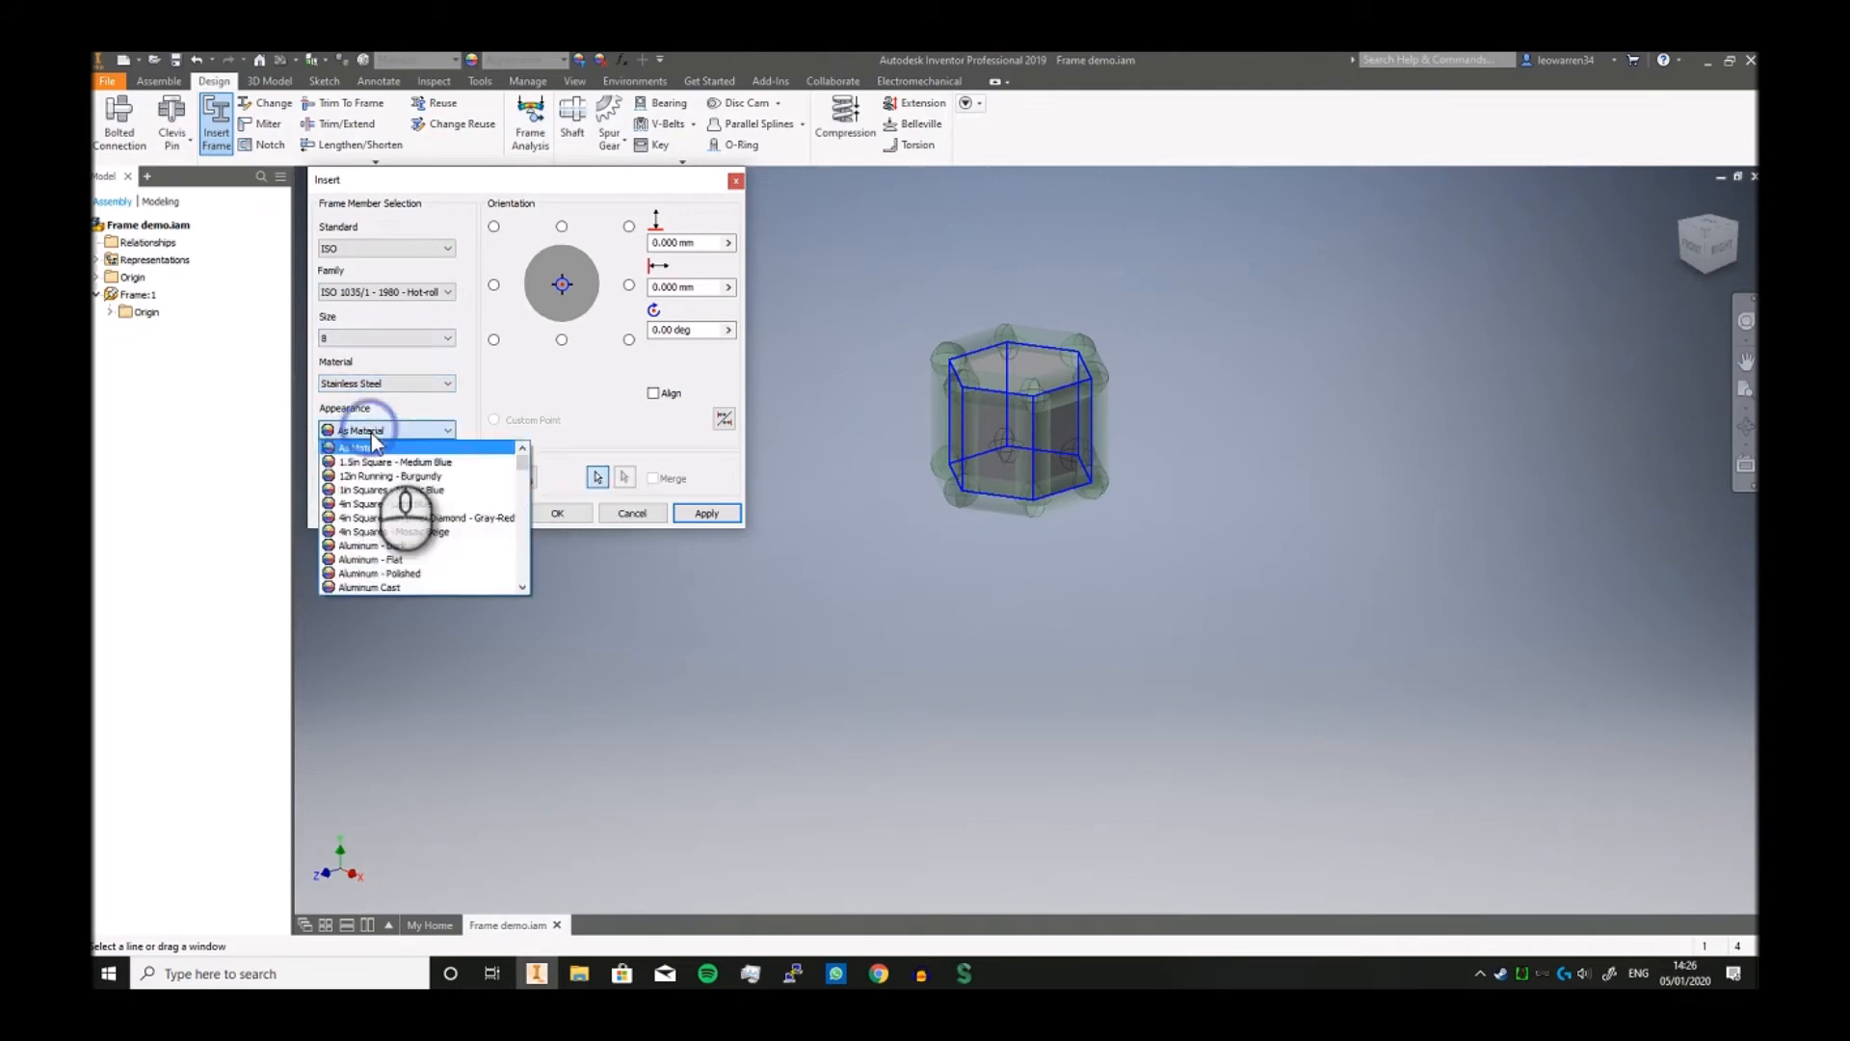
{"action": "left_click", "coordinate": [388, 430]}
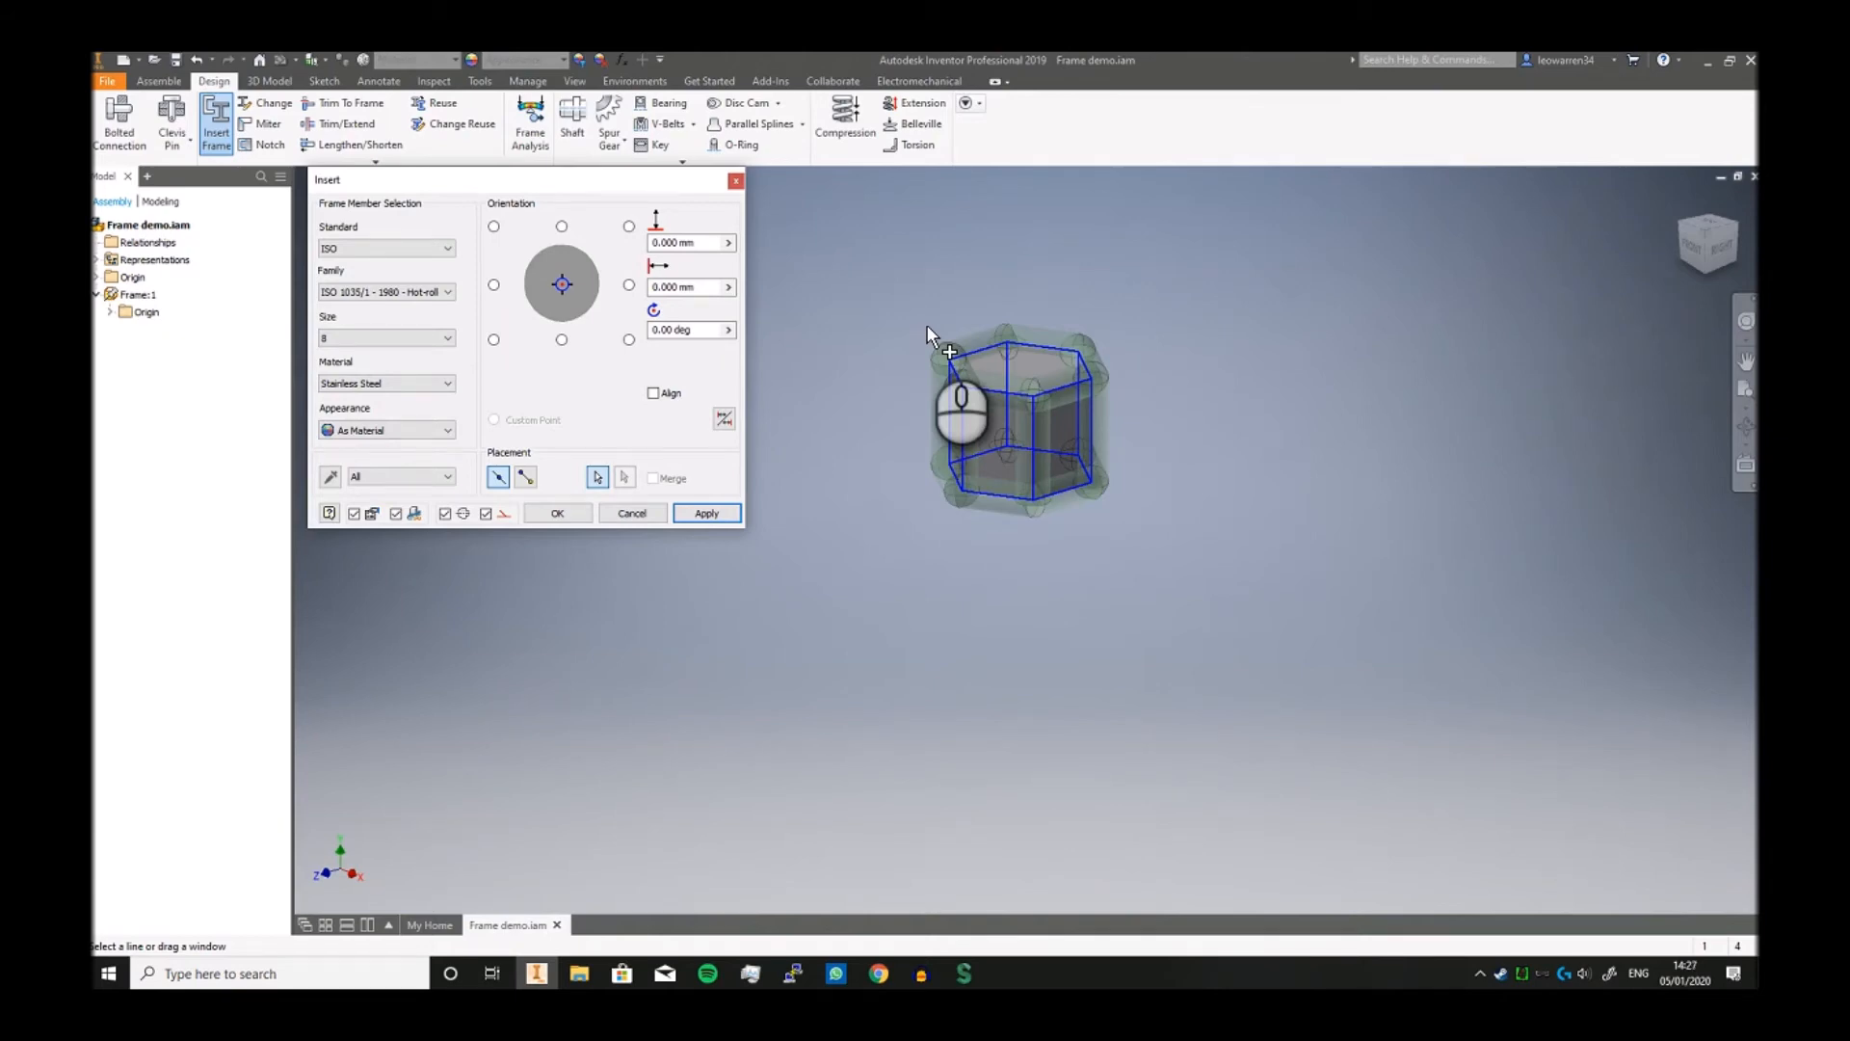
{"action": "mouse_move", "coordinate": [802, 249]}
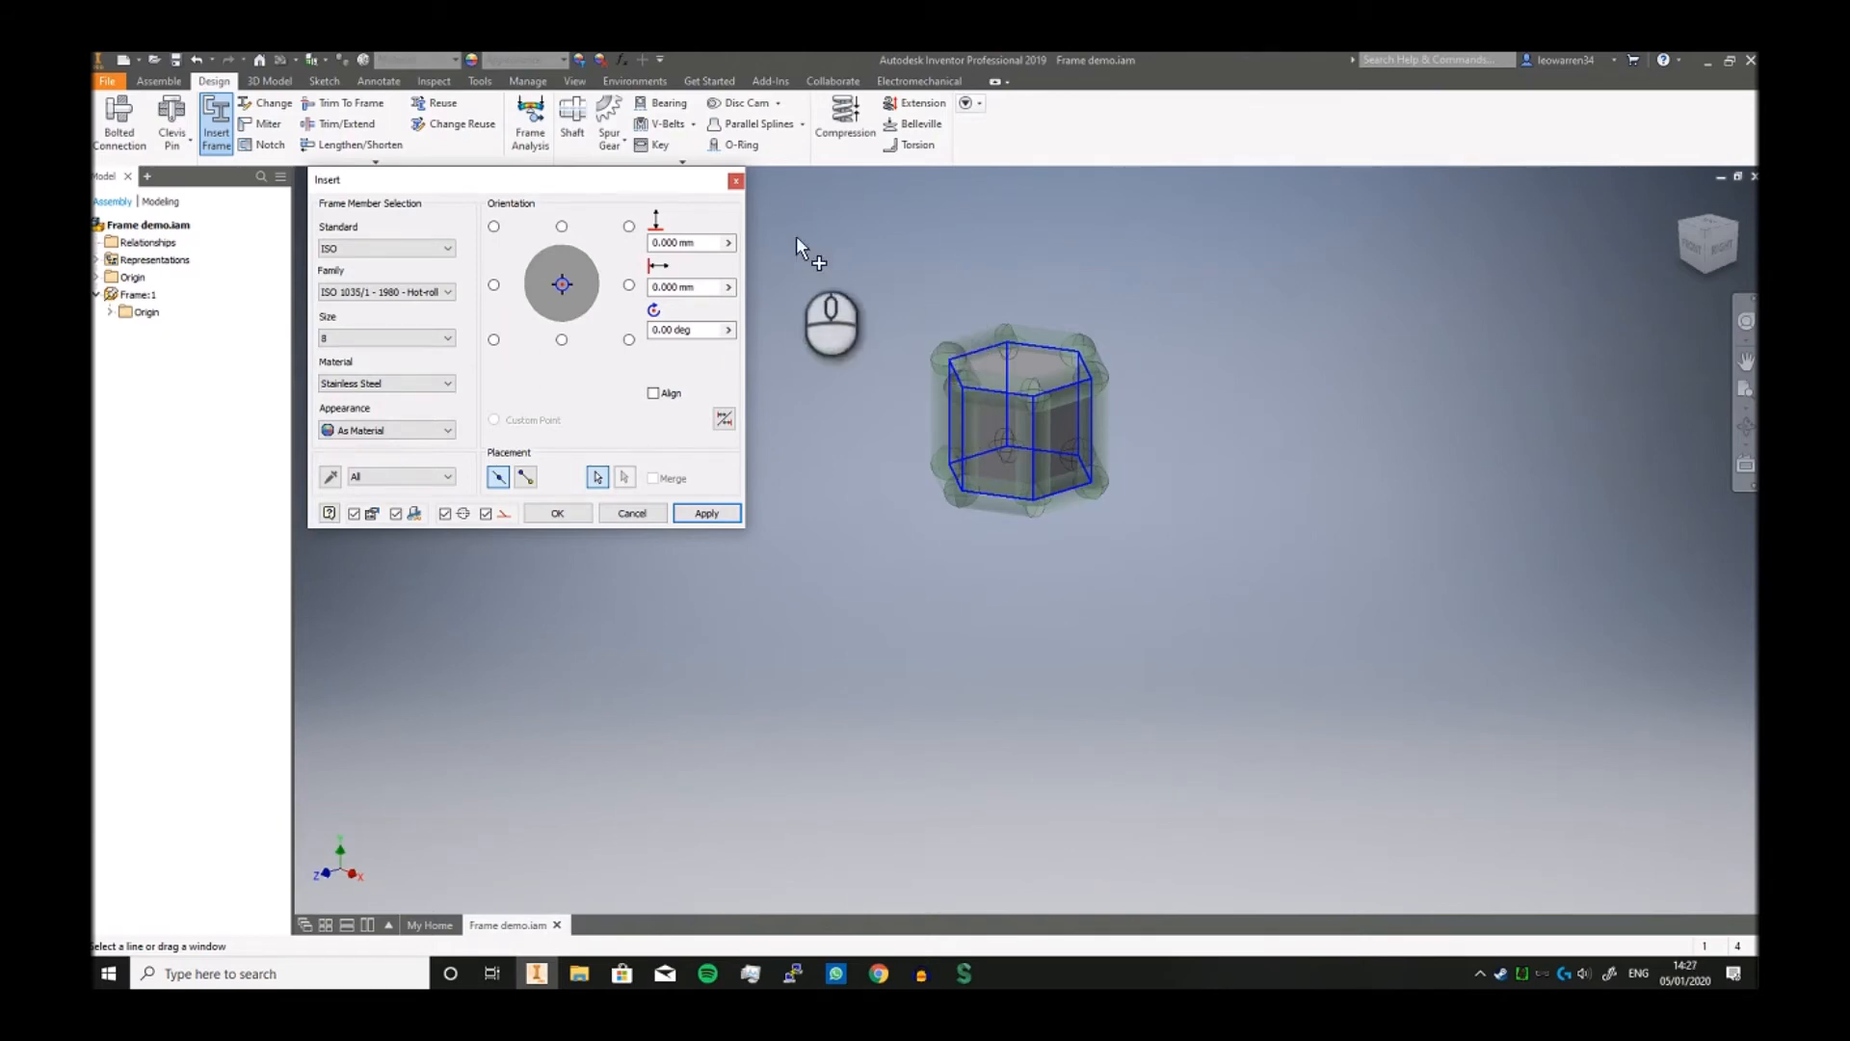
Step: Centre the bar profile on the hexagon skeleton edges and apply the members
{"action": "left_click", "coordinate": [560, 339]}
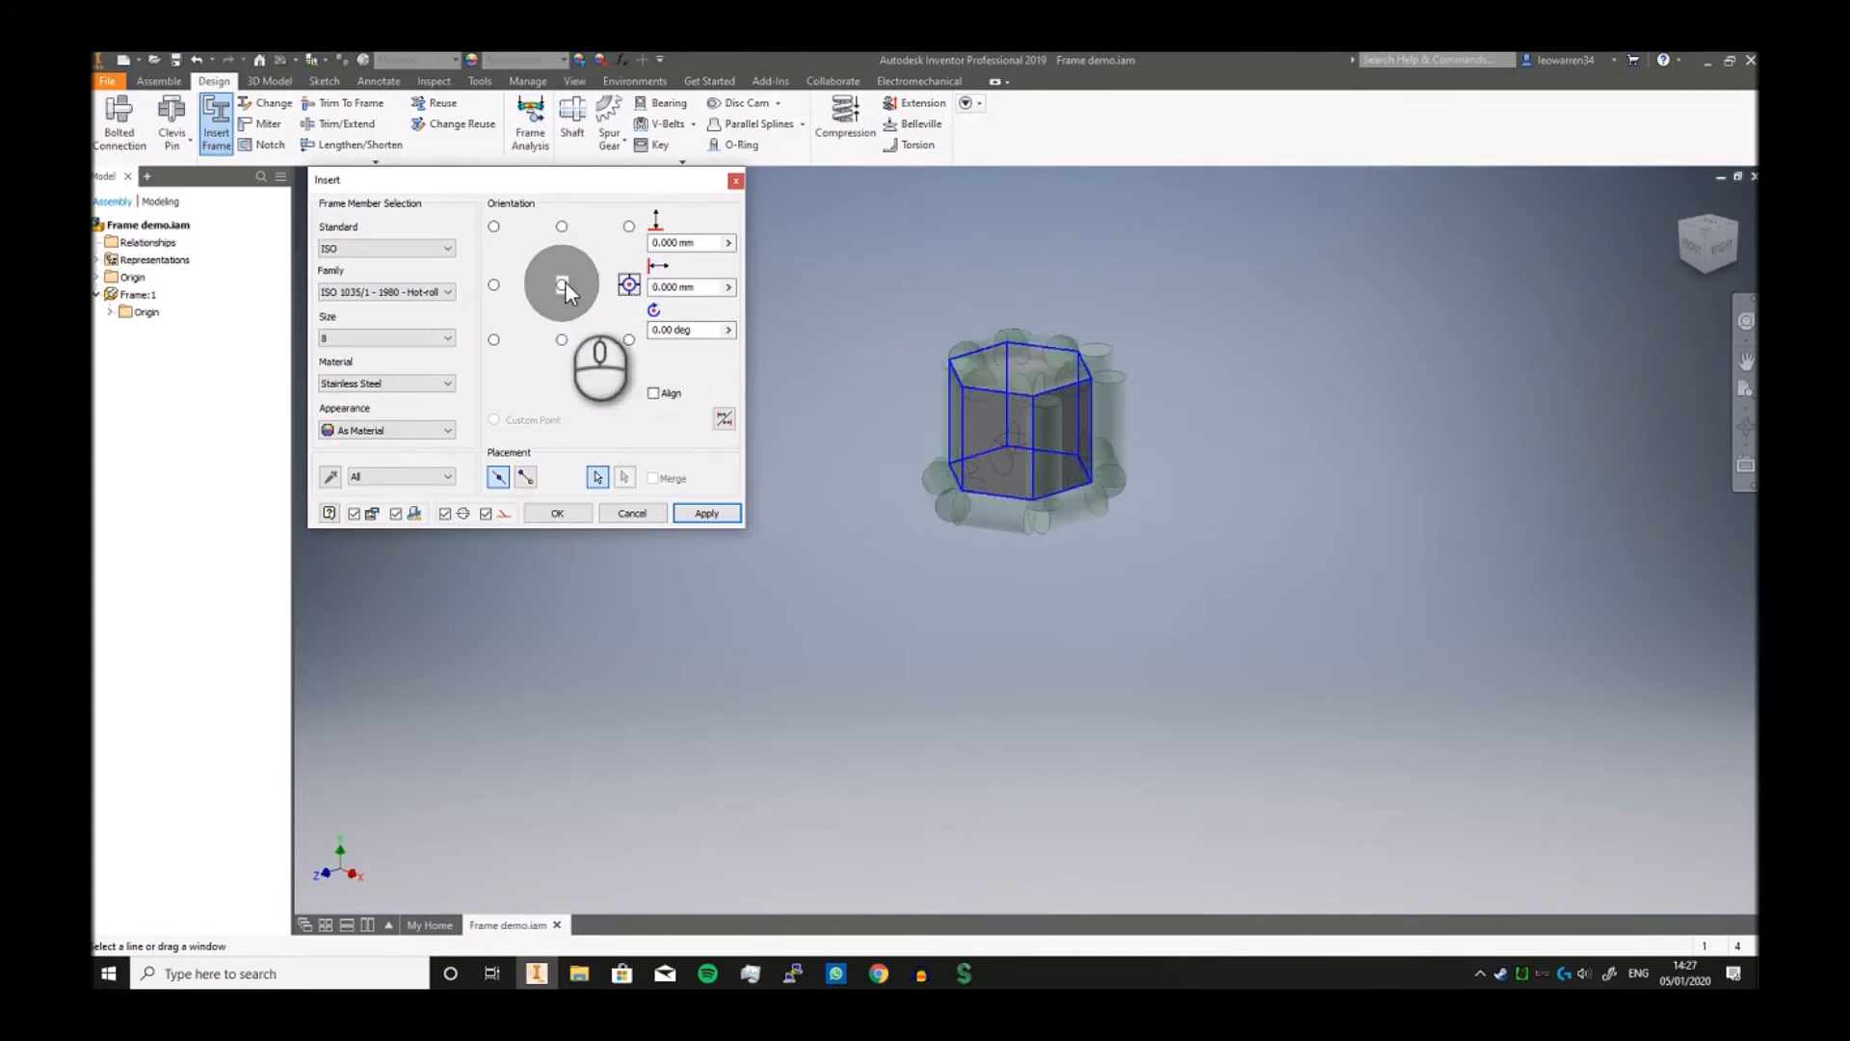
{"action": "left_click", "coordinate": [561, 285]}
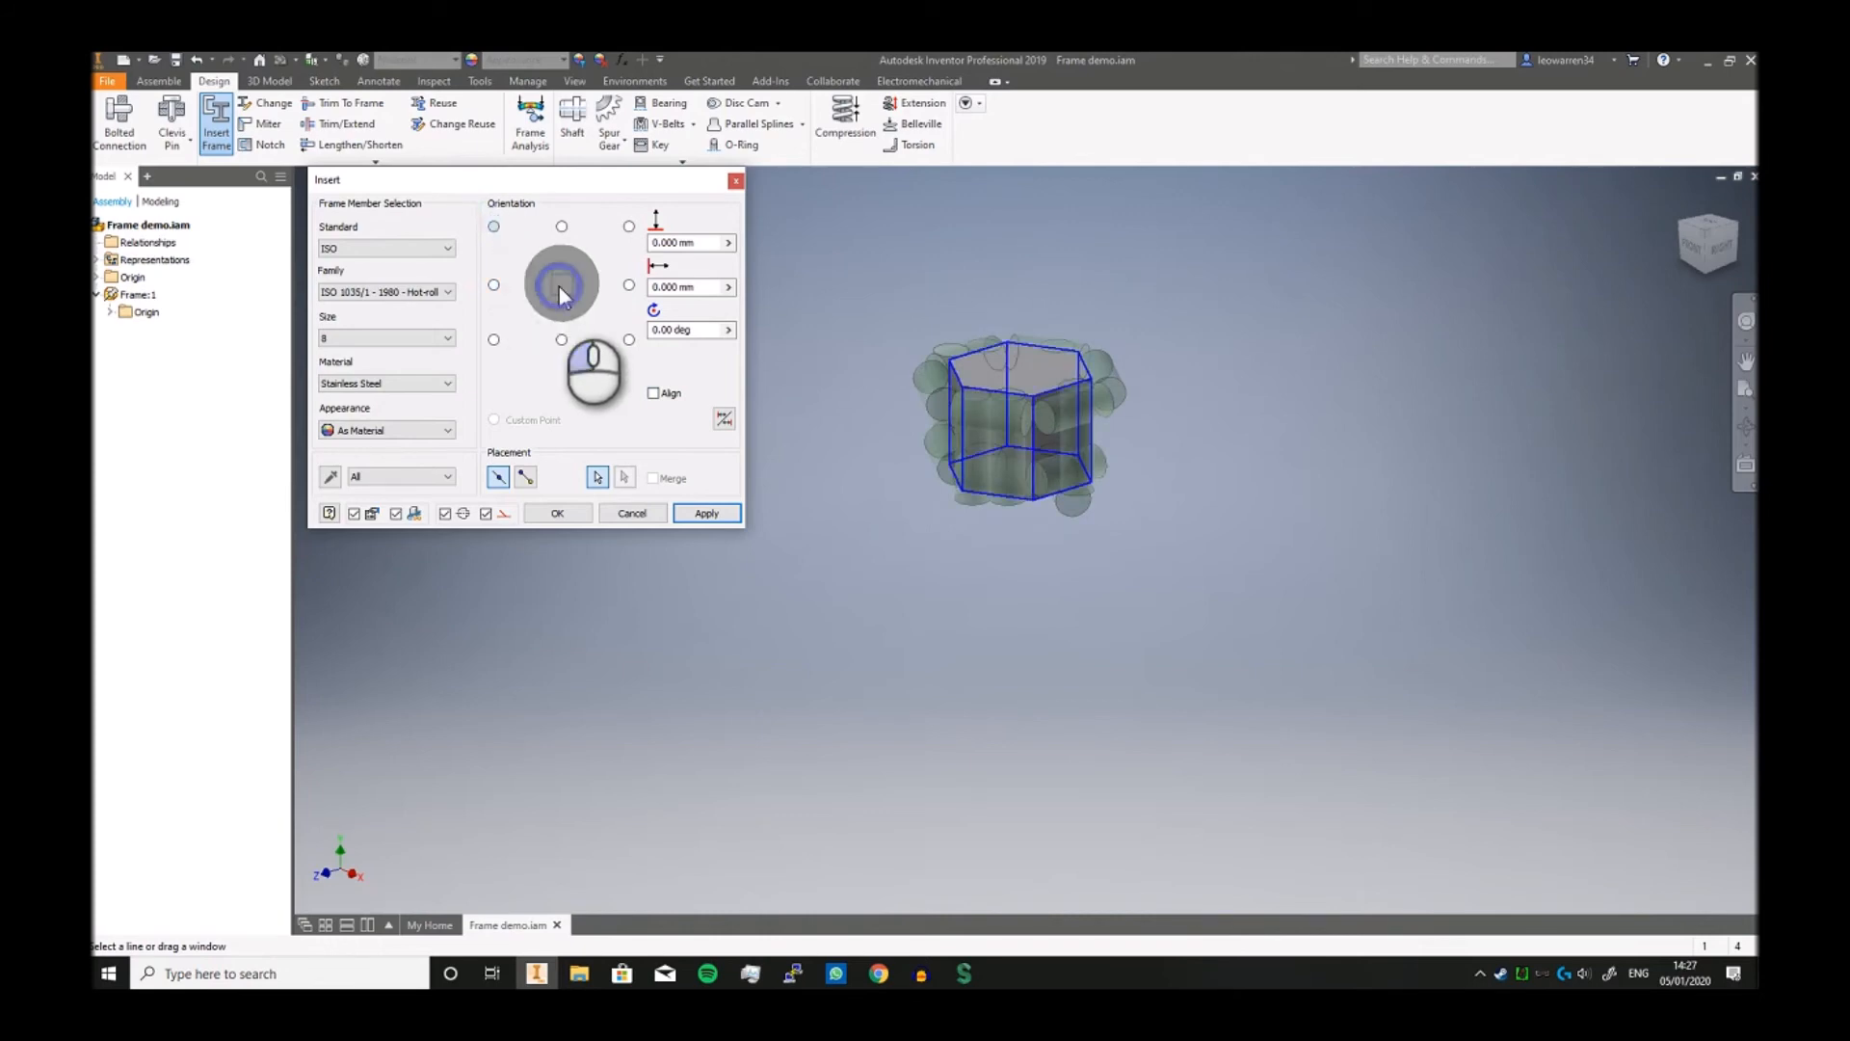
{"action": "left_click", "coordinate": [561, 285]}
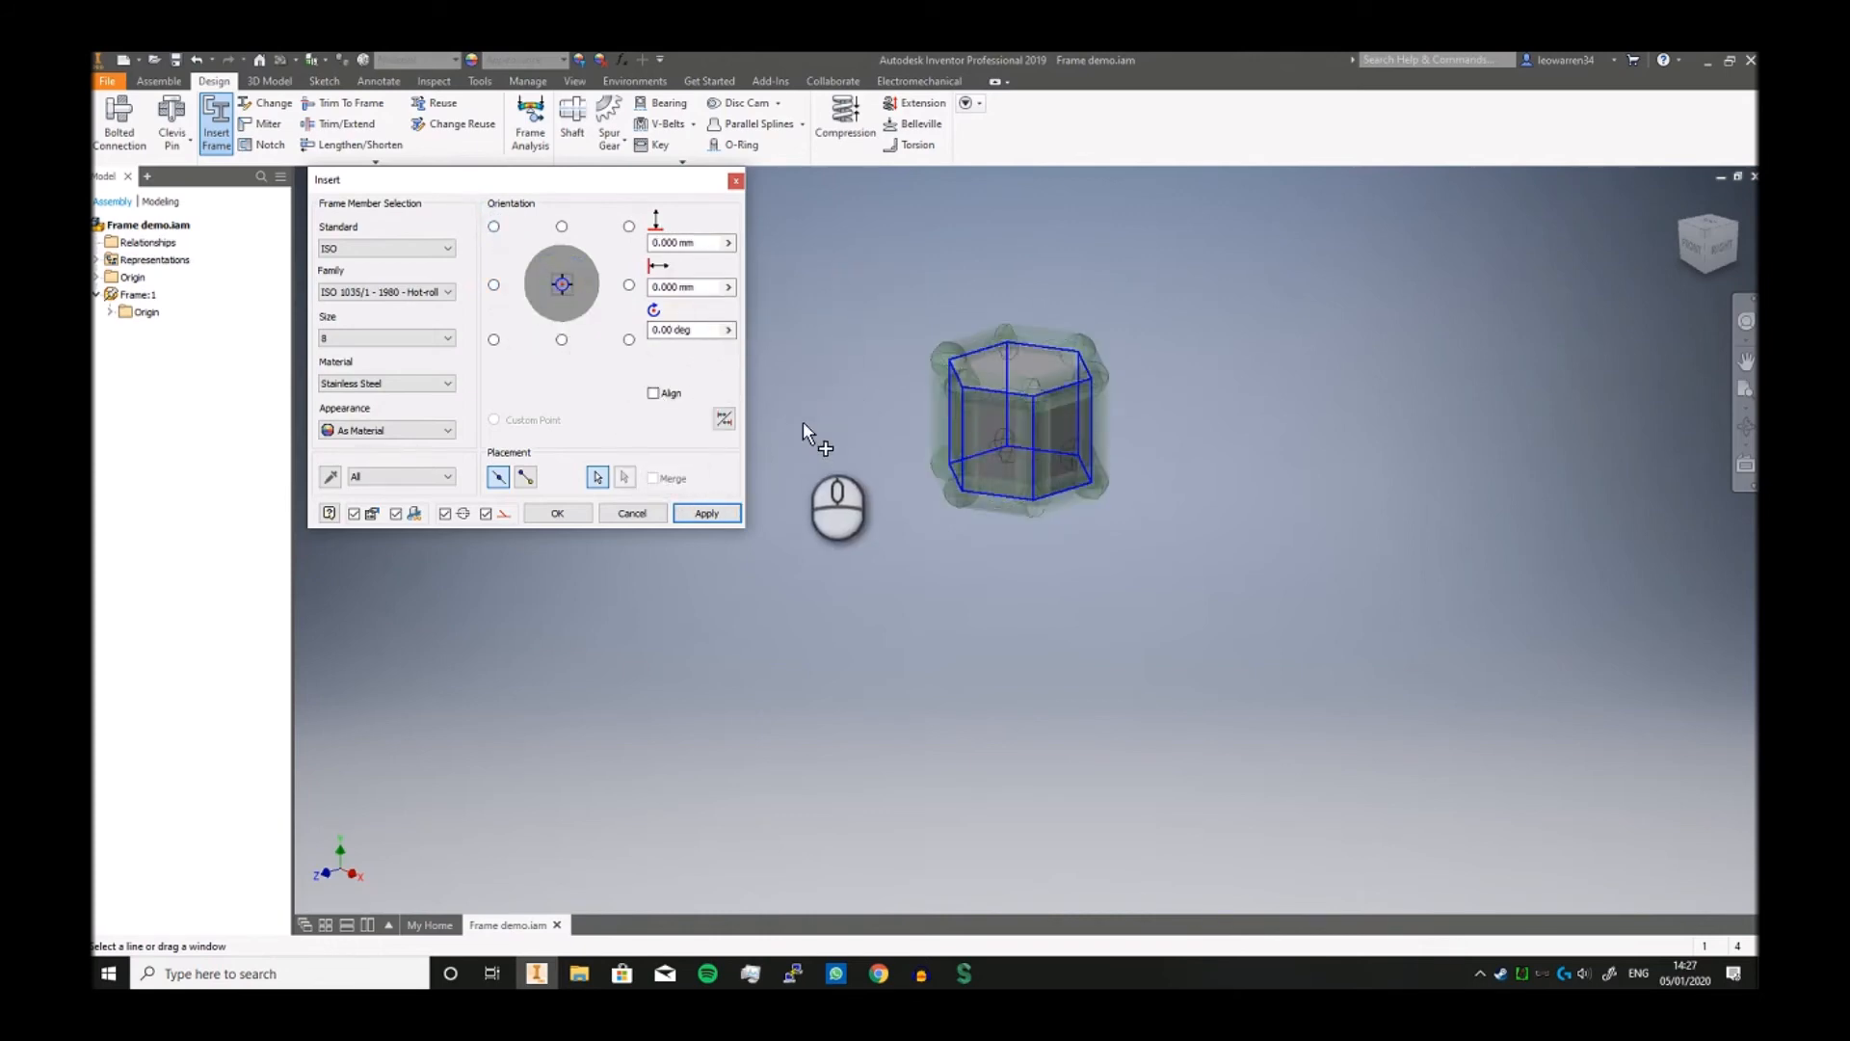
{"action": "left_click", "coordinate": [706, 513]}
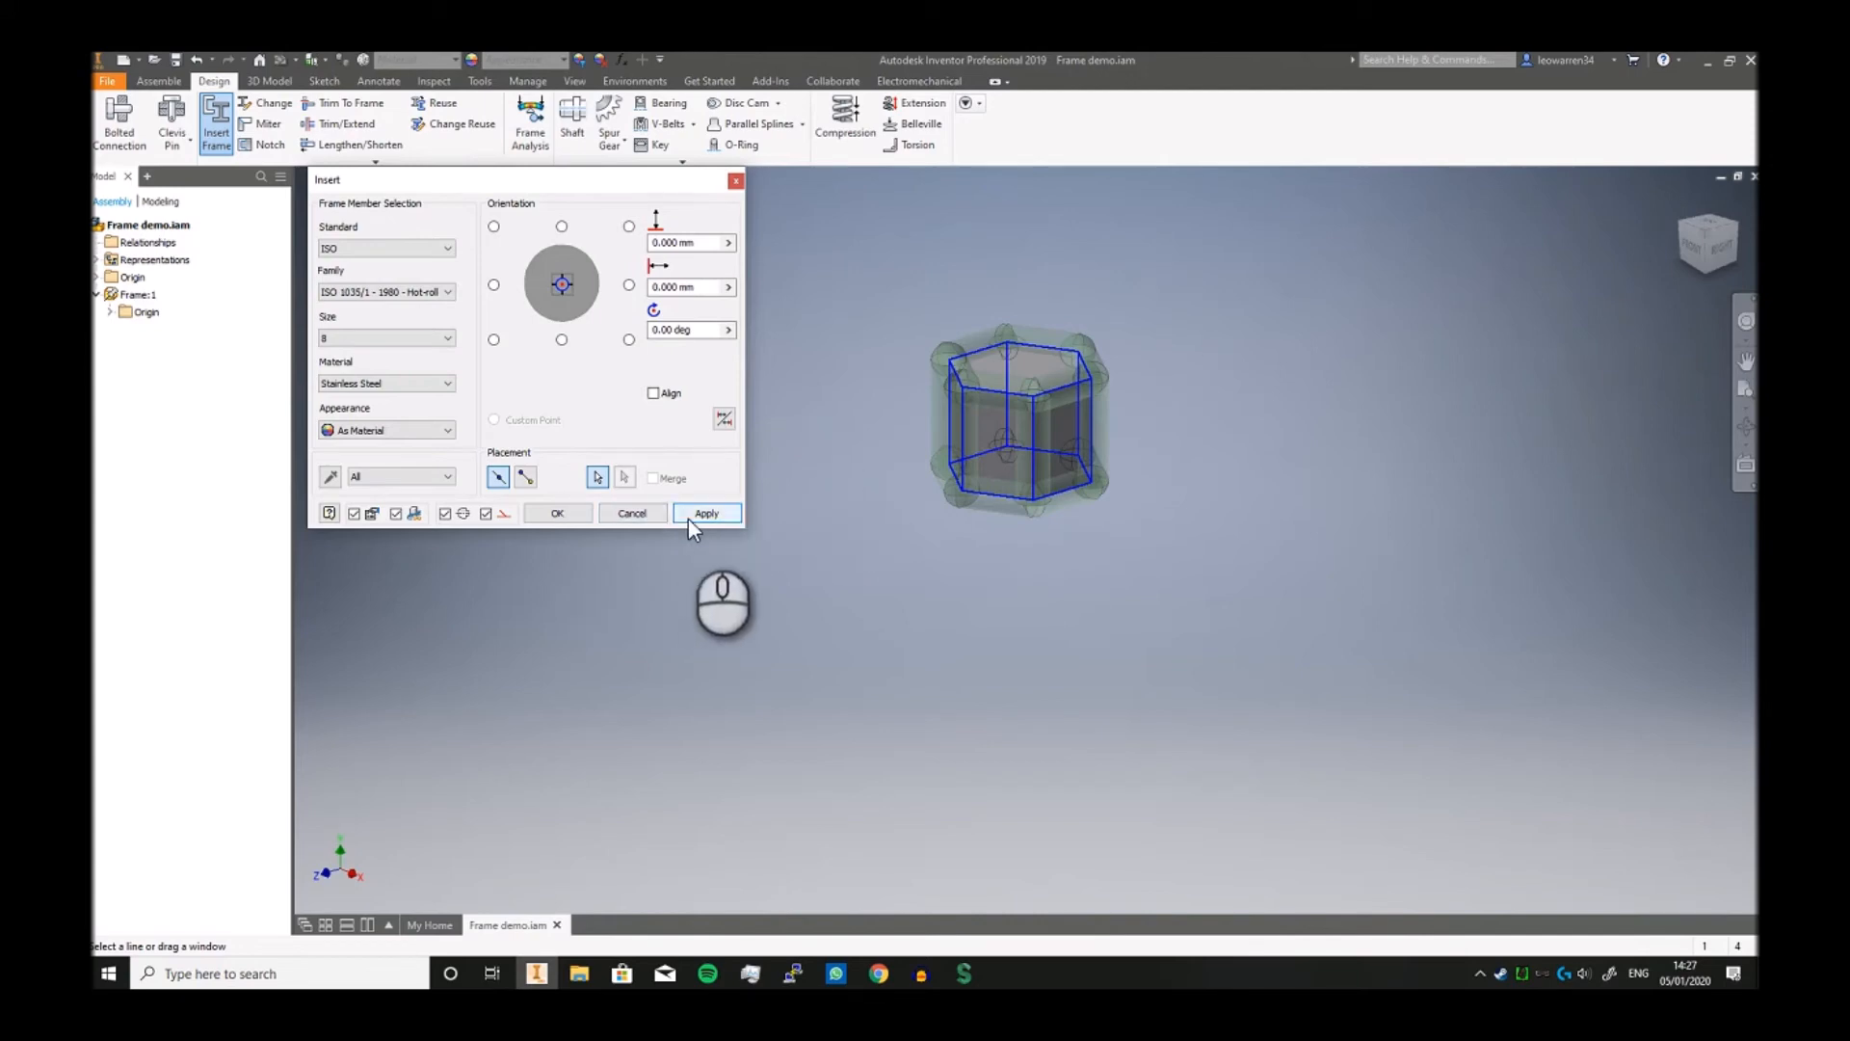
{"action": "left_click", "coordinate": [706, 512]}
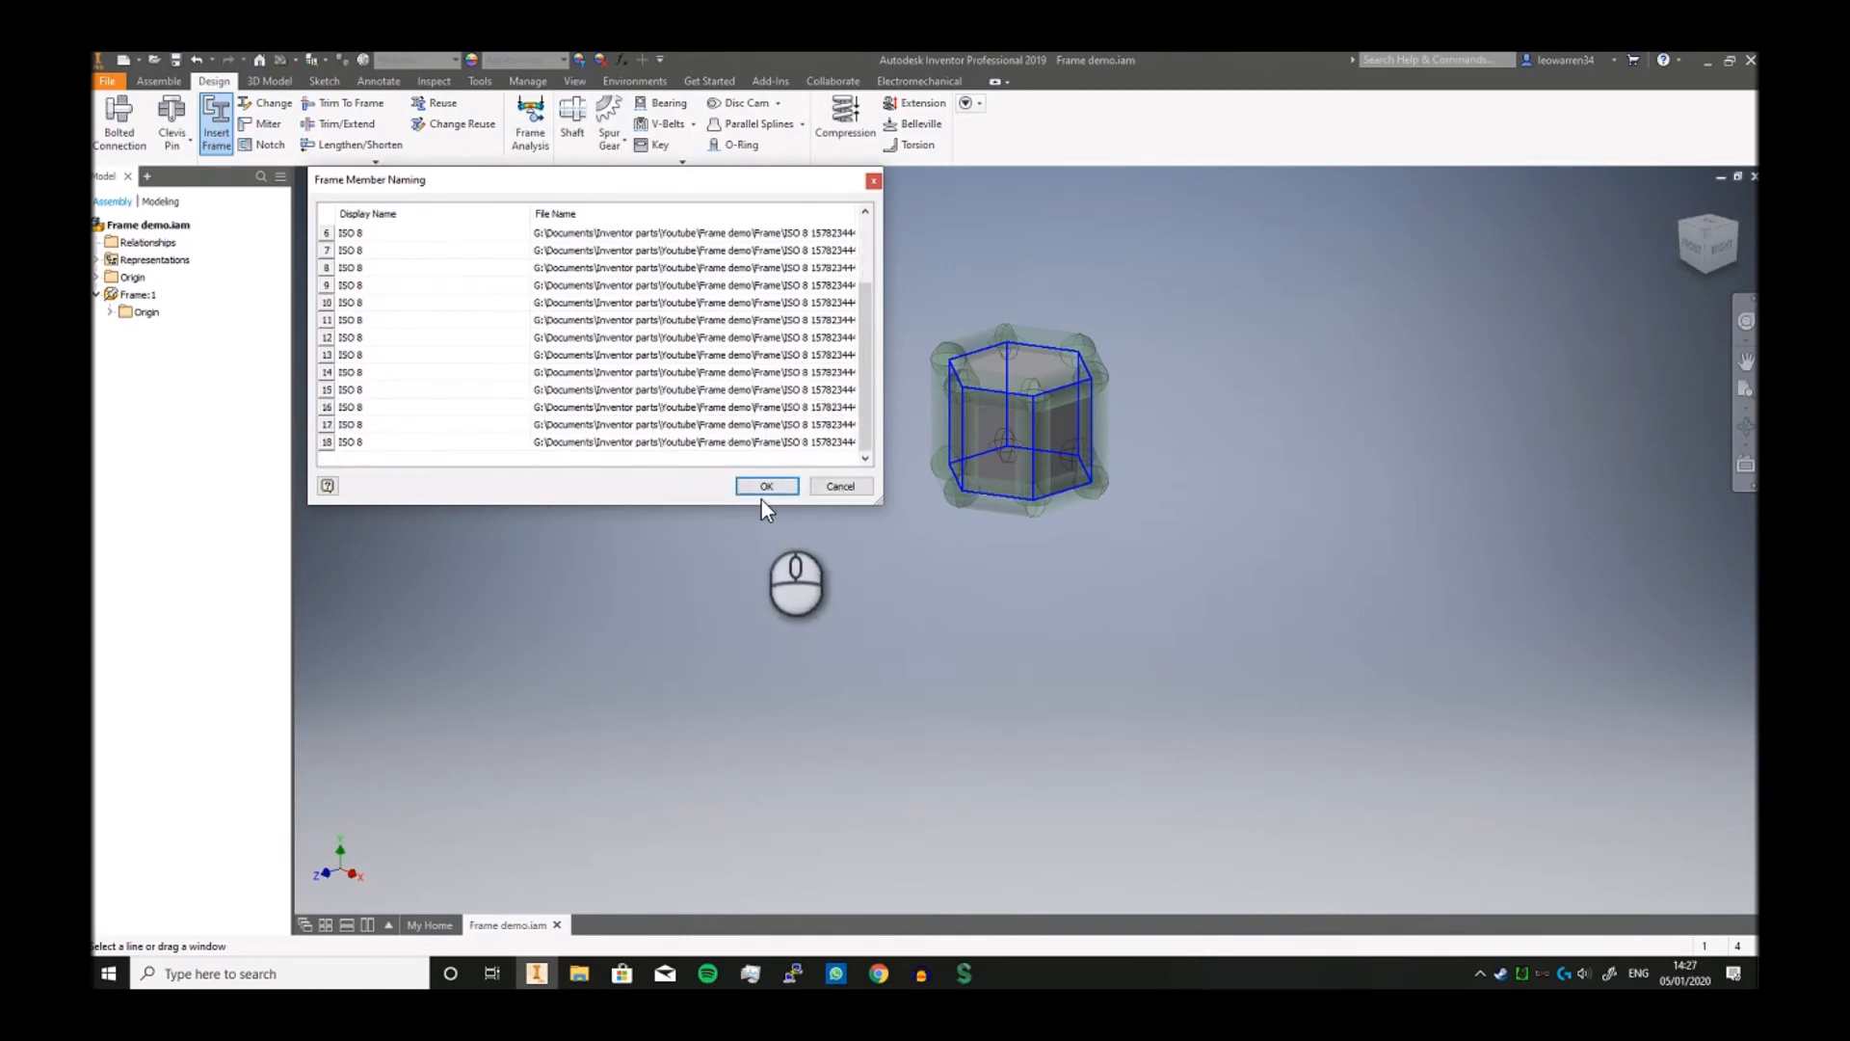
Step: Accept the default names for the 18 round bars and finish inserting frame members
{"action": "left_click", "coordinate": [765, 486]}
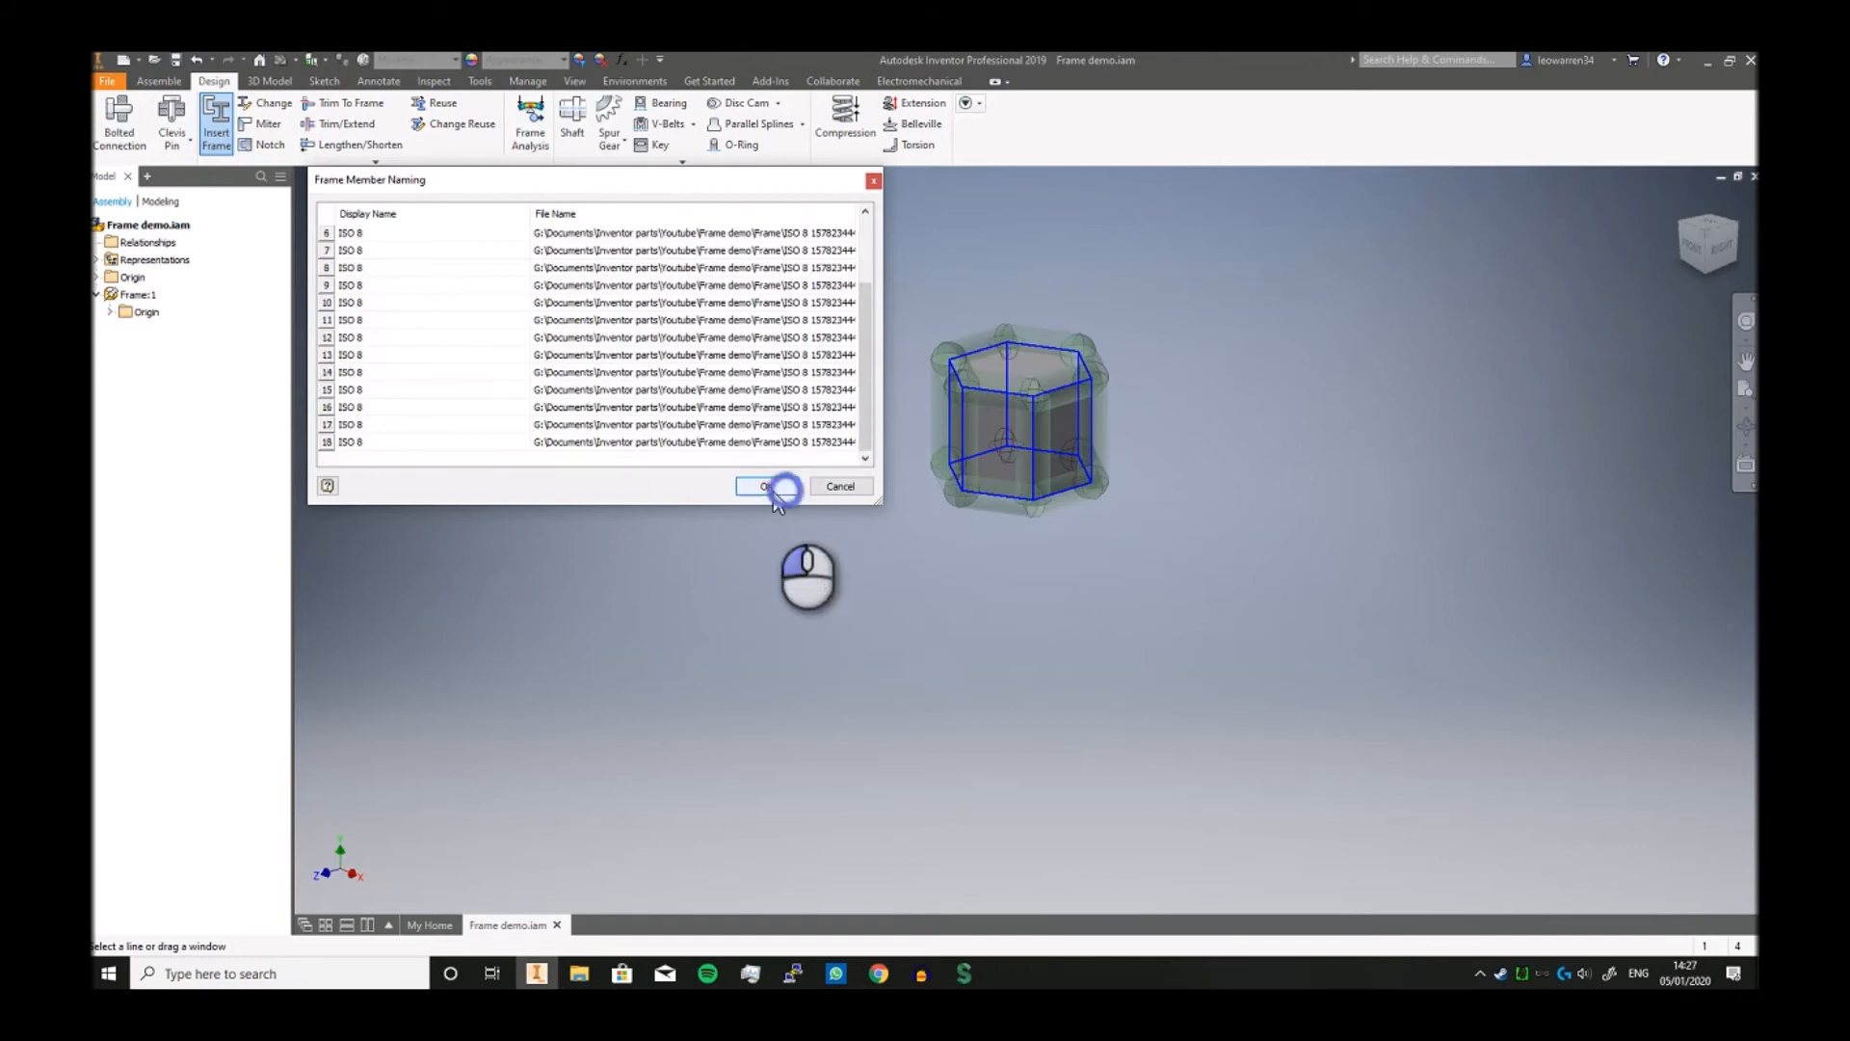
{"action": "left_click", "coordinate": [767, 486]}
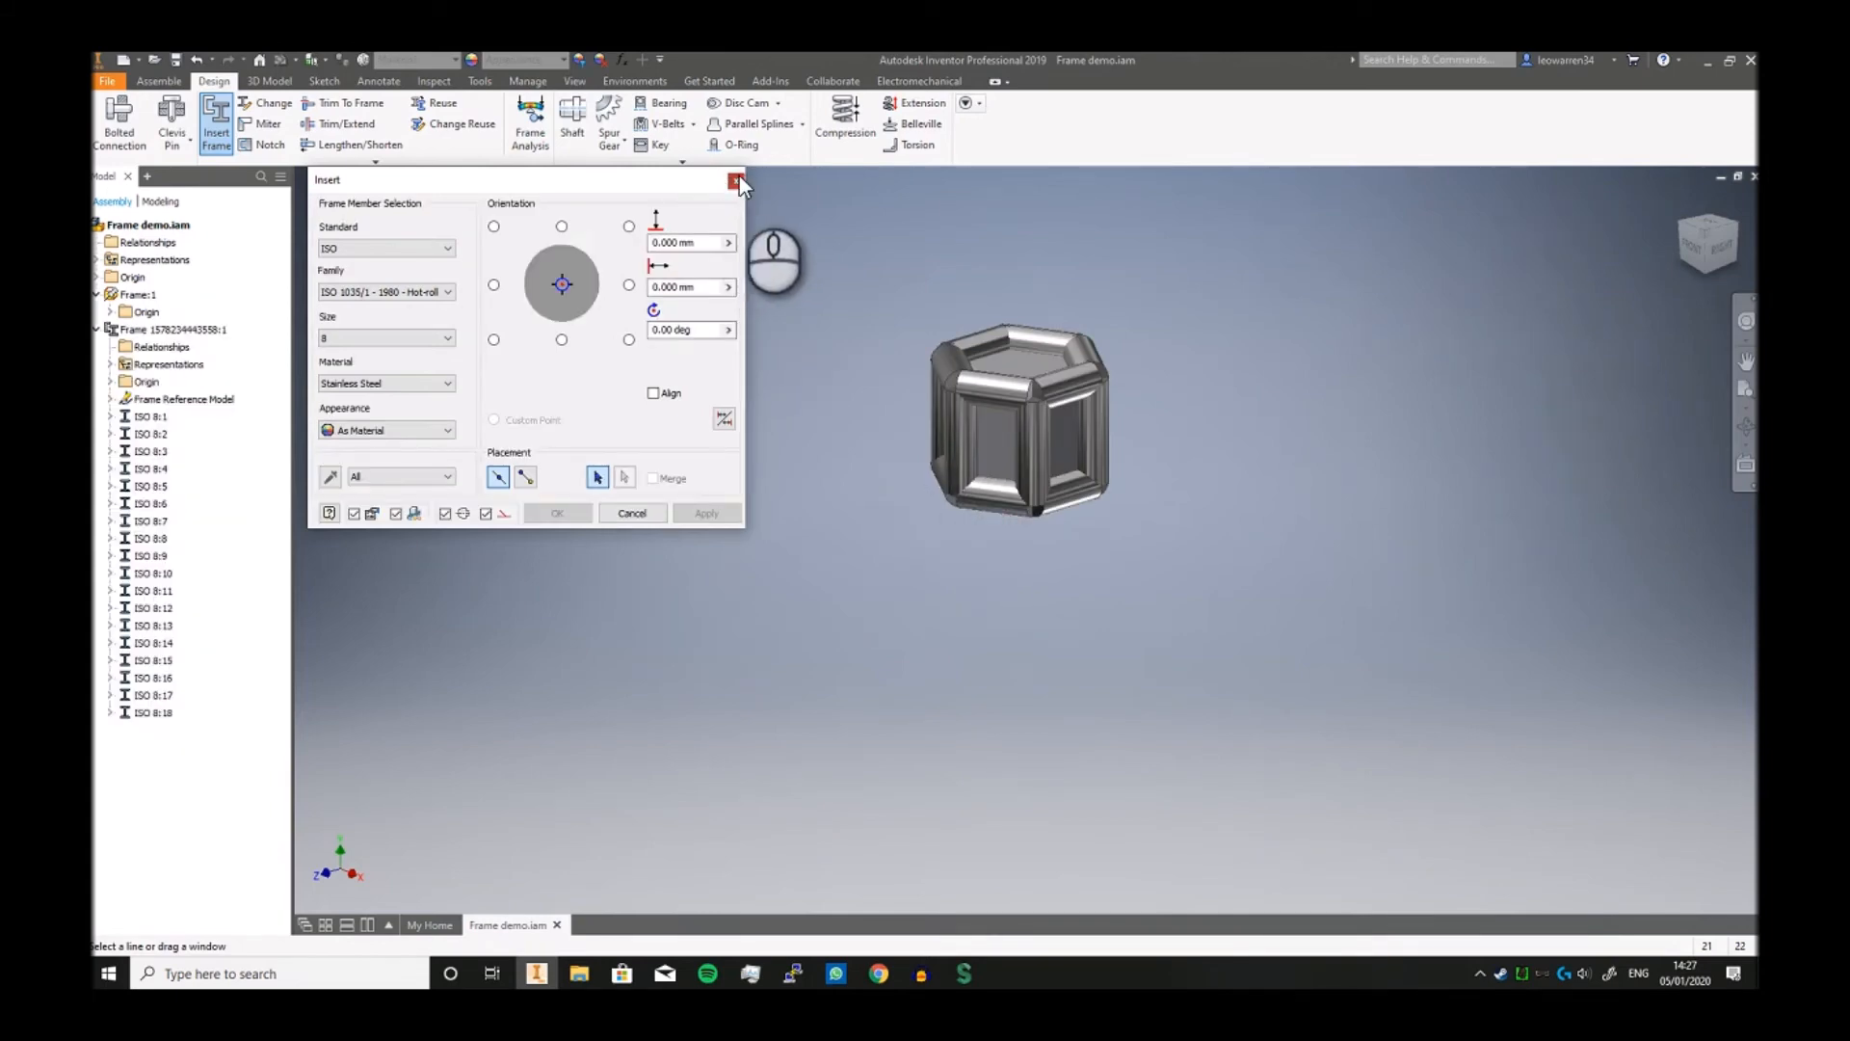
{"action": "left_click", "coordinate": [736, 179]}
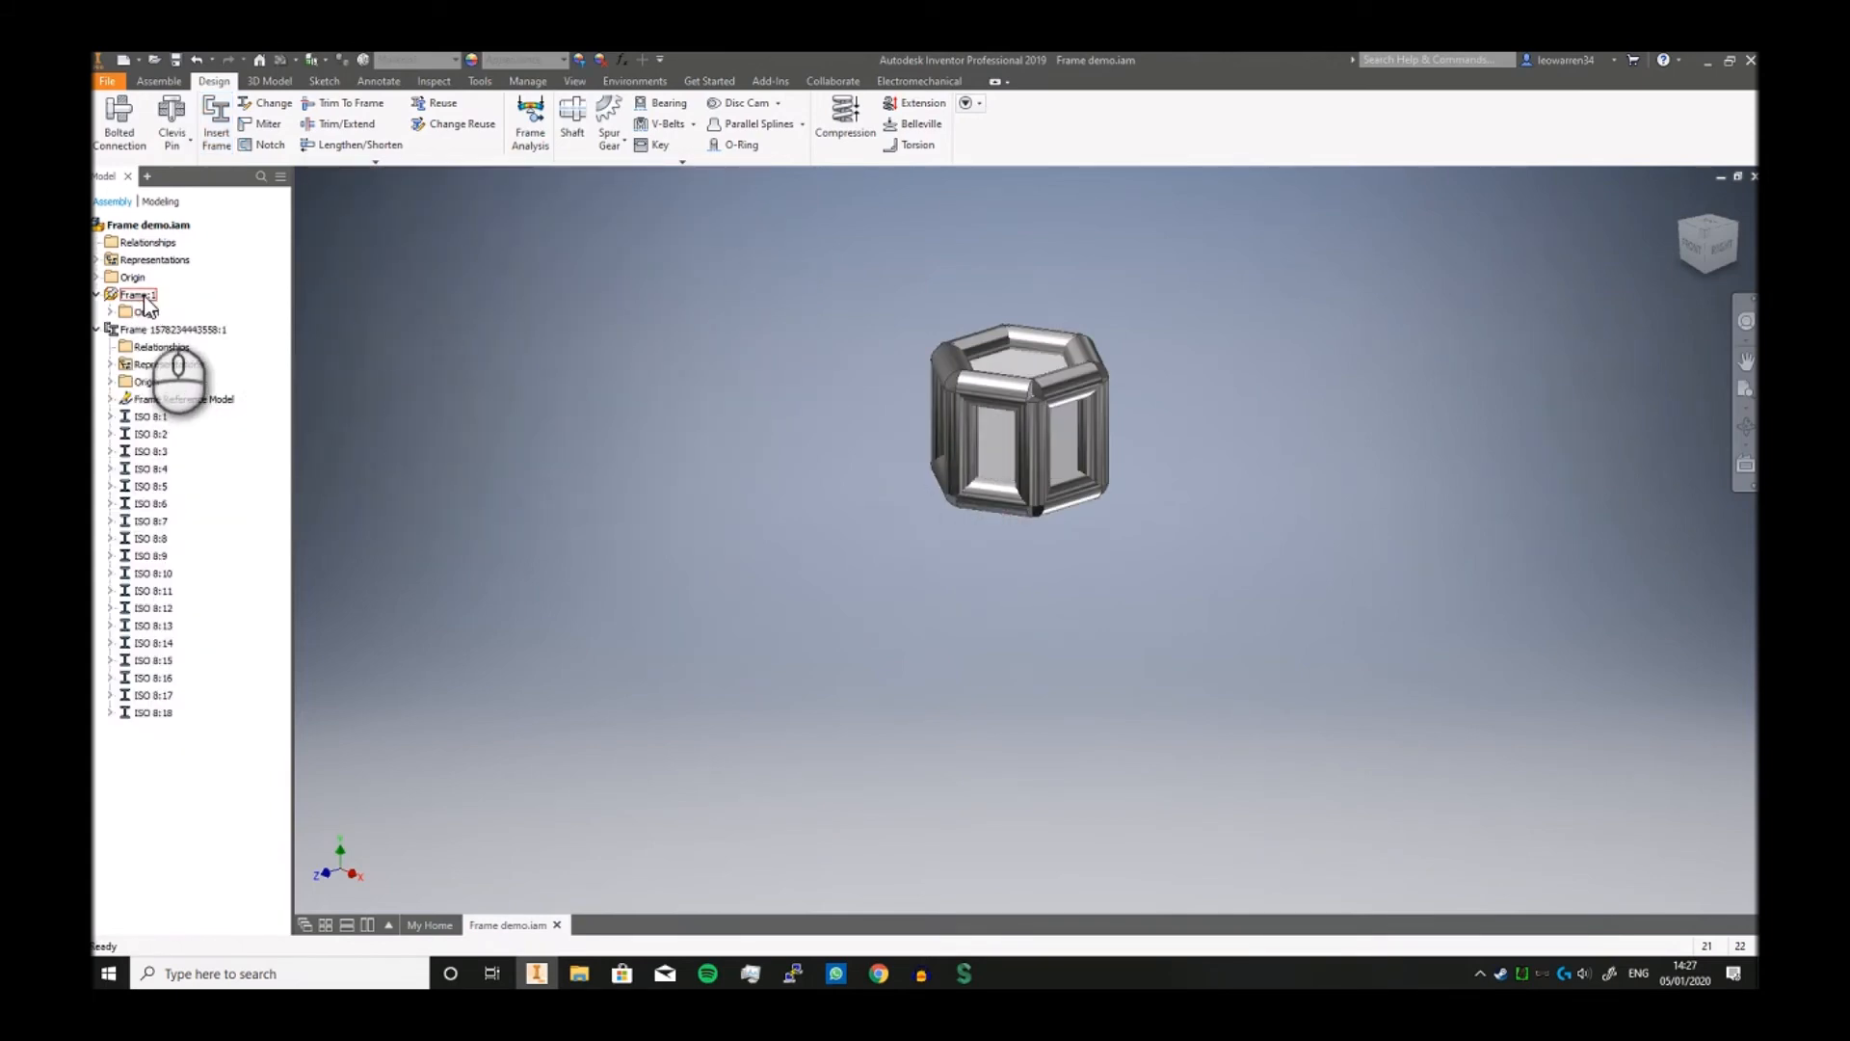
Step: Hide the Frame:1 skeleton part so only the bars show
{"action": "right_click", "coordinate": [135, 292]}
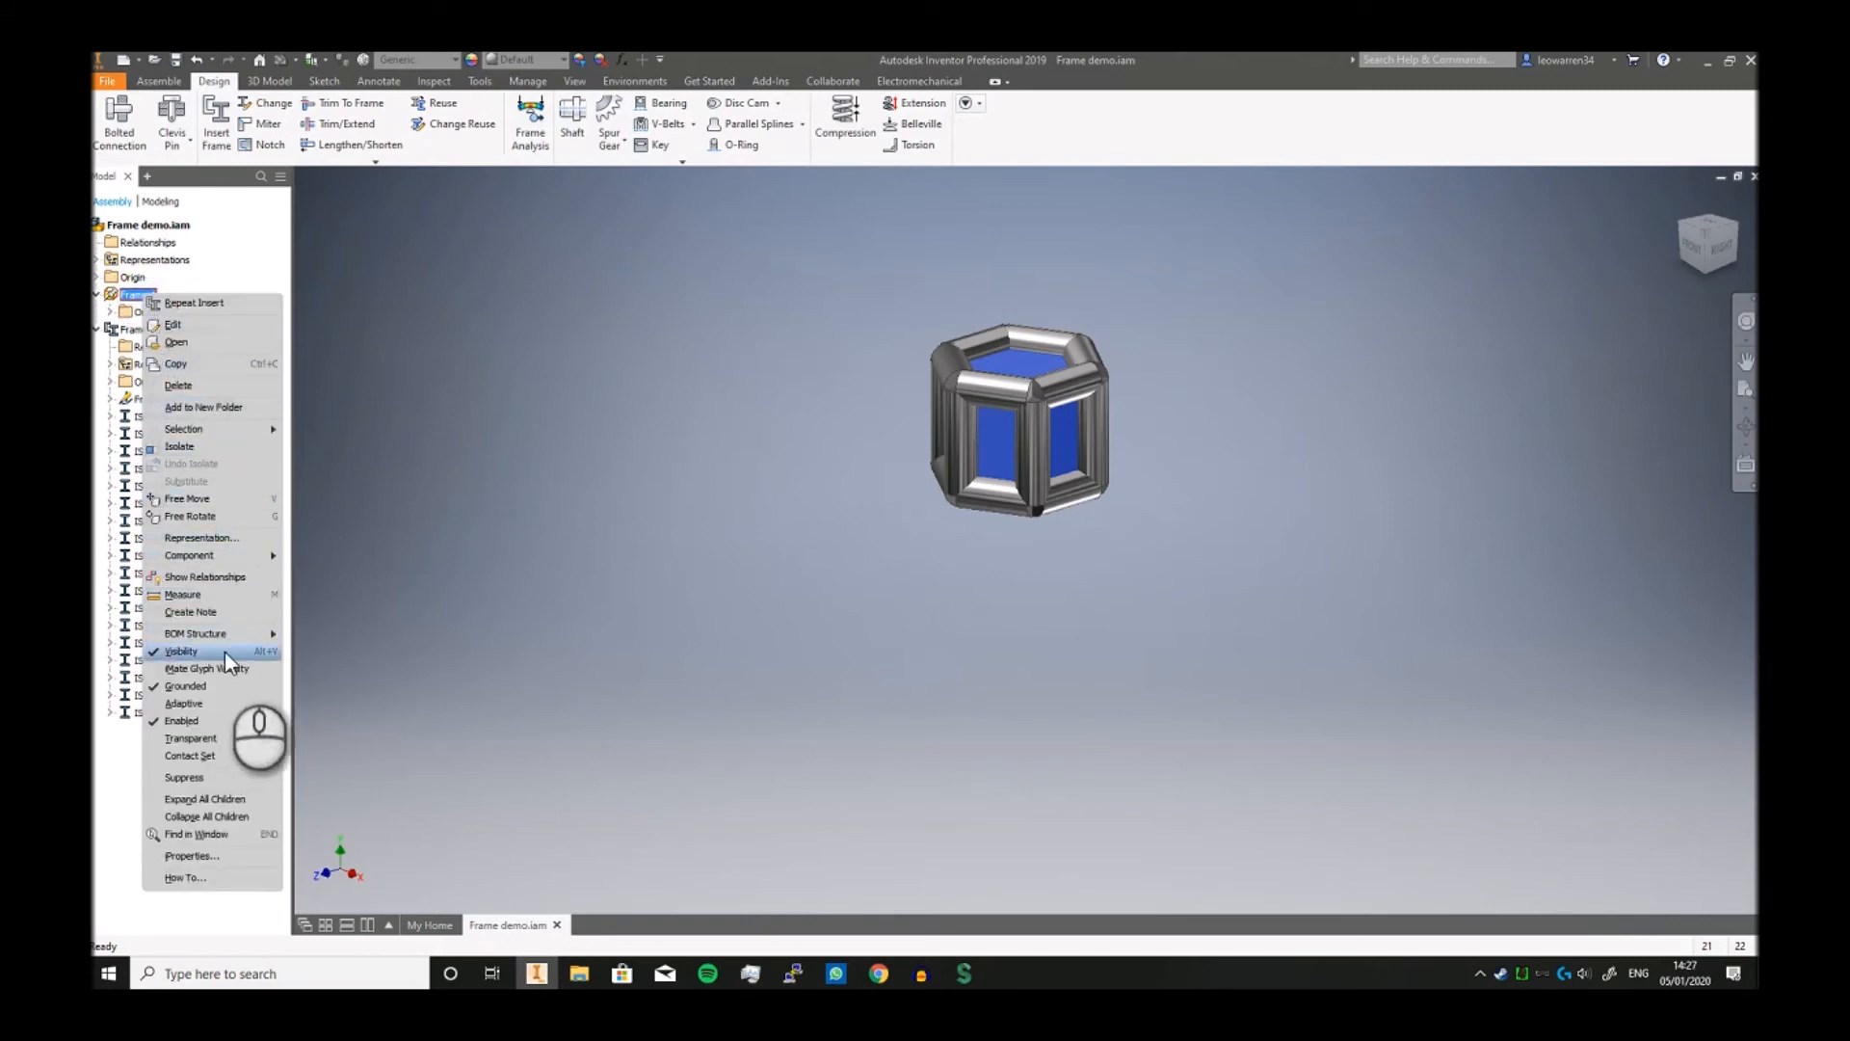
{"action": "left_click", "coordinate": [181, 650]}
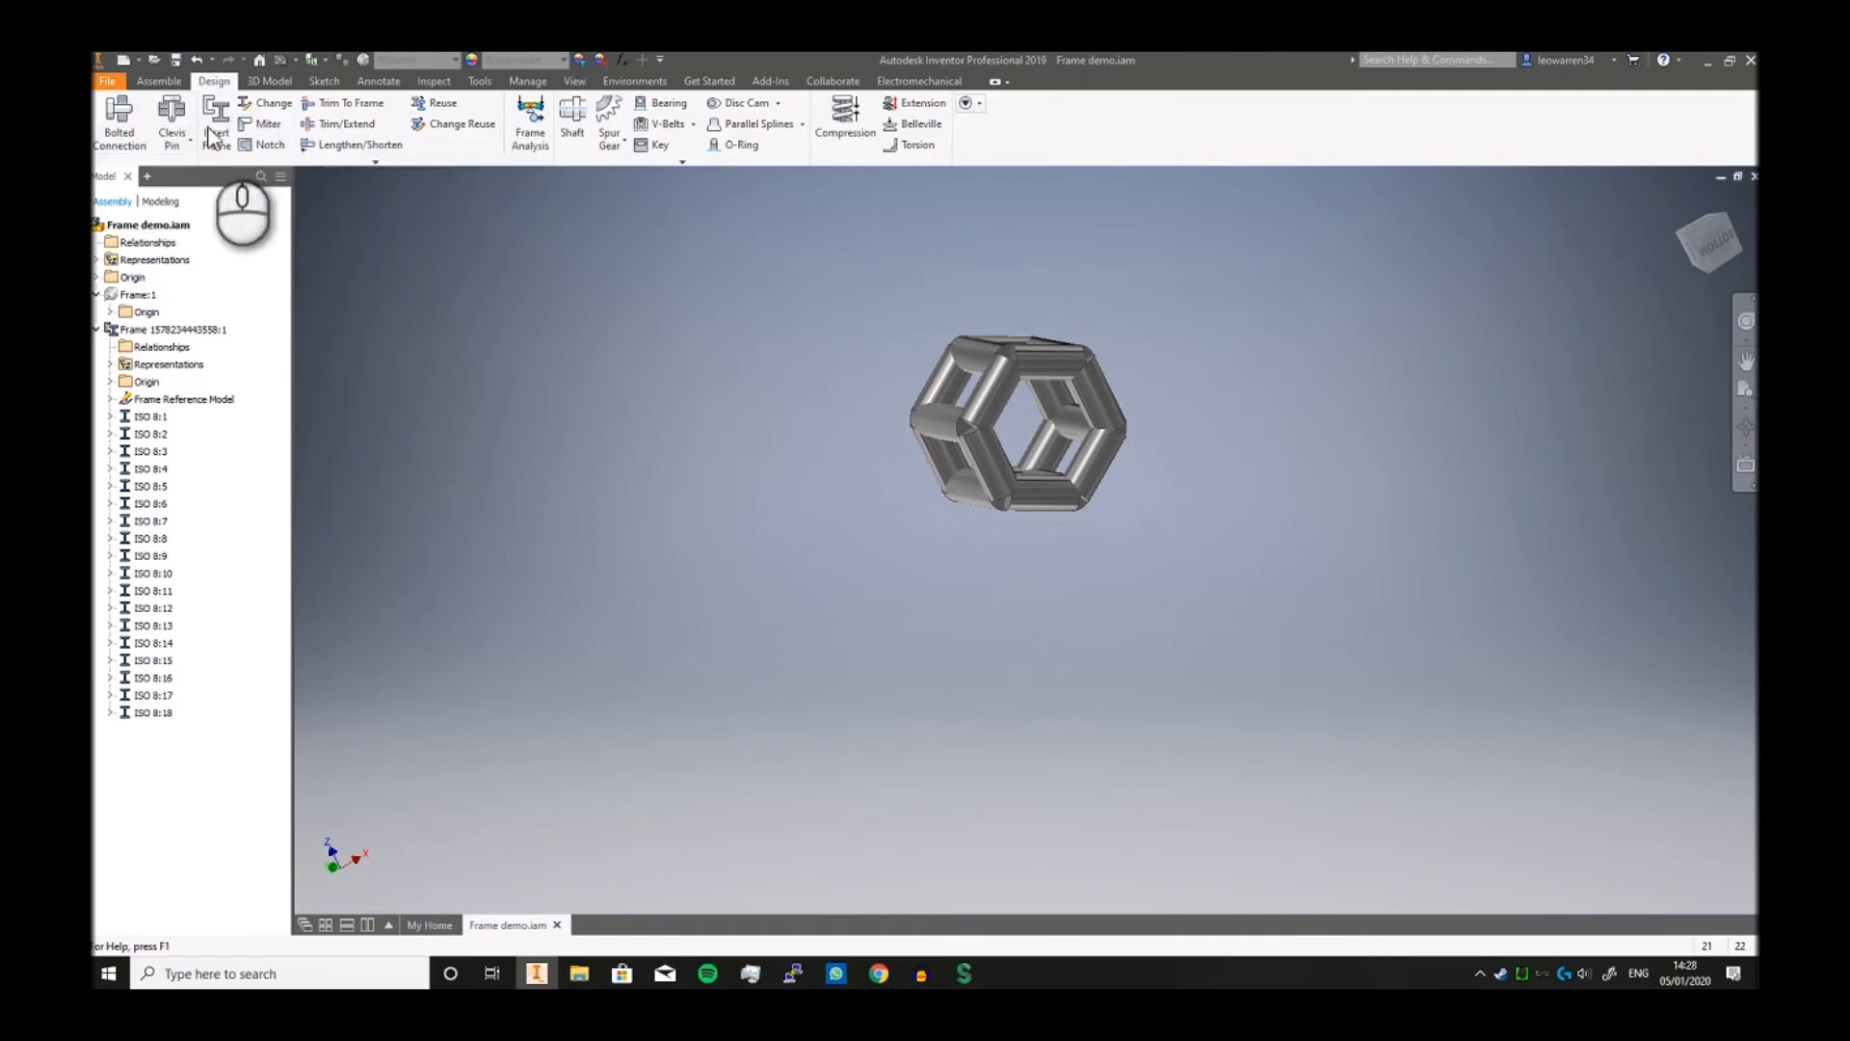
Step: Mitre the joints of all frame members selected at once with the Miter tool
{"action": "left_click", "coordinate": [266, 124]}
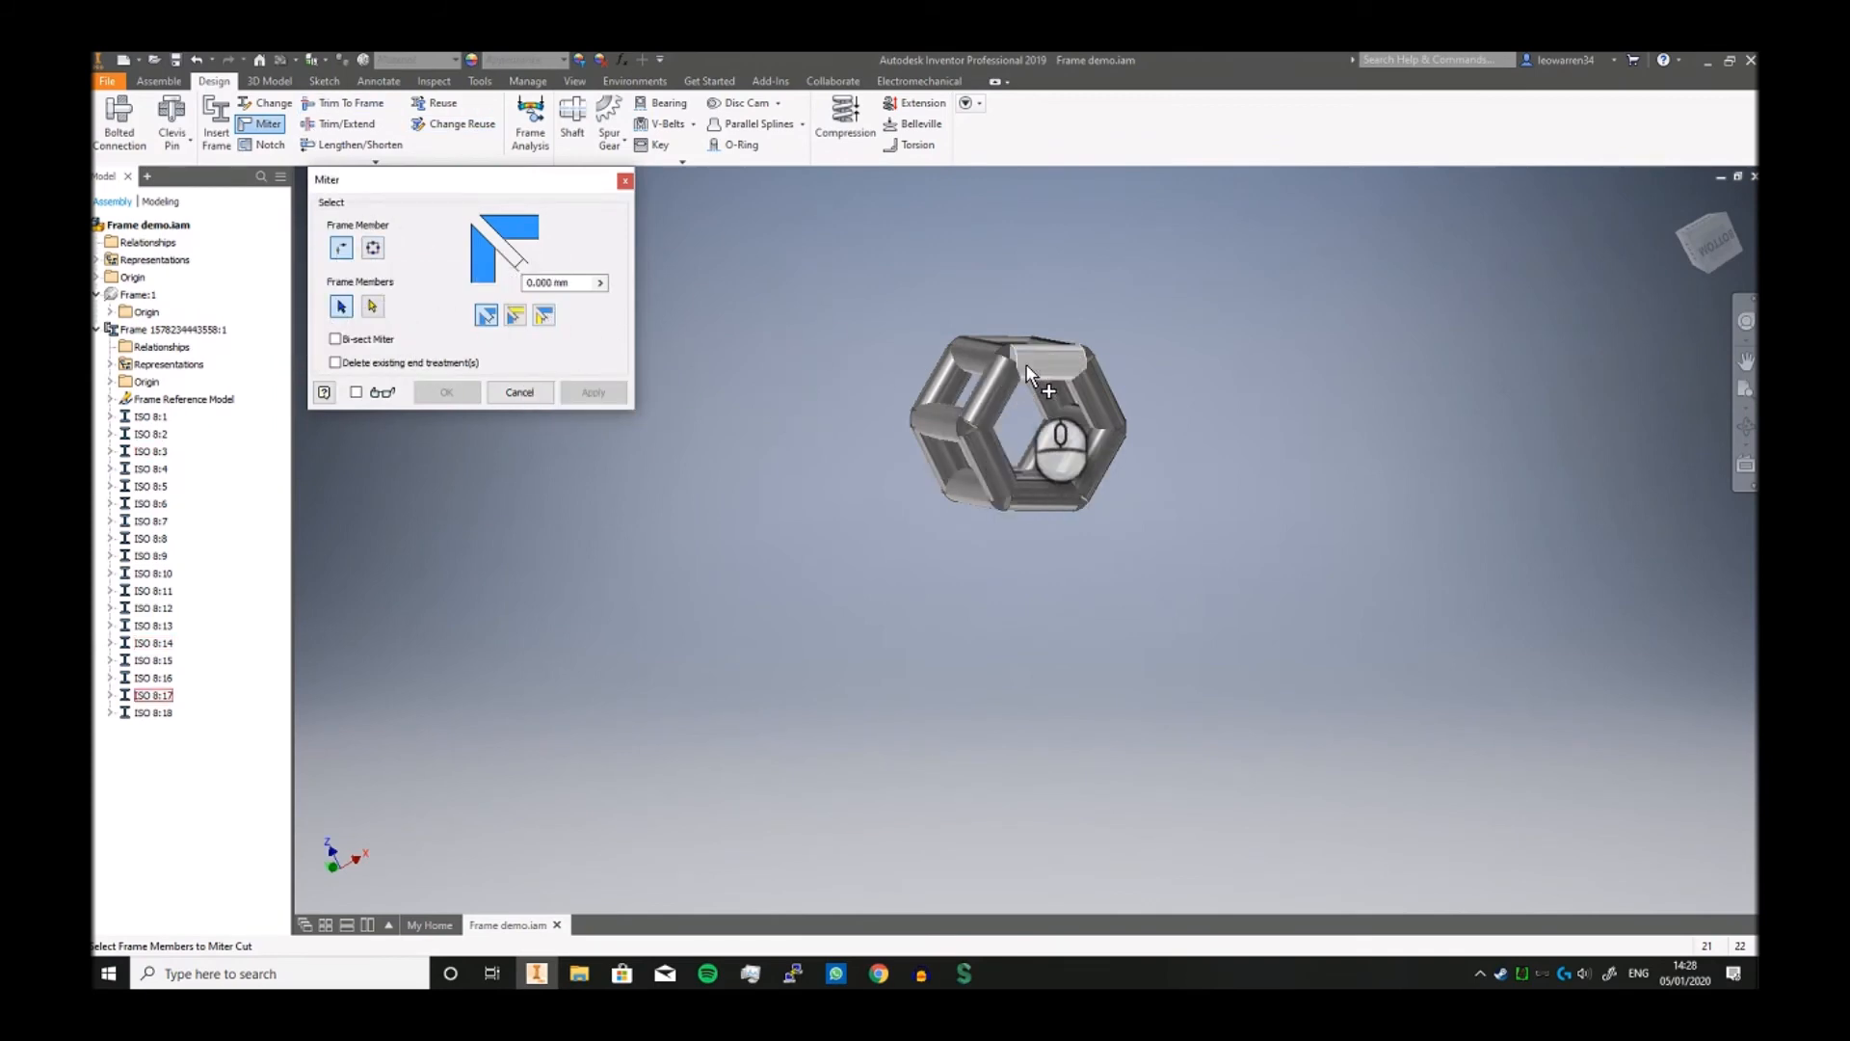
{"action": "left_click", "coordinate": [372, 247]}
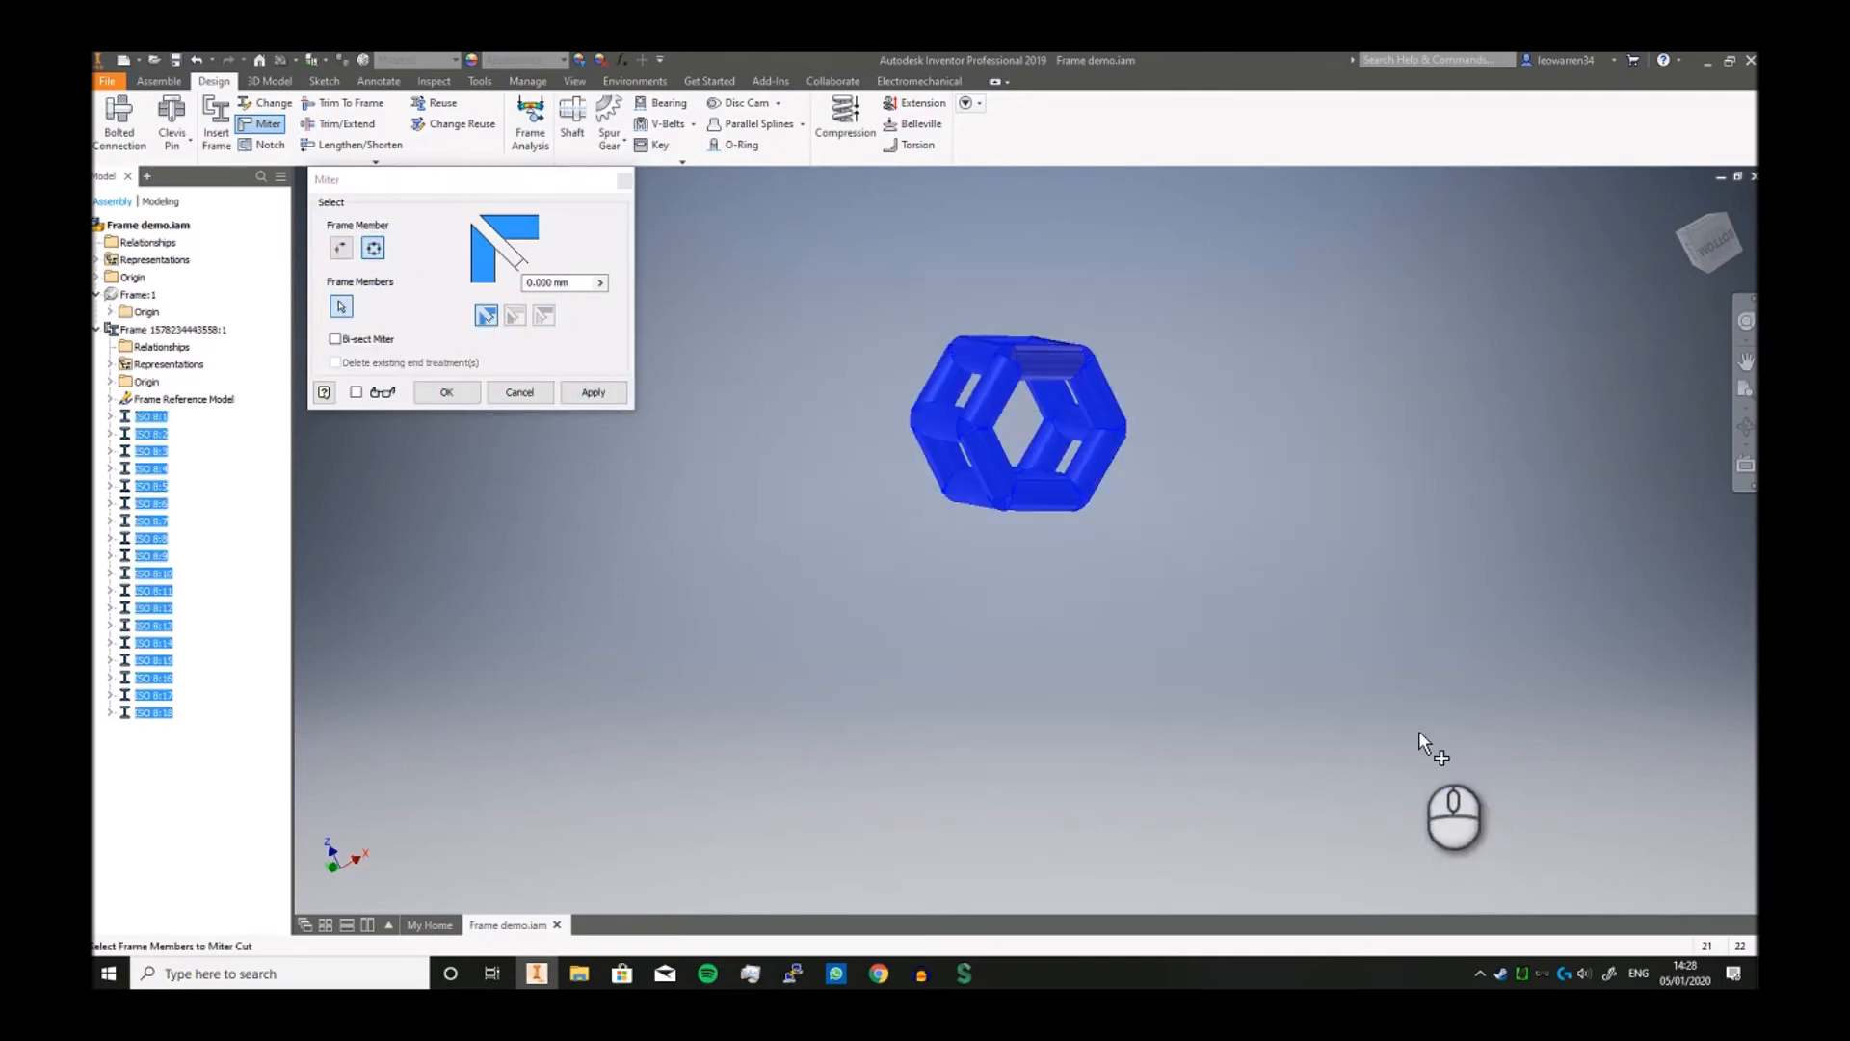
{"action": "left_click", "coordinate": [594, 391]}
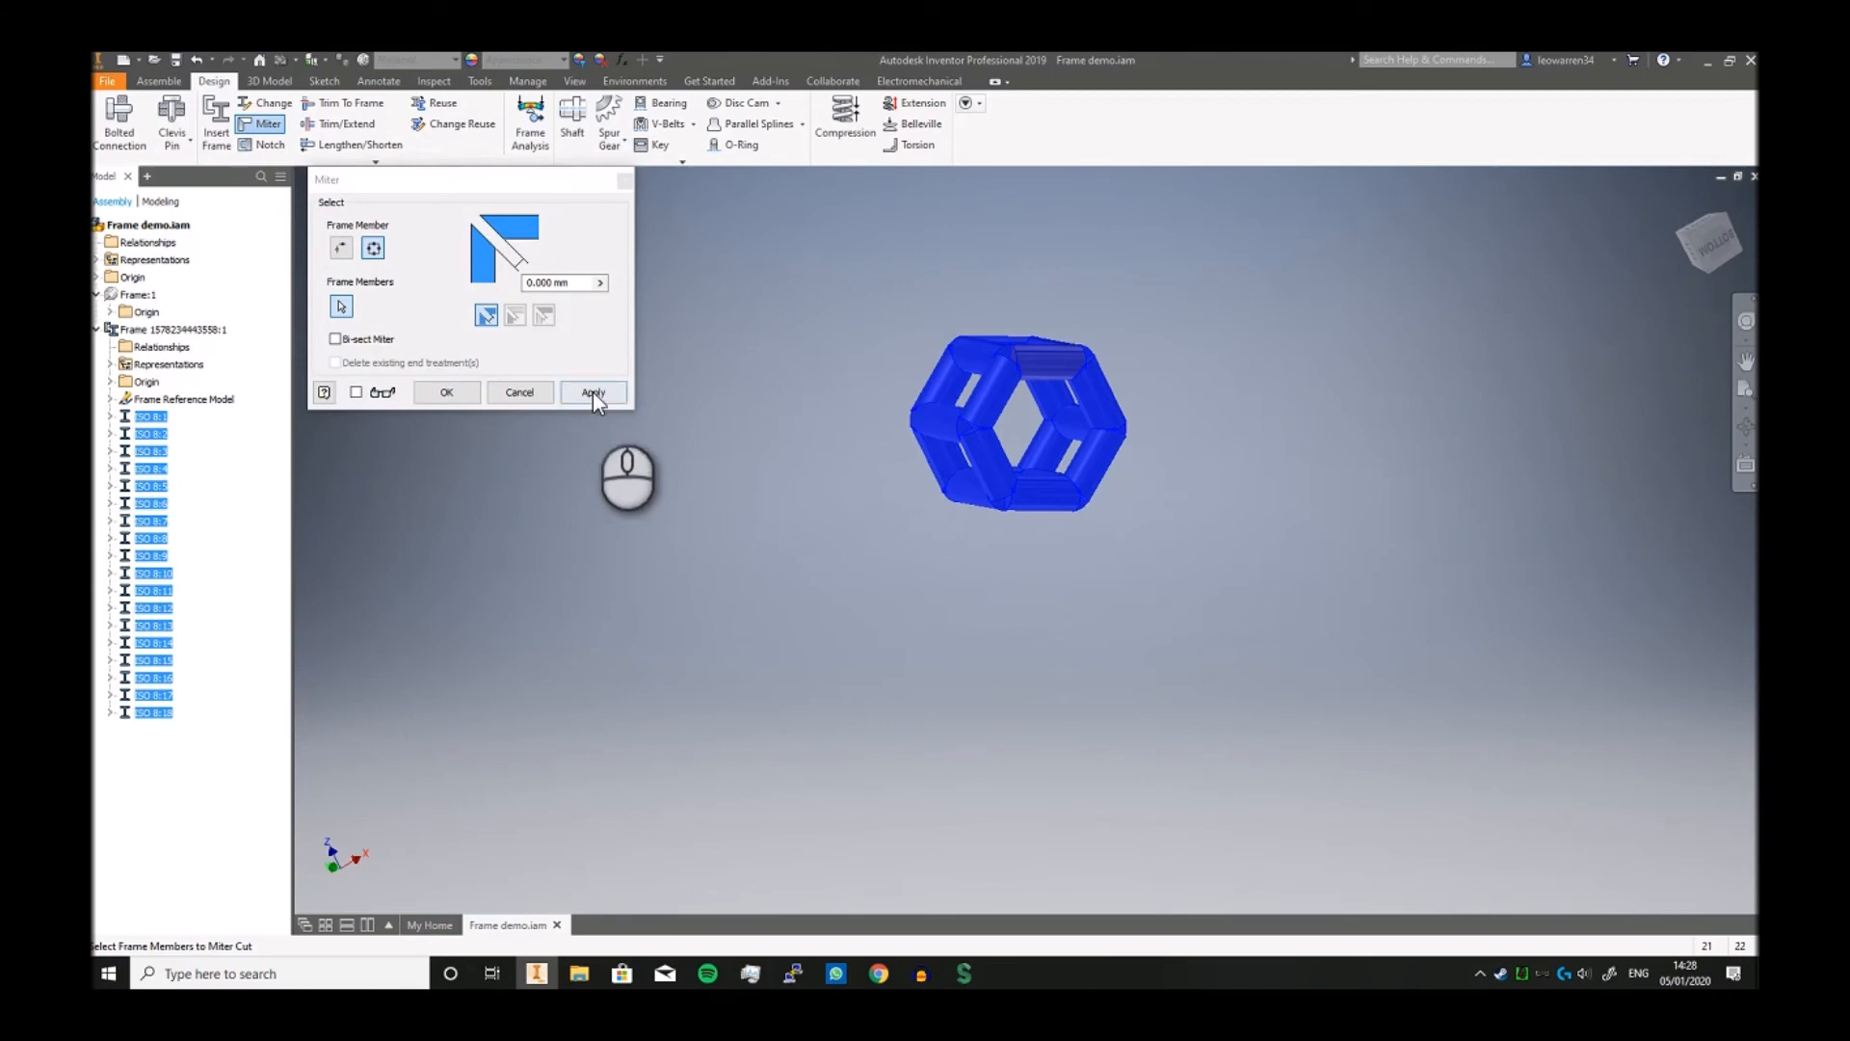
{"action": "left_click", "coordinate": [592, 391]}
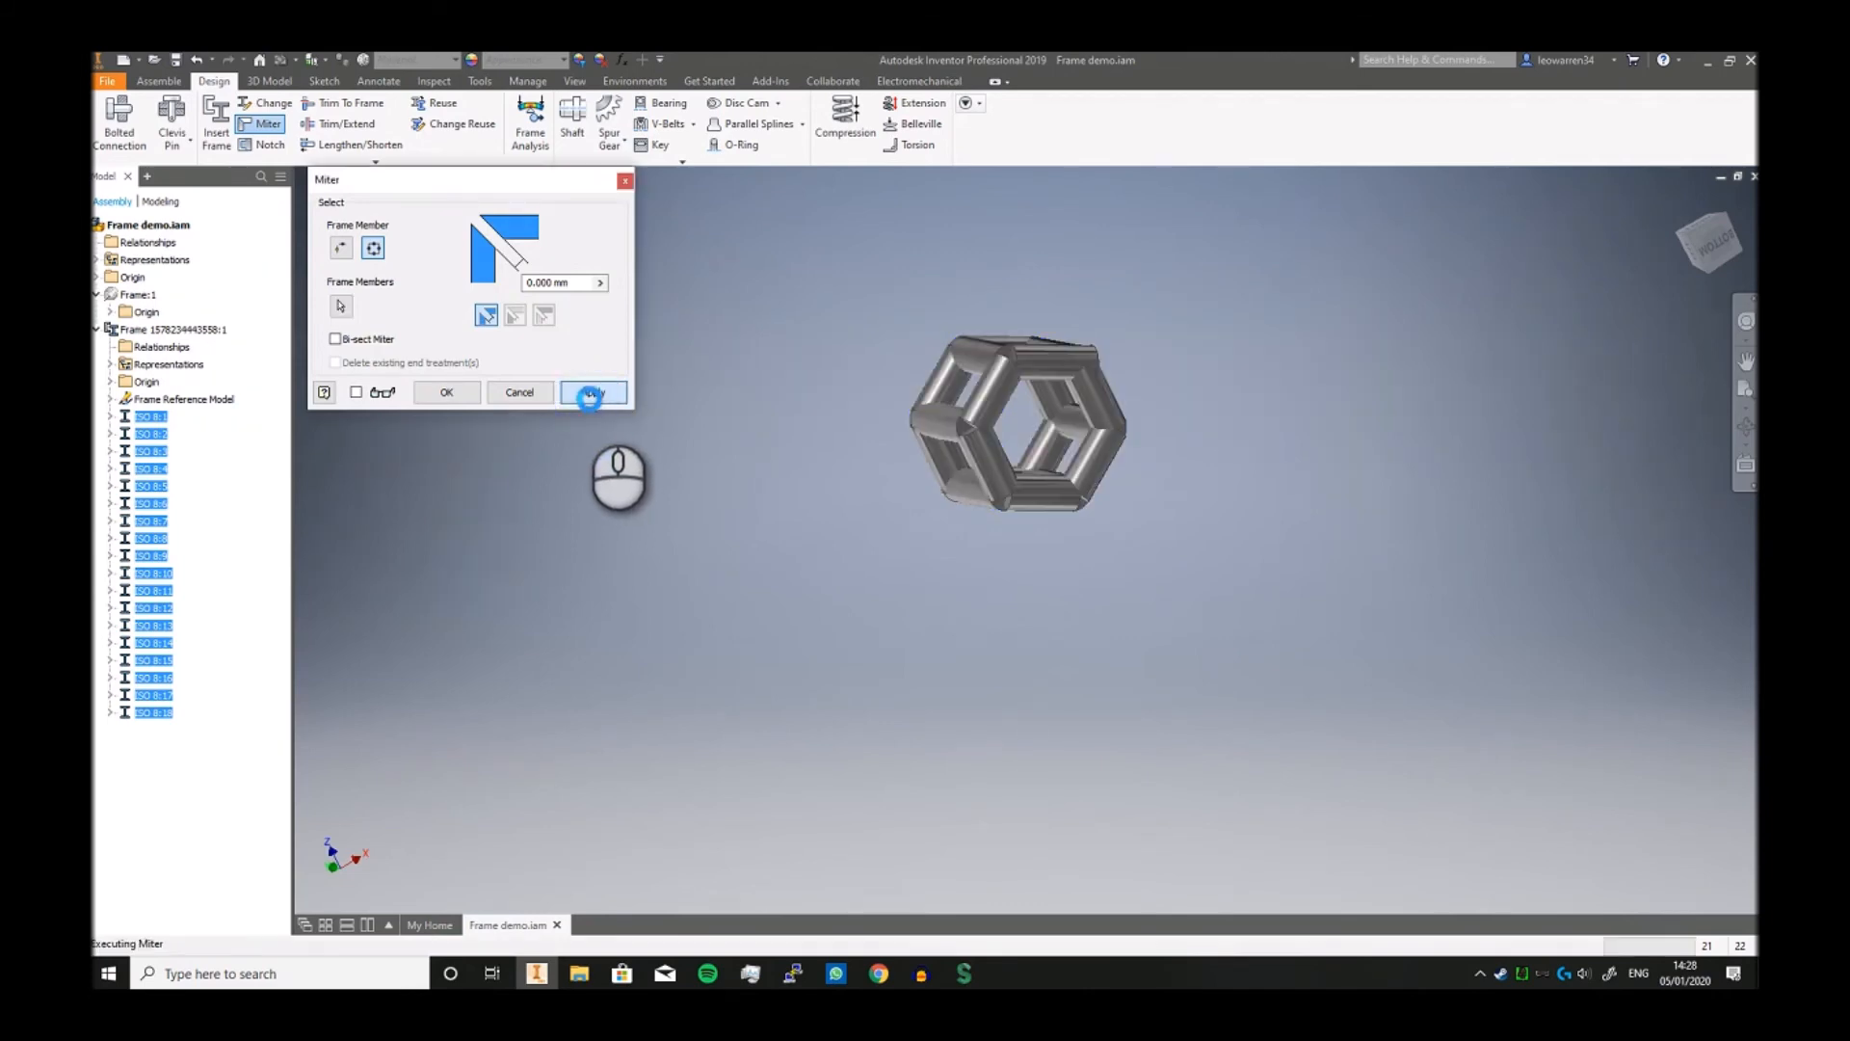
{"action": "left_click", "coordinate": [592, 393]}
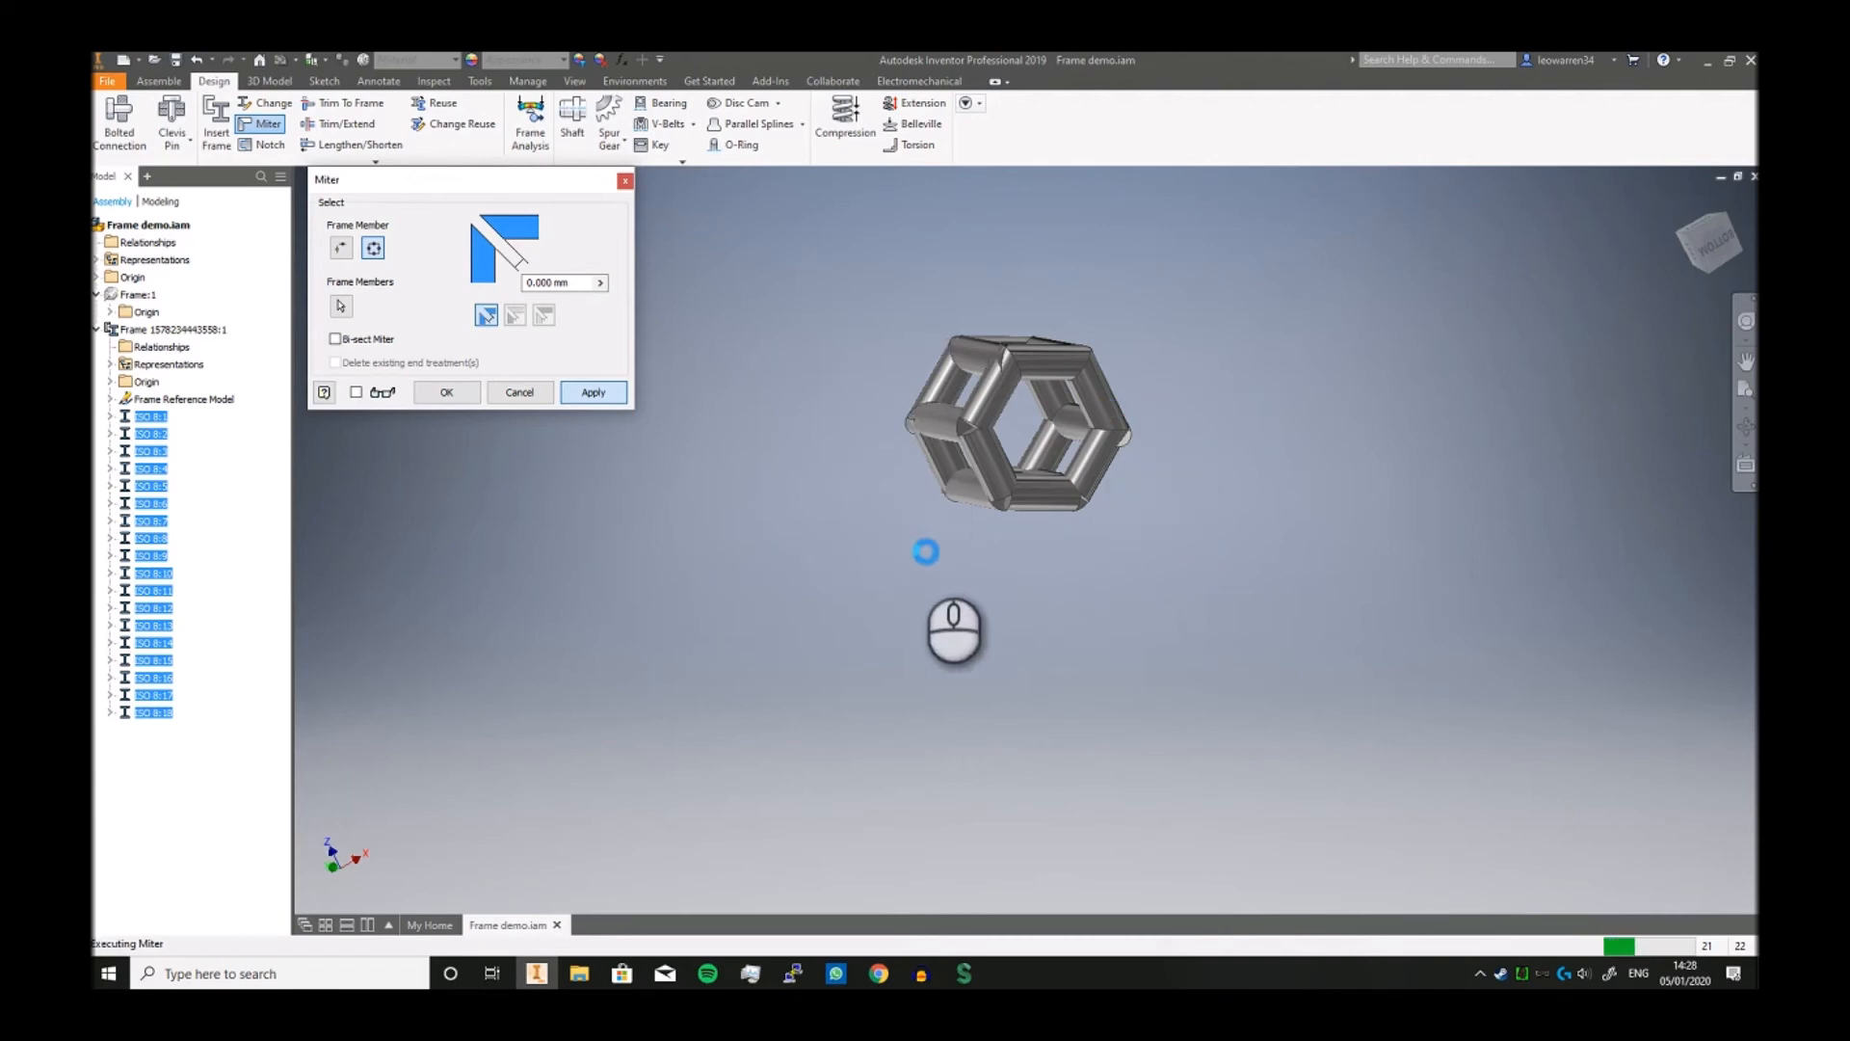
{"action": "mouse_move", "coordinate": [932, 653]}
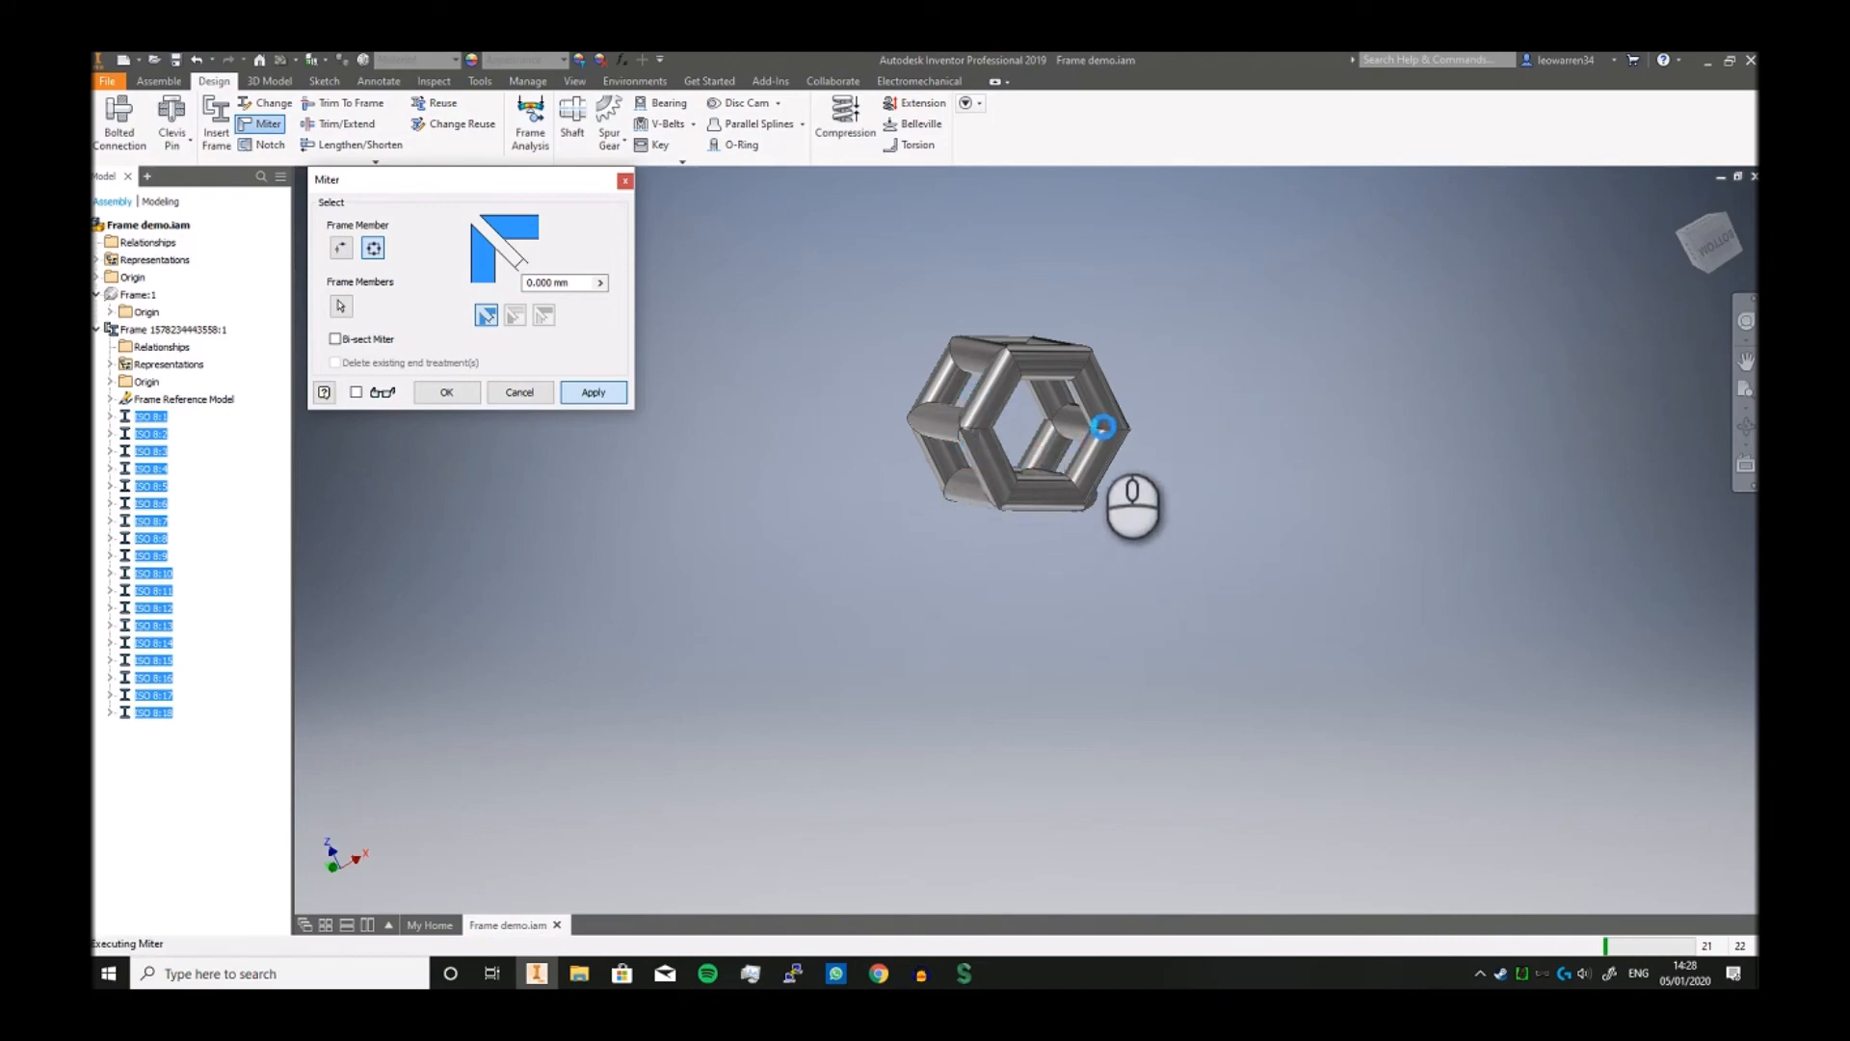
{"action": "left_click", "coordinate": [591, 391]}
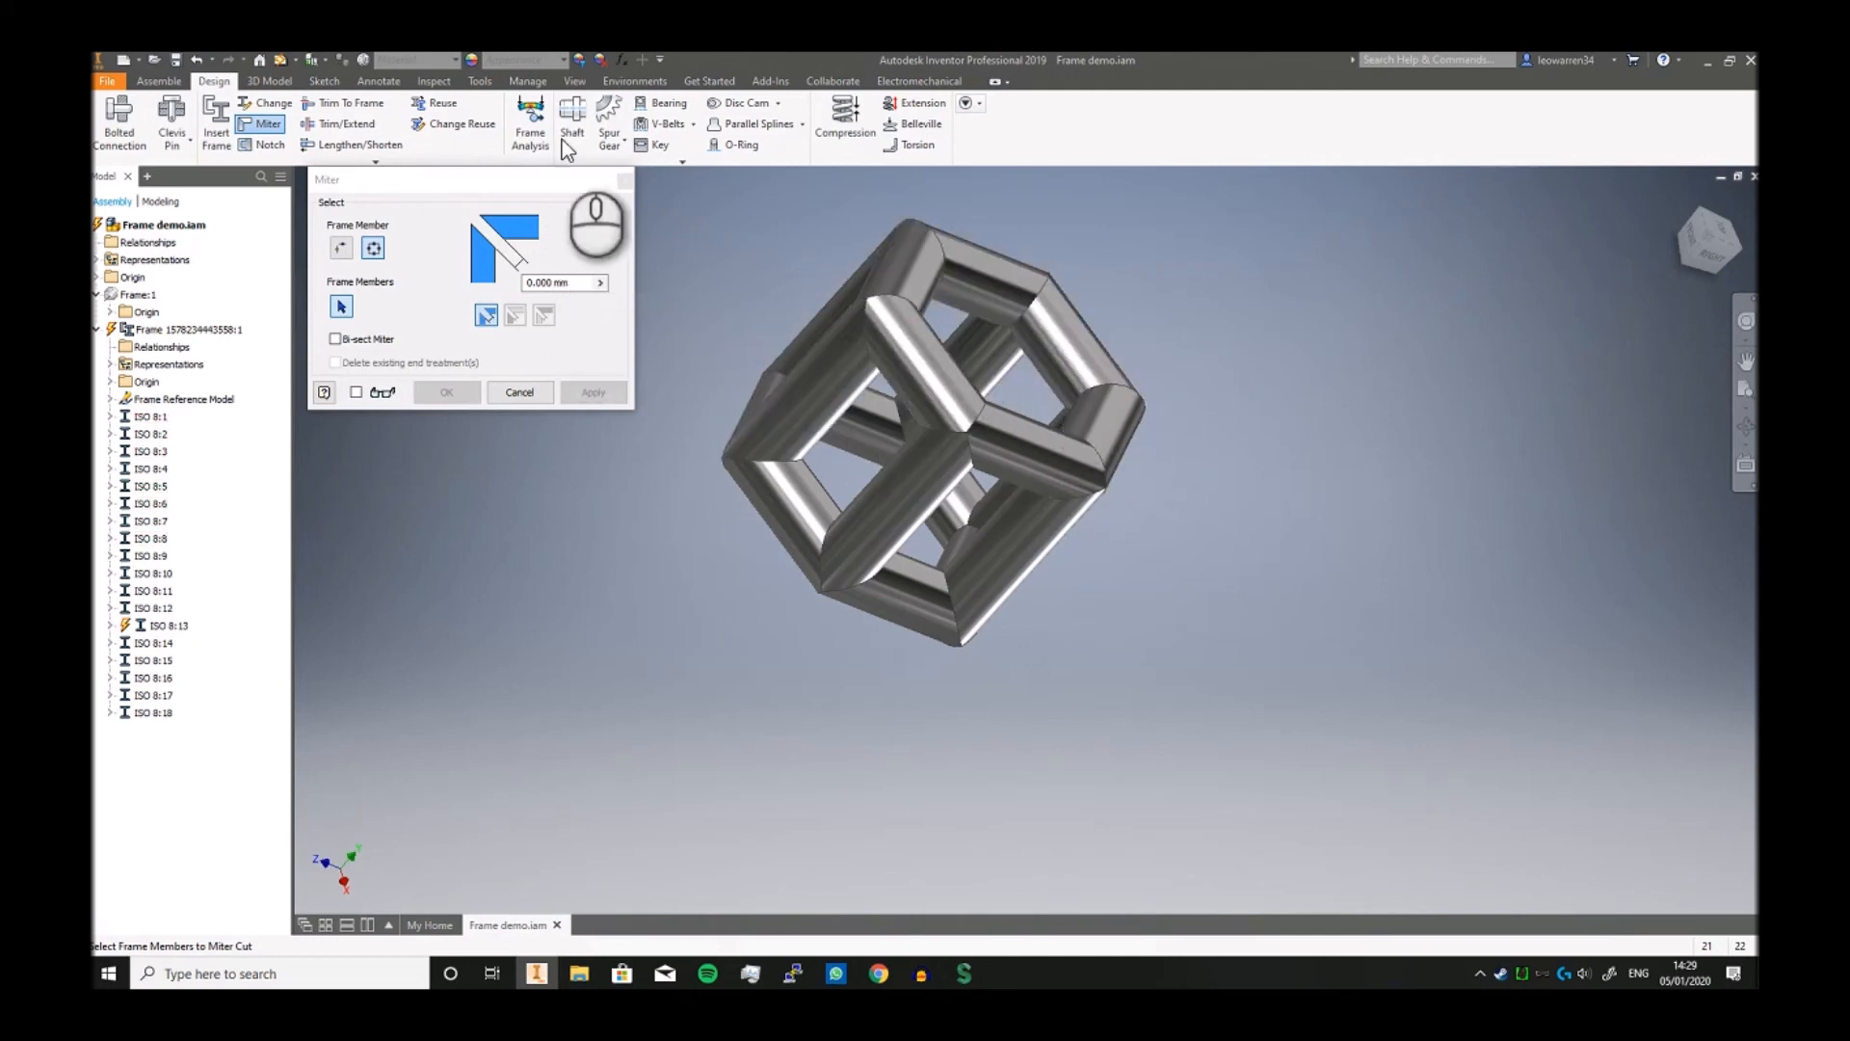
Step: Close the Miter dialog and expand the Frame panel's additional tools
{"action": "left_click", "coordinate": [518, 391]}
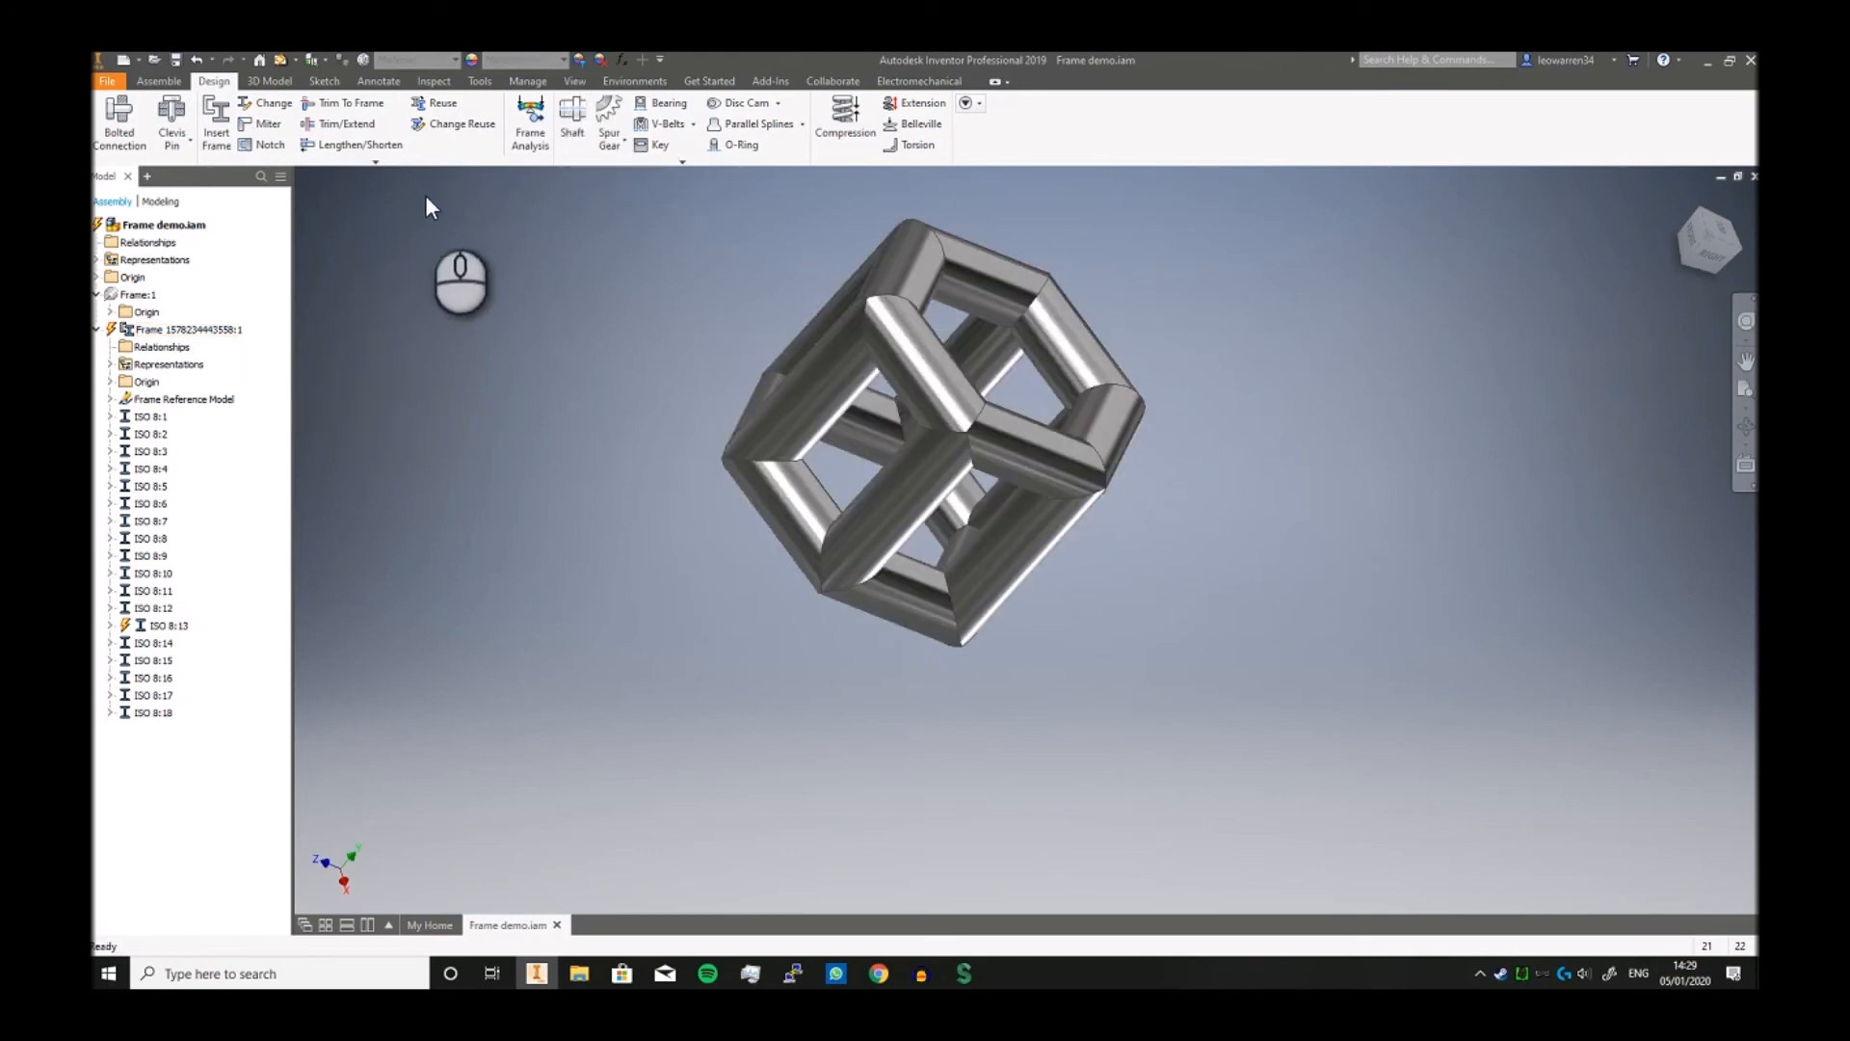
{"action": "mouse_move", "coordinate": [460, 133]}
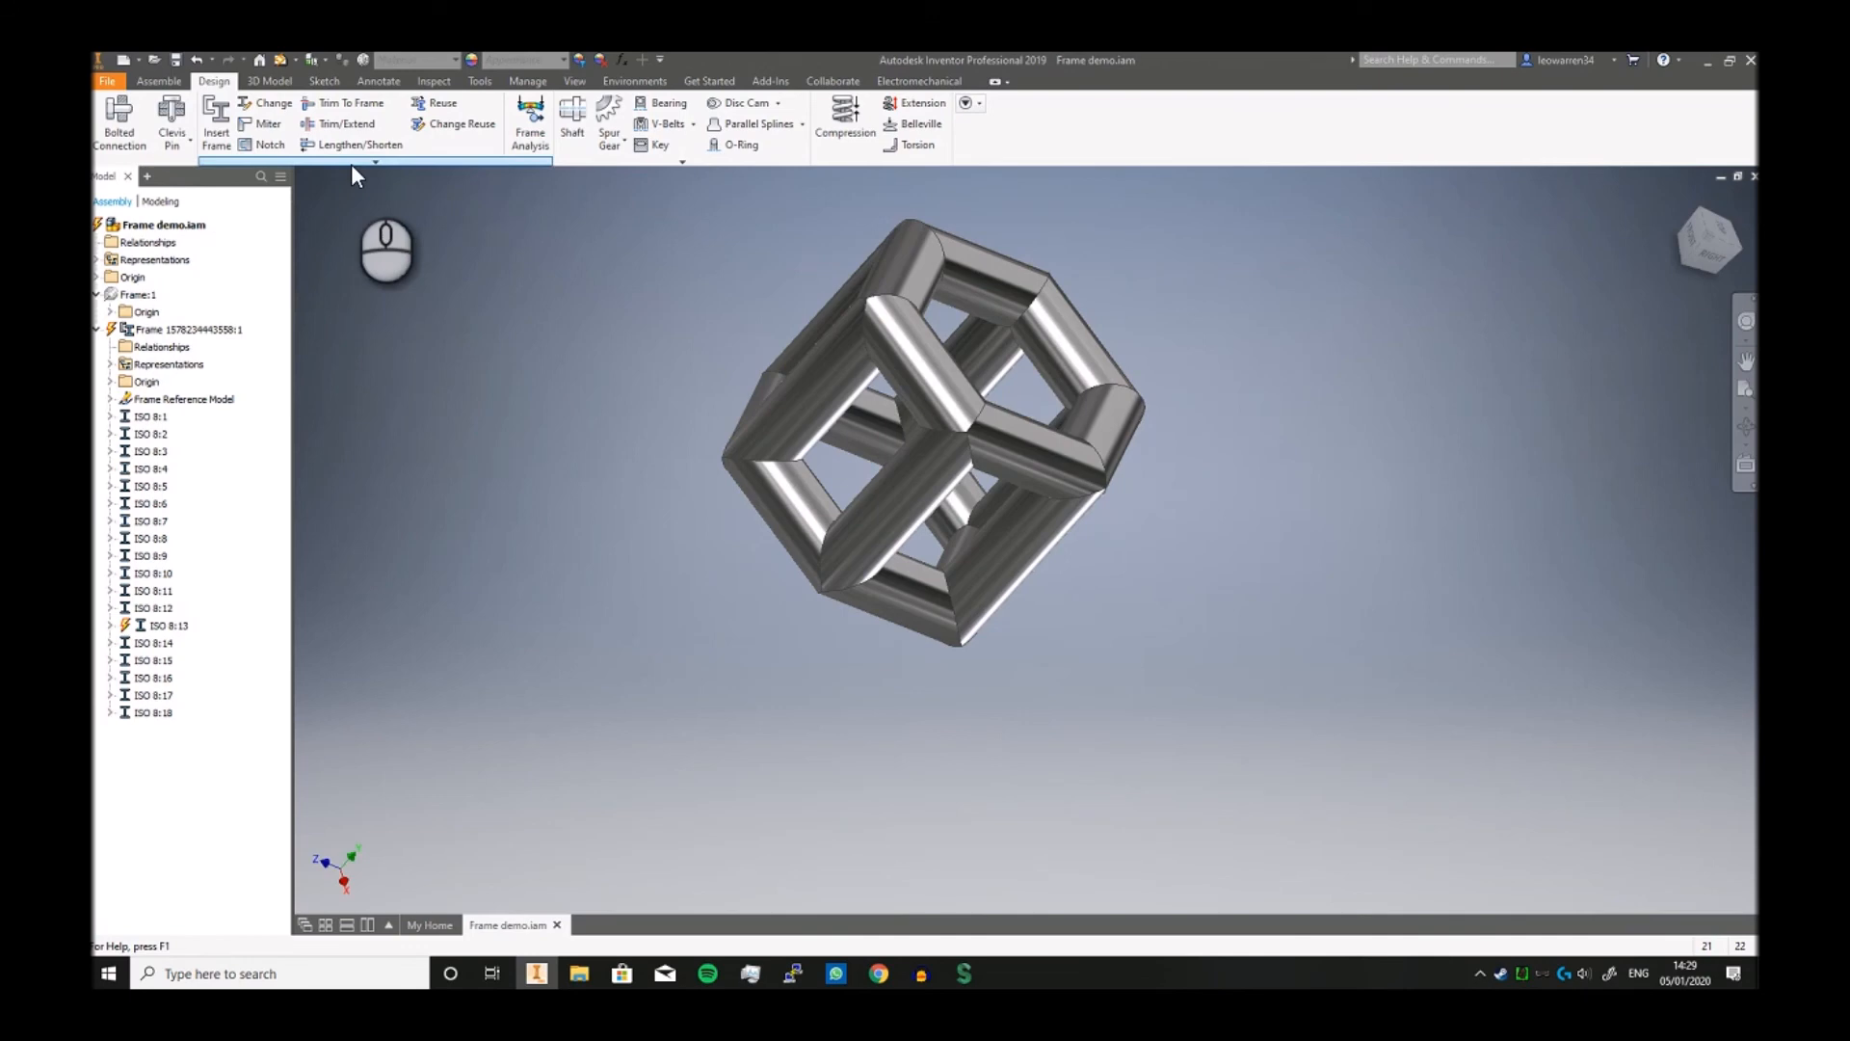
{"action": "left_click", "coordinate": [372, 161]}
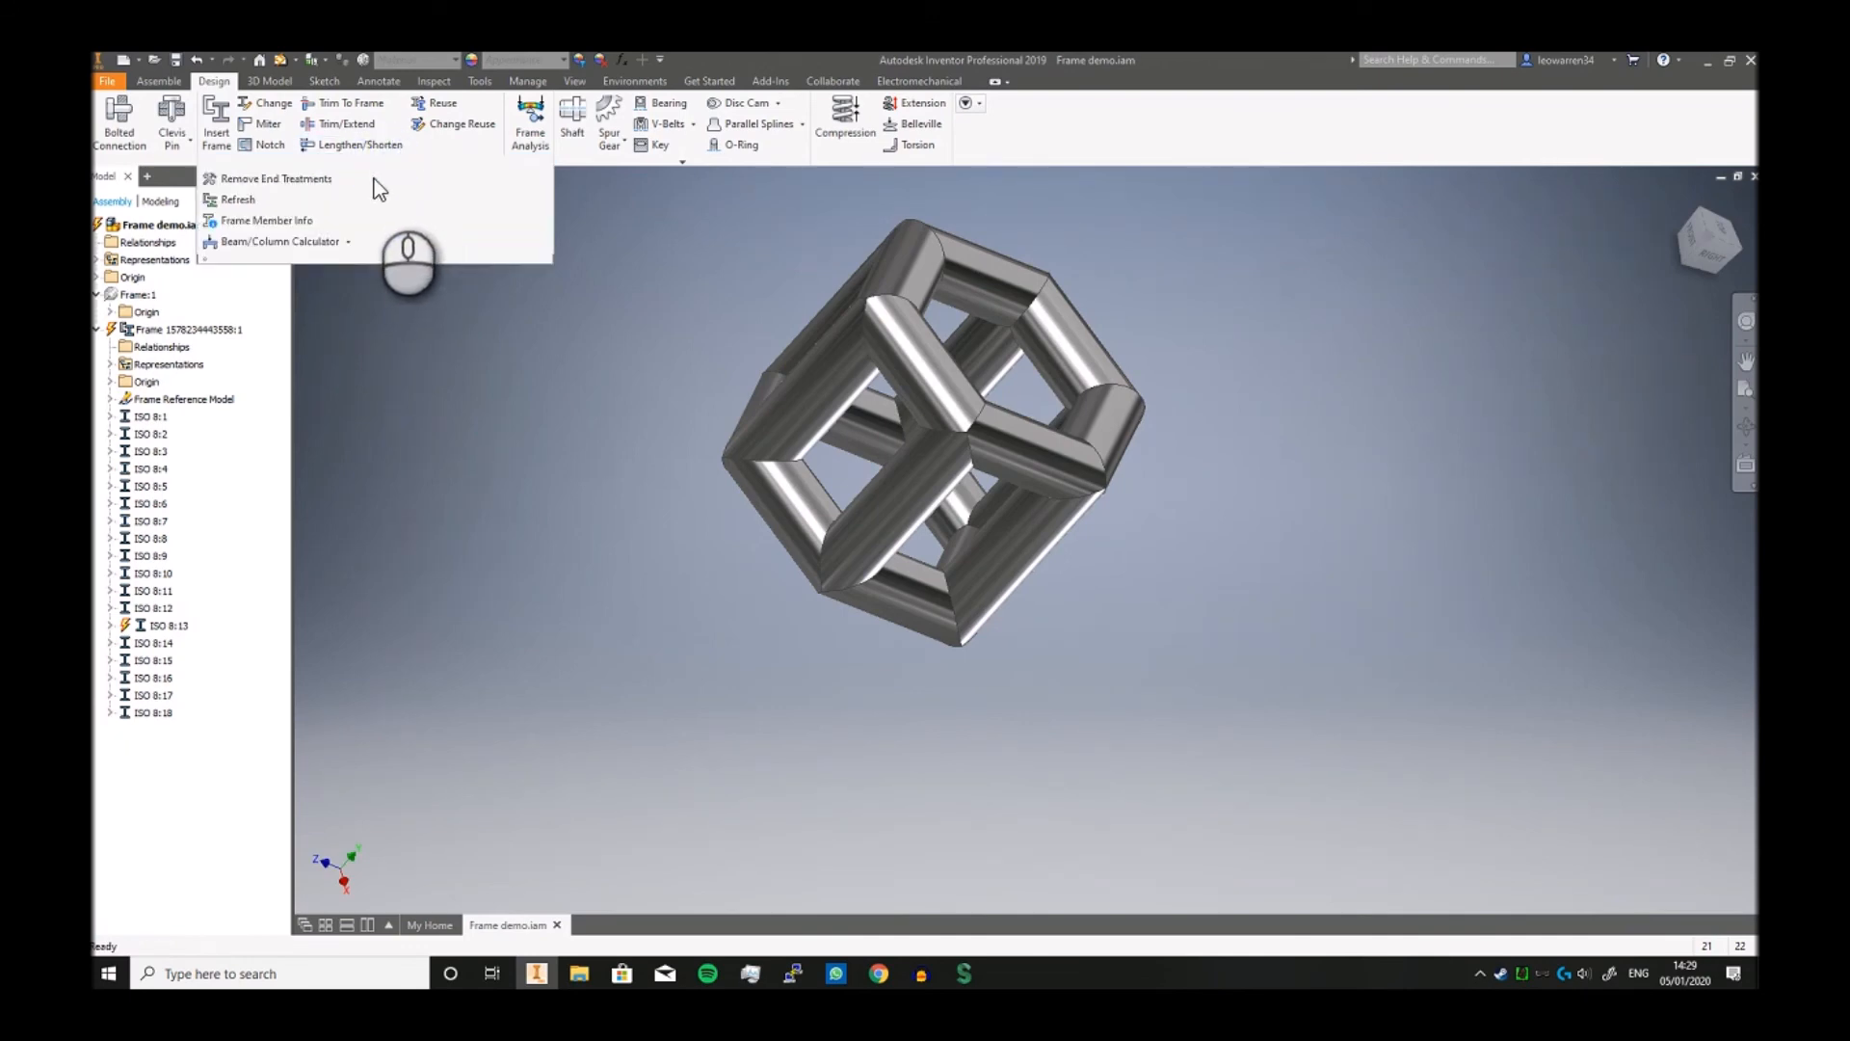
{"action": "mouse_move", "coordinate": [274, 177]}
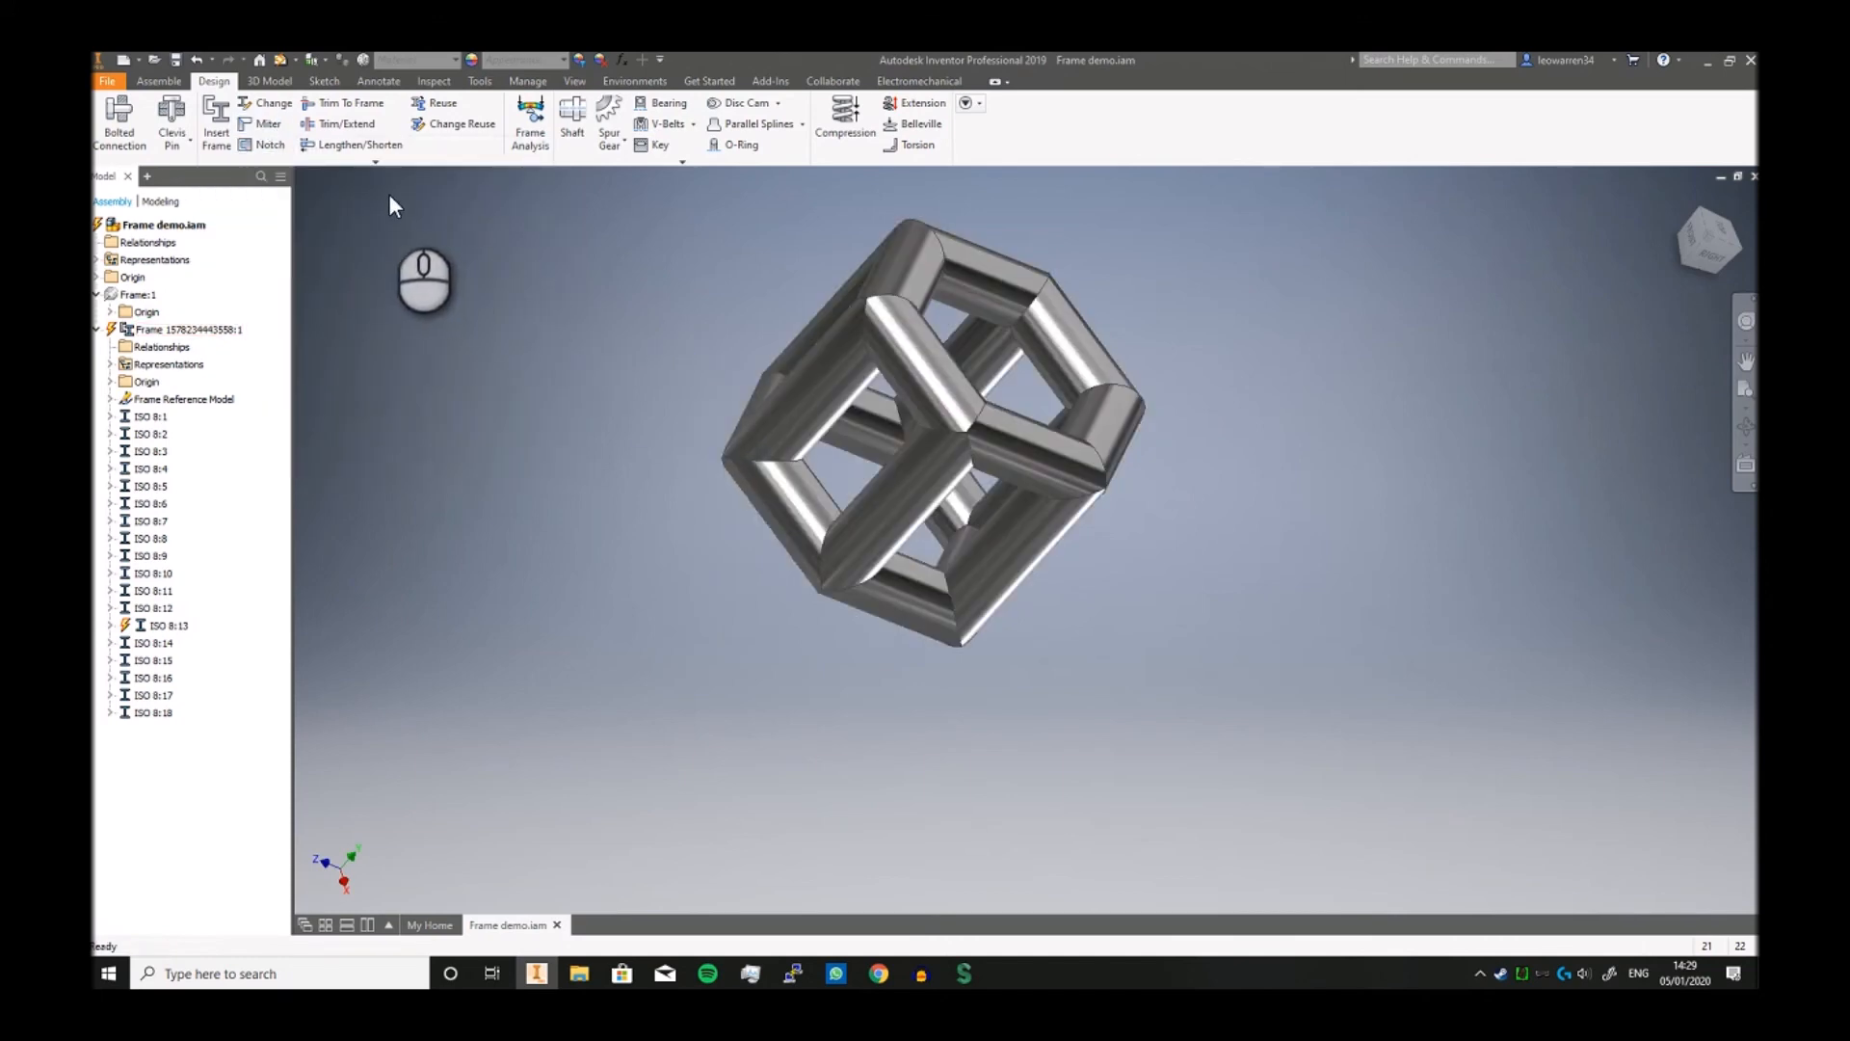
{"action": "mouse_move", "coordinate": [578, 224]}
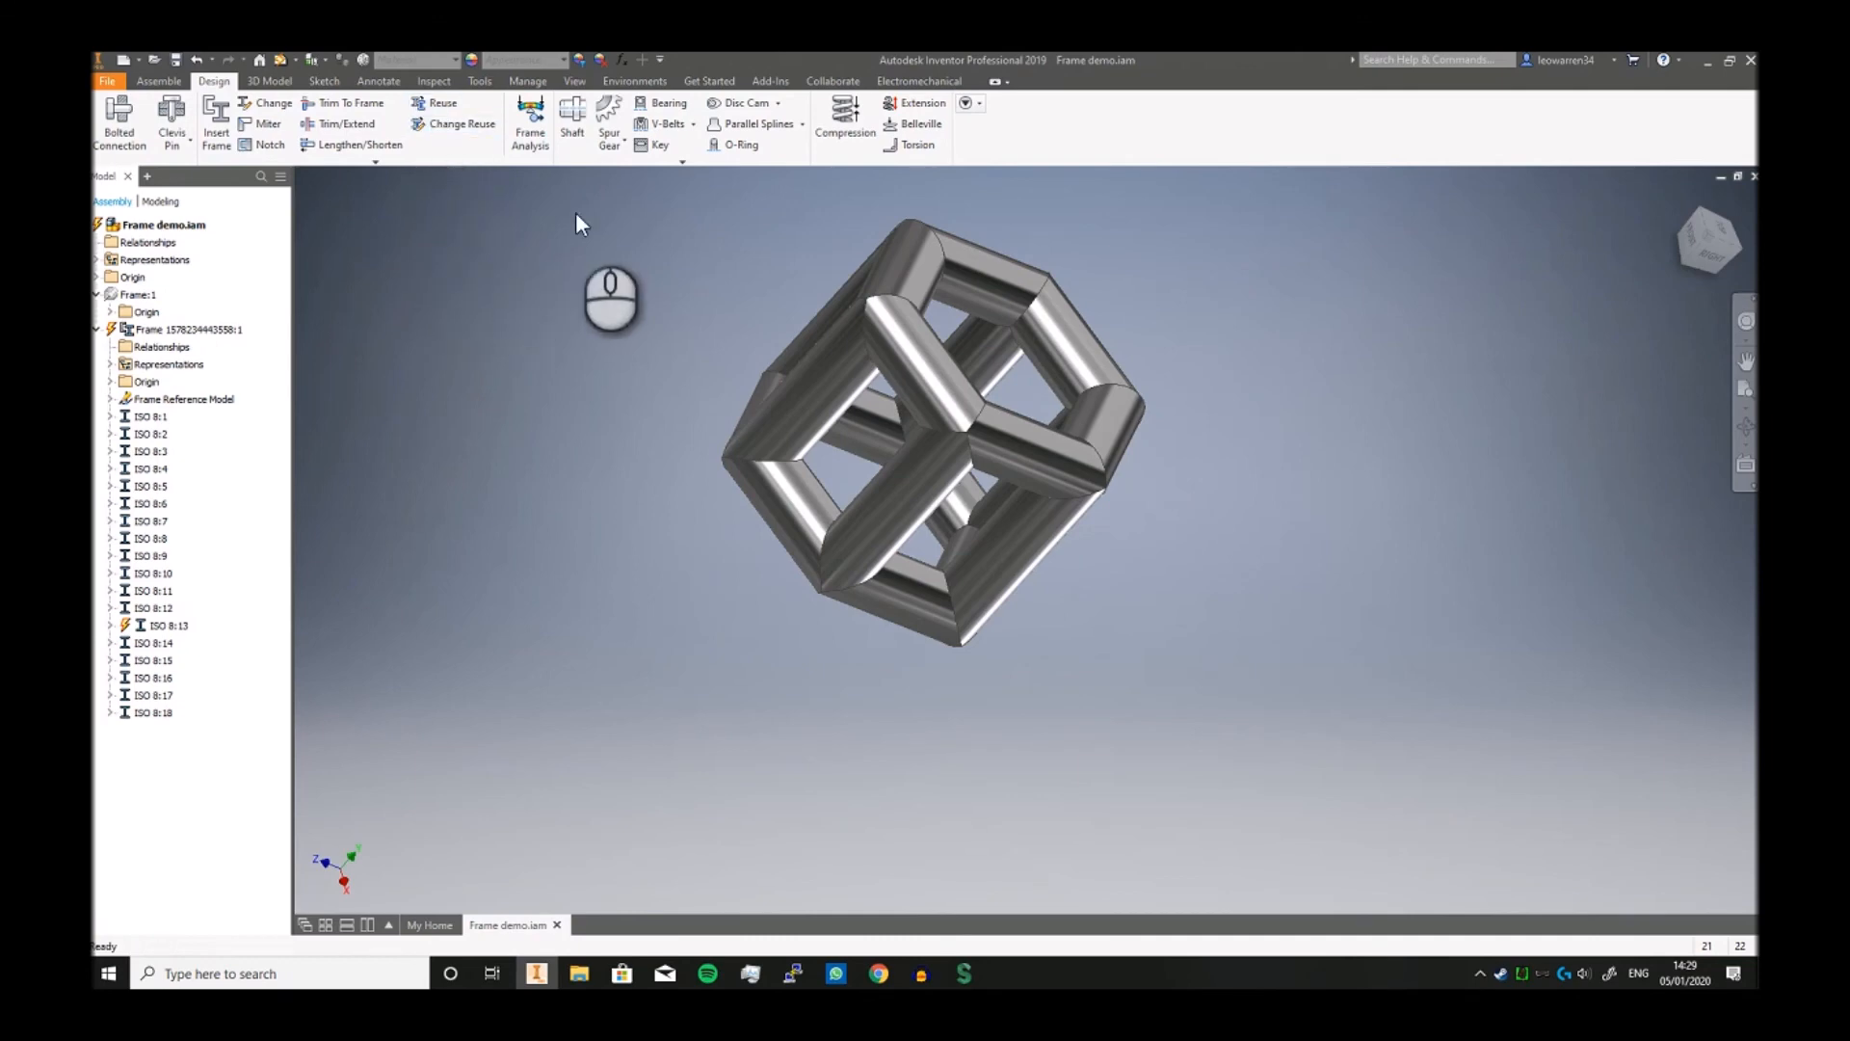